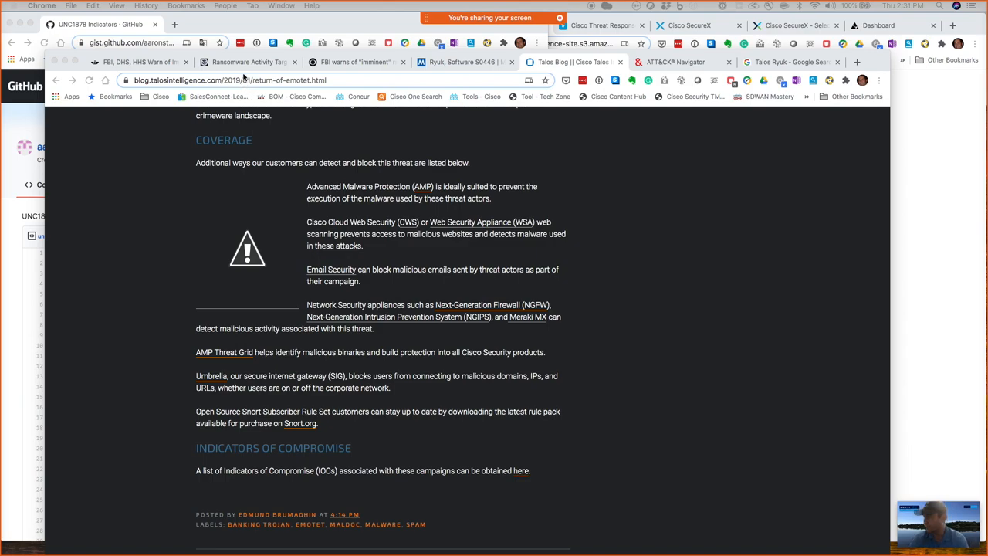
Pass the CISA advisory and CBS News story, then read into the KrebsOnSecurity hospital ransomware article
{"action": "left_click", "coordinate": [247, 62]}
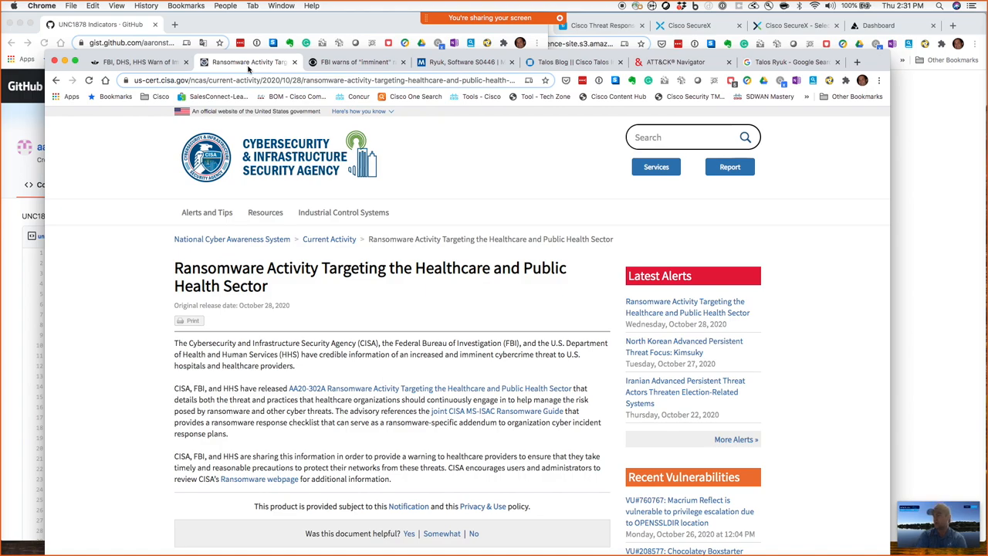
{"action": "mouse_move", "coordinate": [295, 71]}
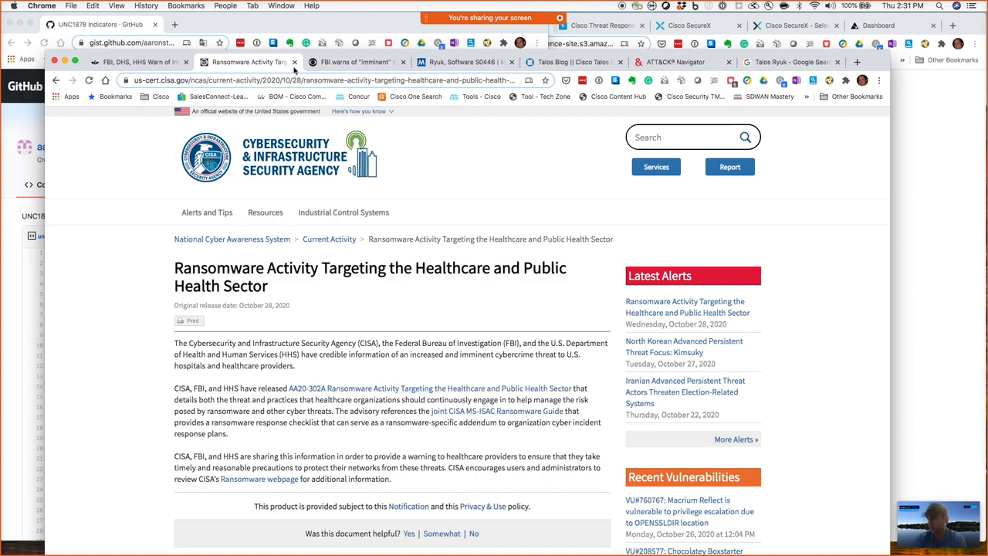
{"action": "left_click", "coordinate": [355, 61]}
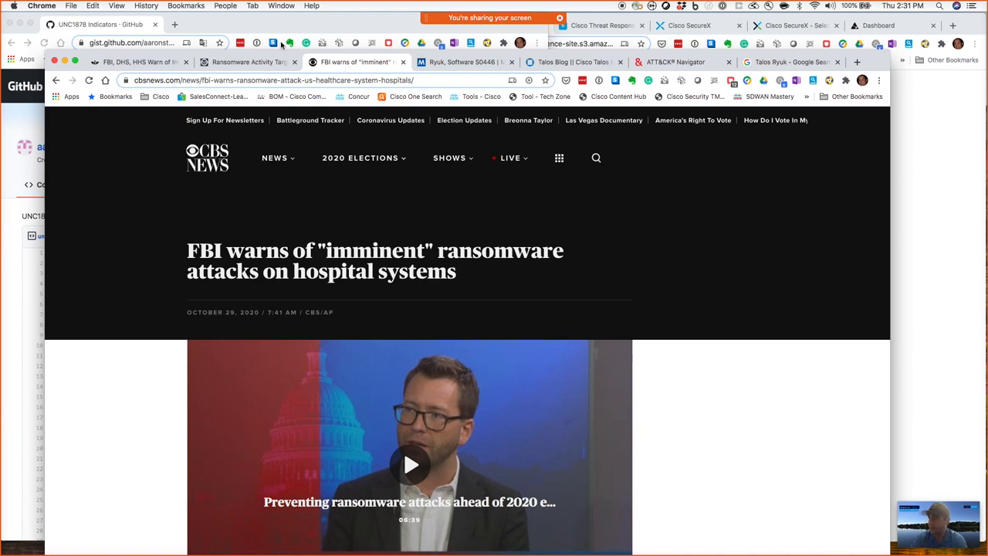
{"action": "left_click", "coordinate": [139, 61]}
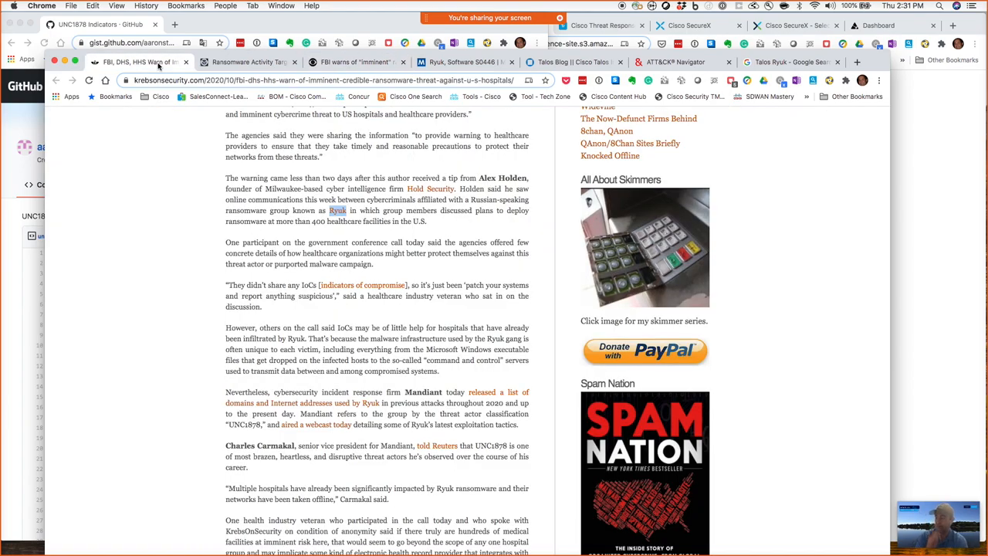
{"action": "scroll", "scroll_direction": "up", "scroll_amount": 3}
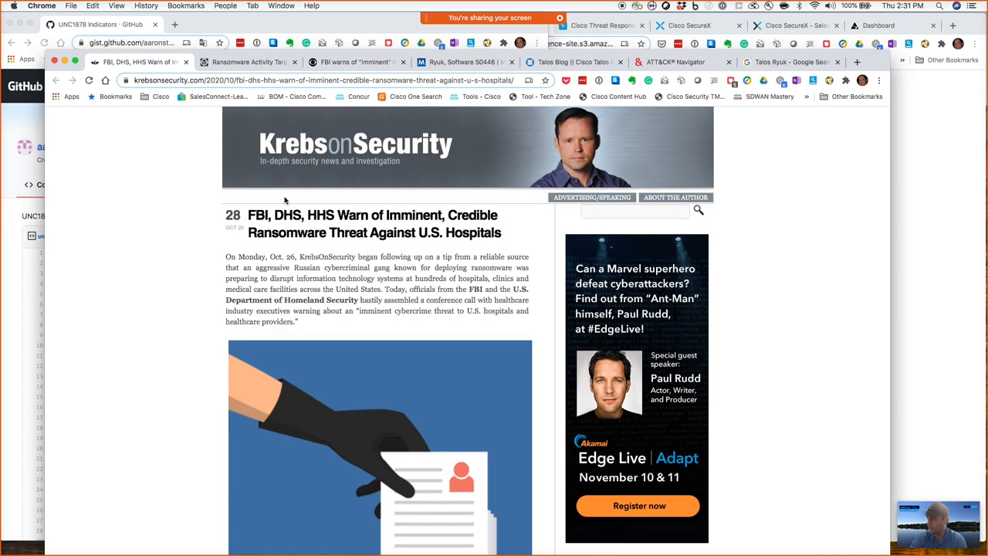
{"action": "mouse_move", "coordinate": [340, 253]}
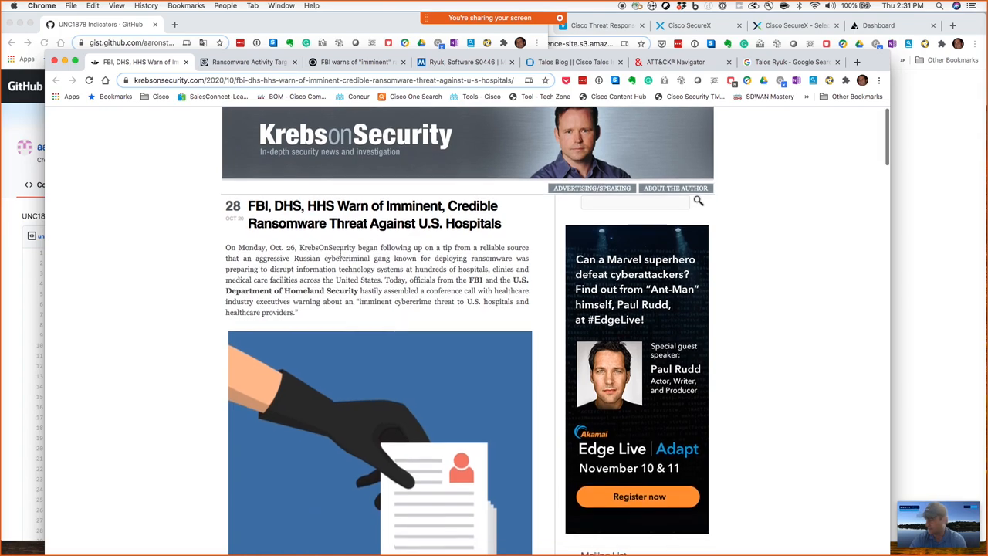
{"action": "scroll", "scroll_direction": "down", "scroll_amount": 3}
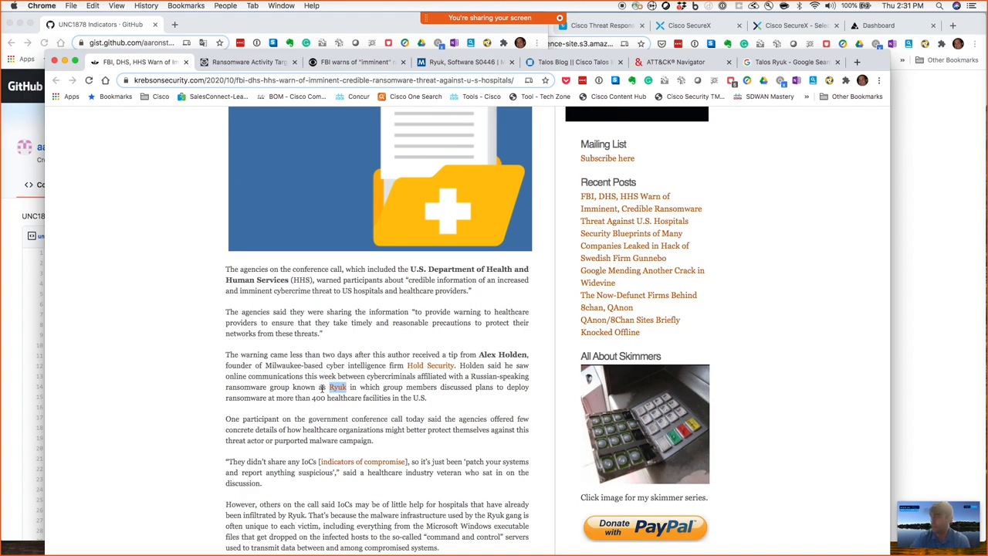
{"action": "left_click", "coordinate": [101, 25]}
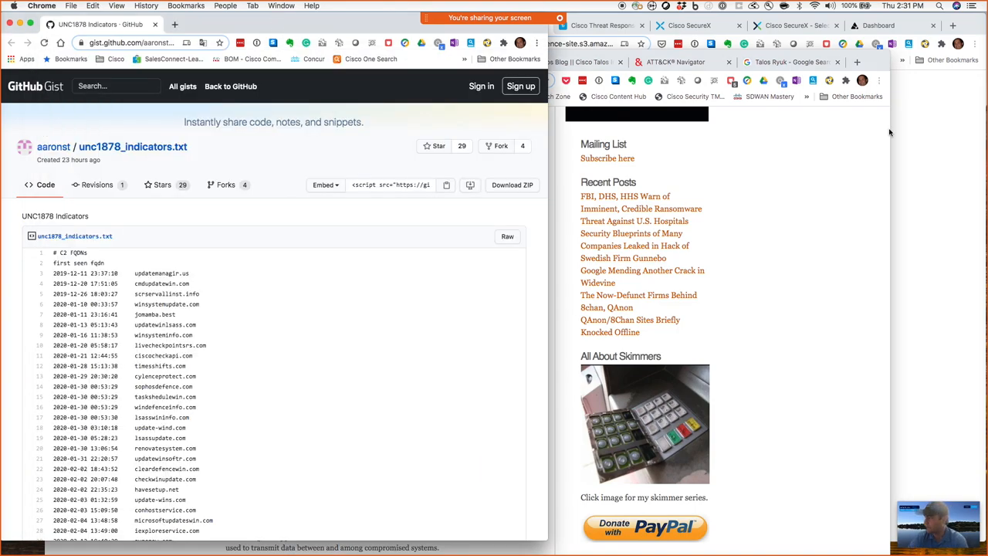
{"action": "mouse_move", "coordinate": [857, 195]}
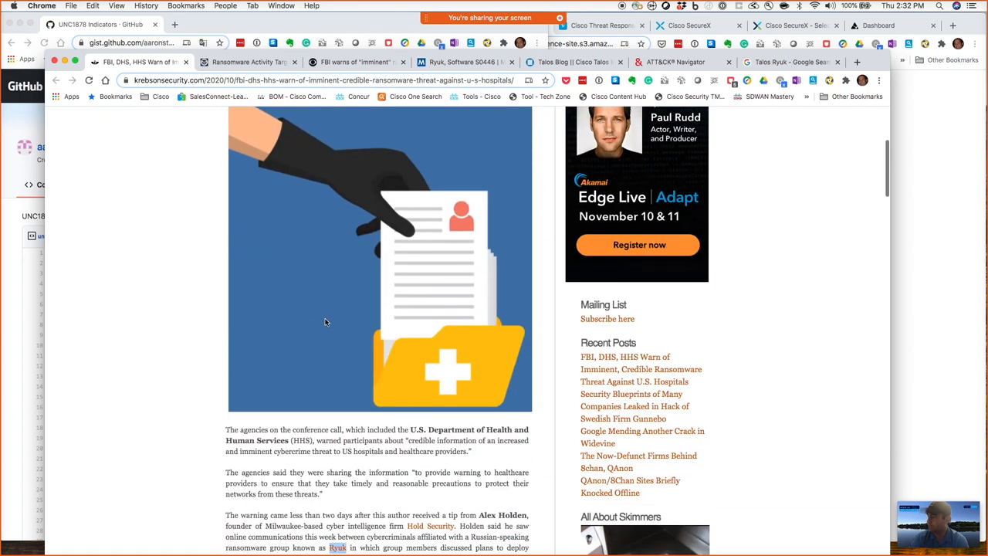
{"action": "scroll", "scroll_direction": "down", "scroll_amount": 3}
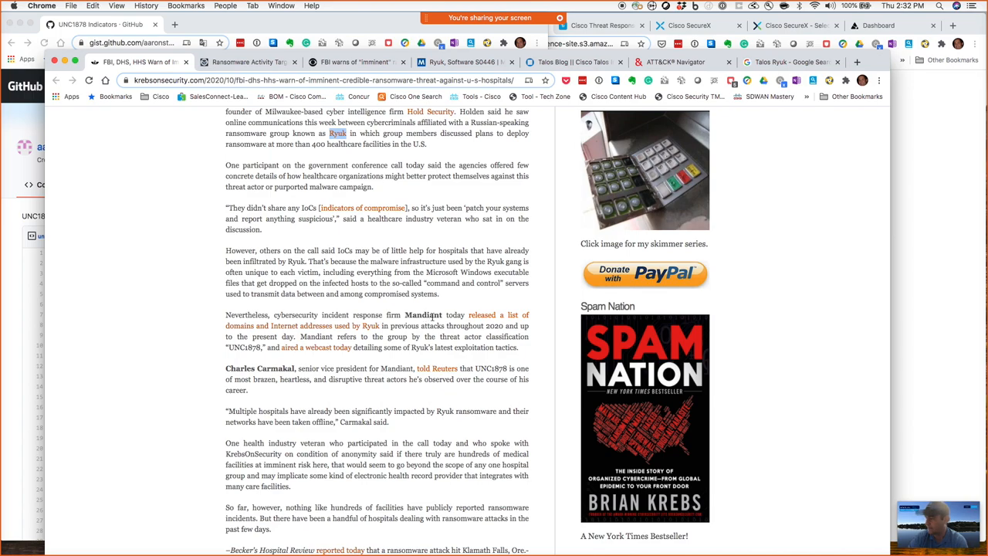
{"action": "mouse_move", "coordinate": [302, 332]}
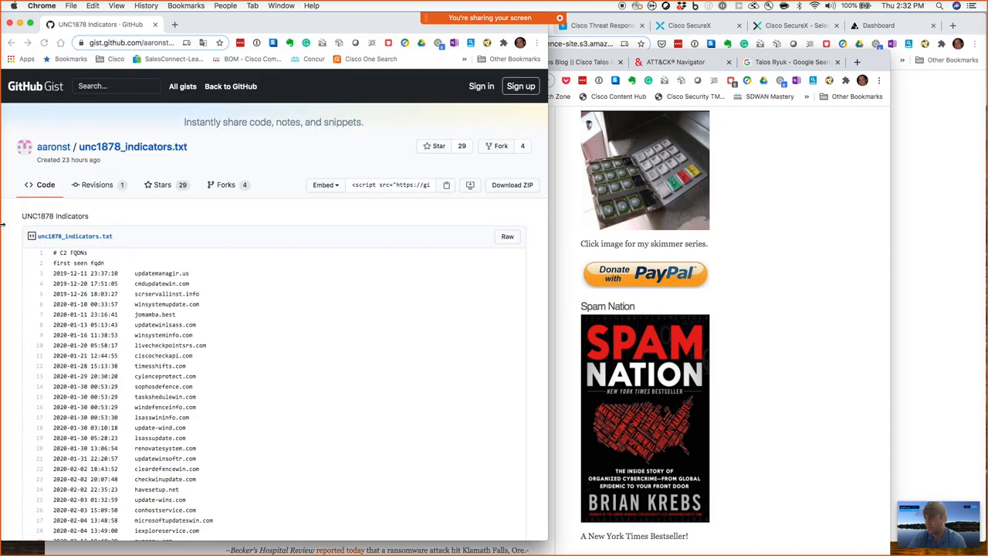
{"action": "mouse_move", "coordinate": [389, 343]}
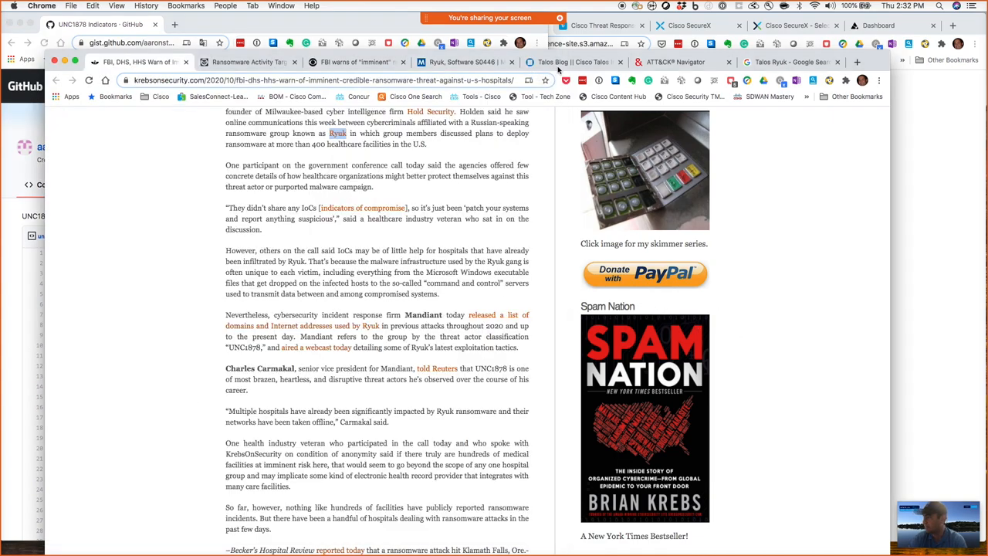
Reach the Indicators of Compromise section of the Talos Emotet blog post
{"action": "left_click", "coordinate": [571, 62]}
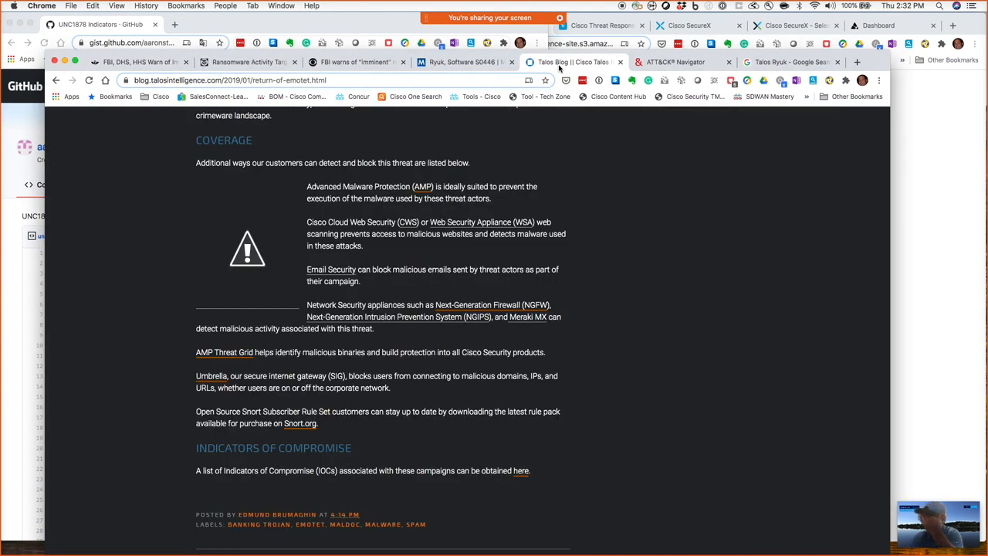
{"action": "mouse_move", "coordinate": [506, 216]}
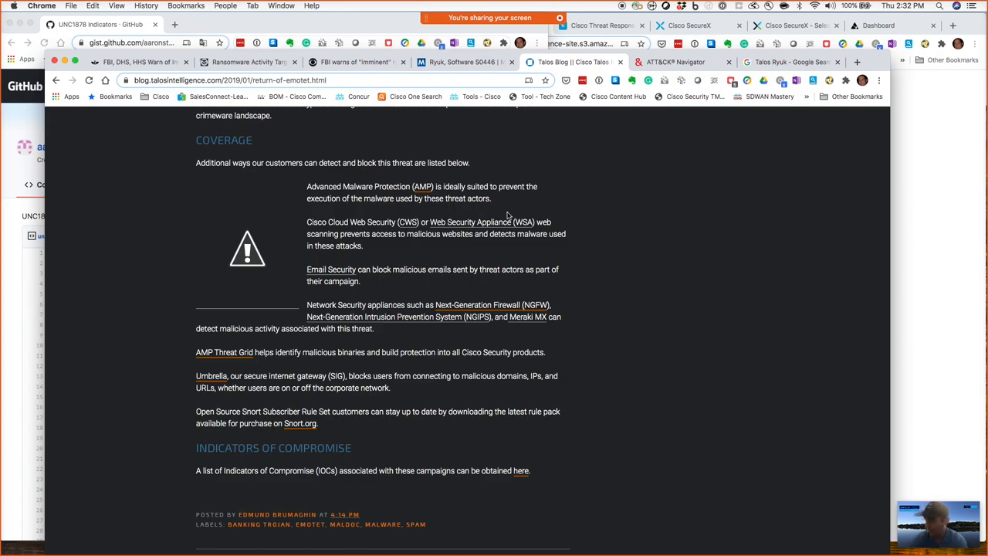
{"action": "scroll", "scroll_direction": "up", "scroll_amount": 3}
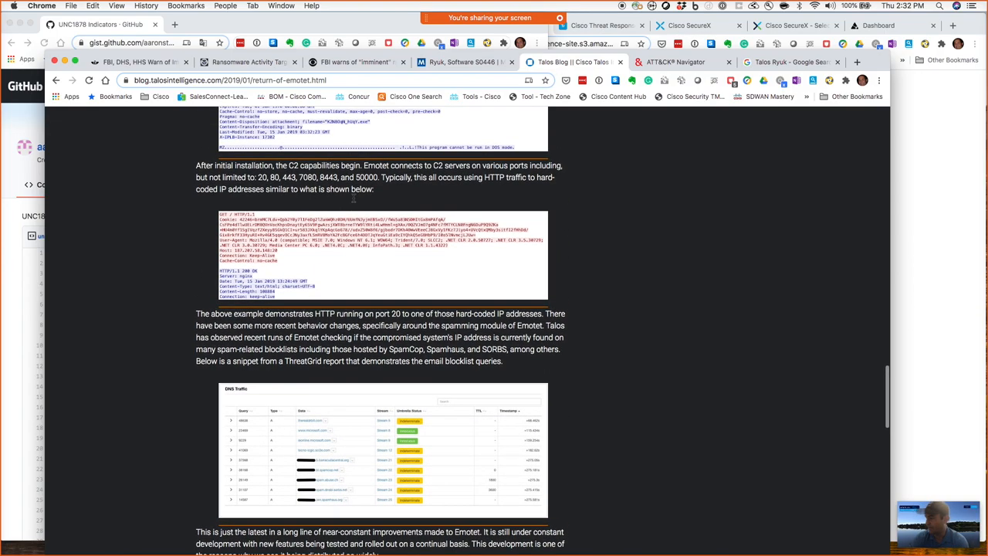
{"action": "scroll", "scroll_direction": "down", "scroll_amount": 3}
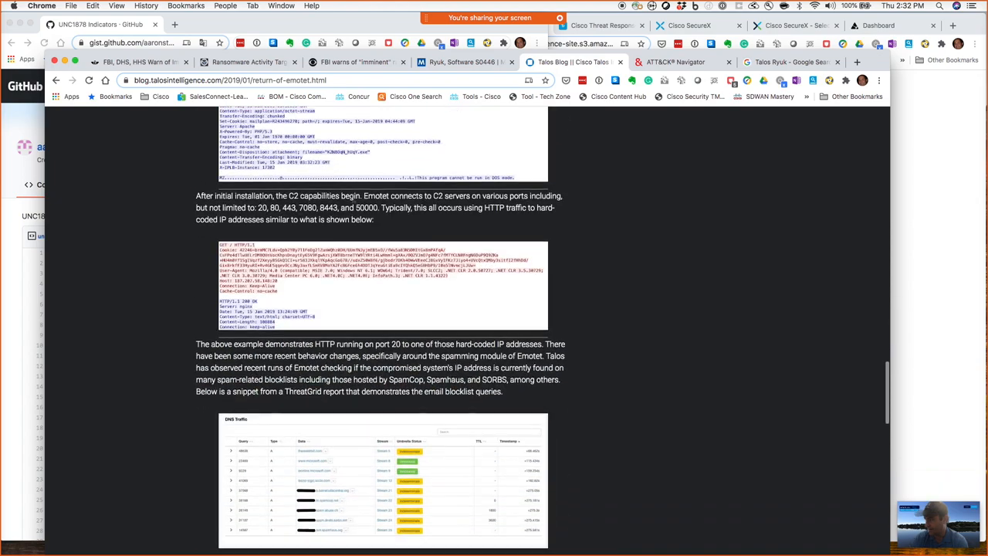
{"action": "scroll", "scroll_direction": "down", "scroll_amount": 3}
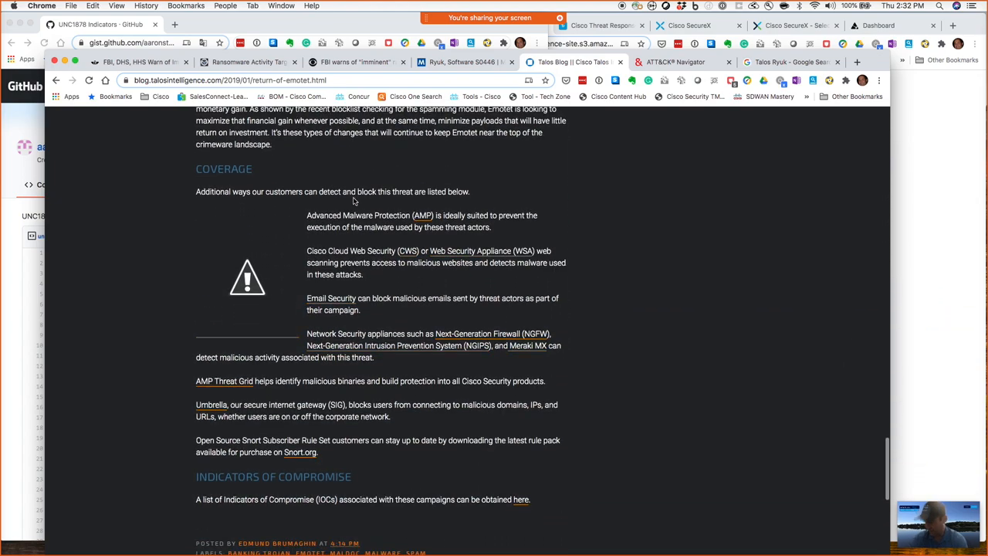
{"action": "scroll", "scroll_direction": "down", "scroll_amount": 3}
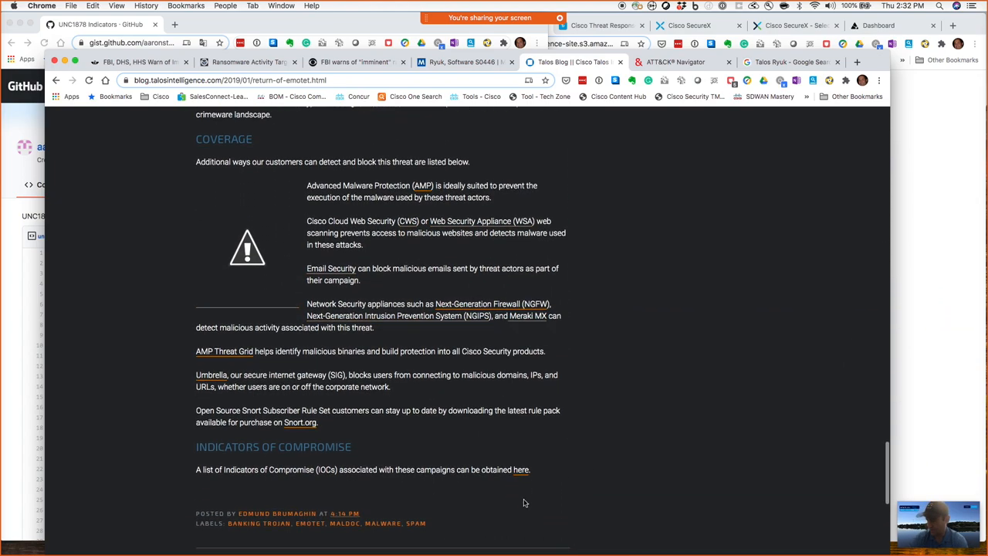
Follow the 'here' link to the campaign indicators of compromise list
{"action": "left_click", "coordinate": [522, 469]}
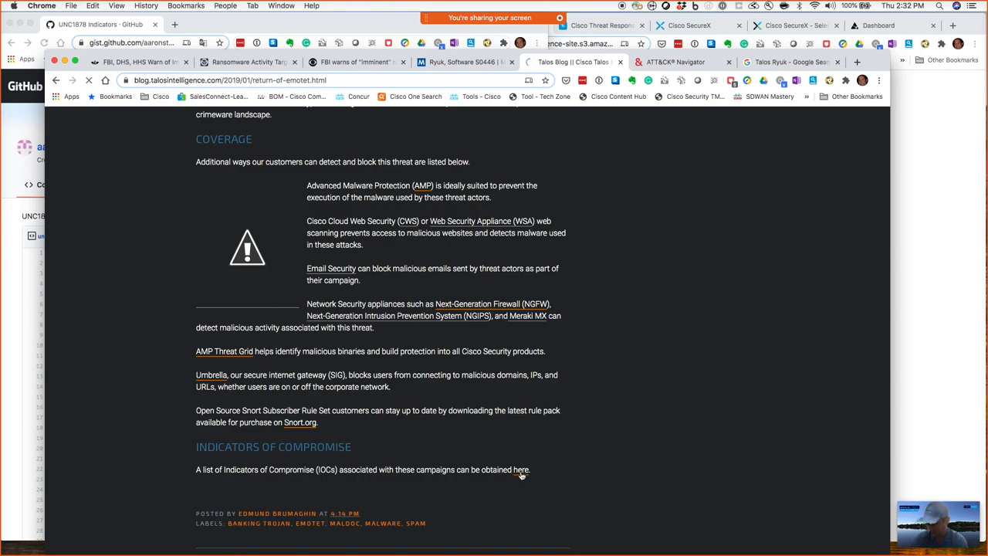
{"action": "left_click", "coordinate": [522, 470]}
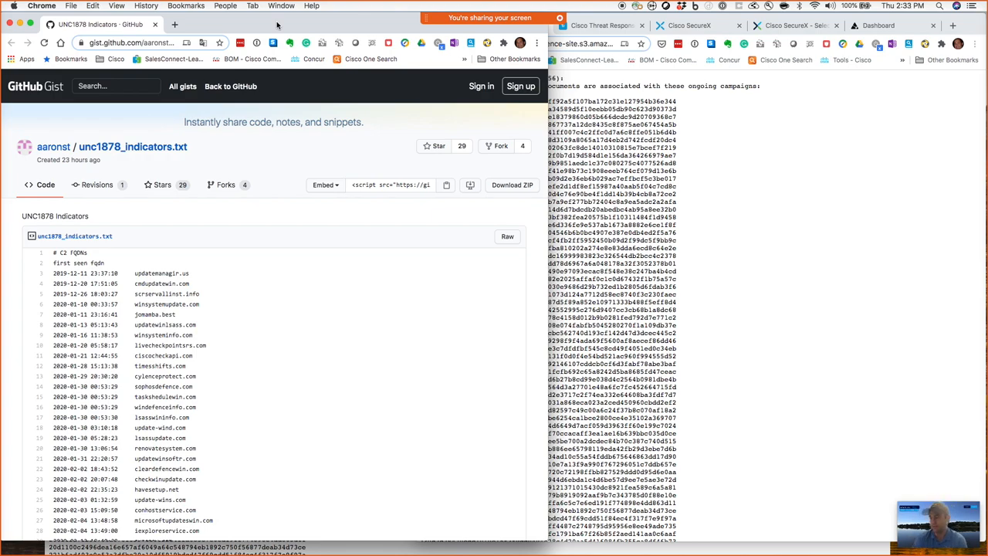
{"action": "mouse_move", "coordinate": [410, 57]}
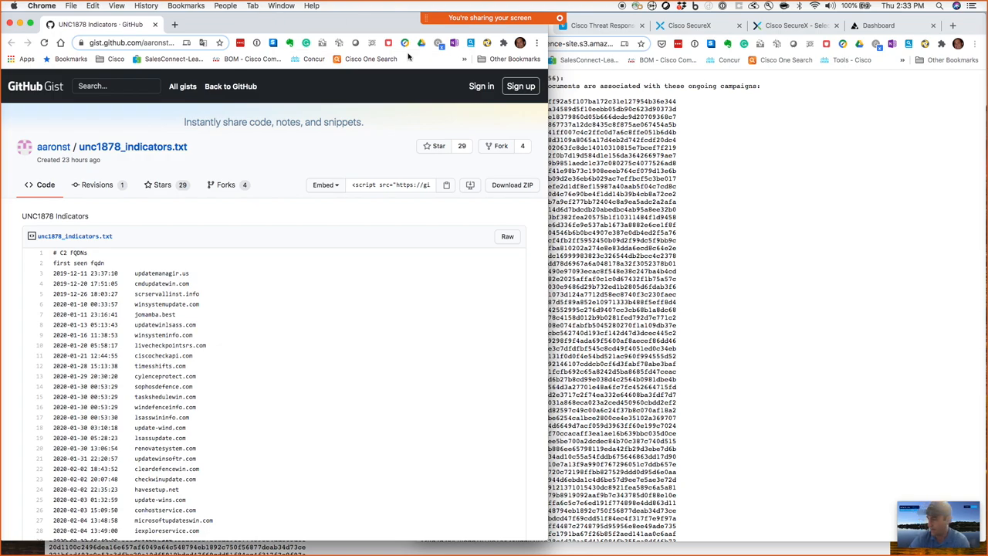
{"action": "mouse_move", "coordinate": [617, 345]}
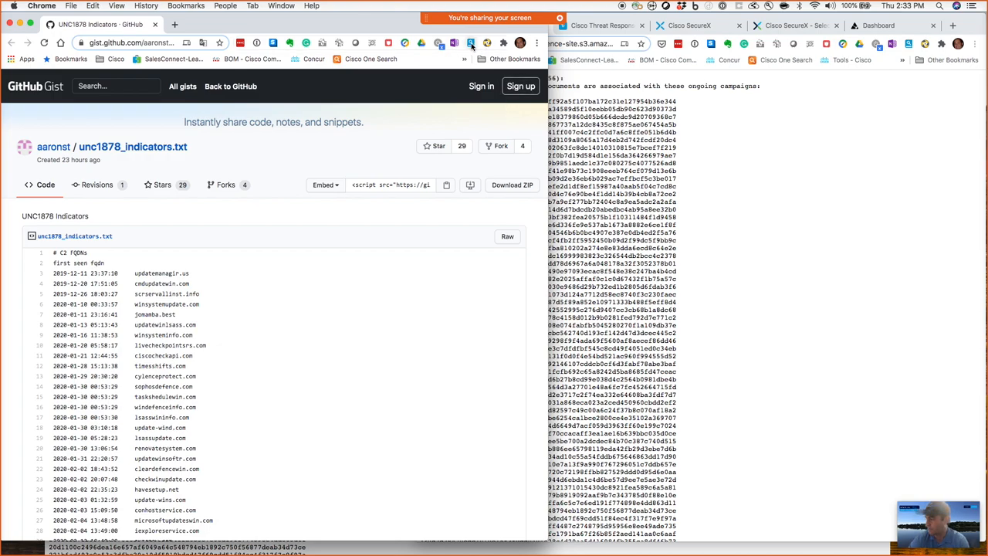
{"action": "mouse_move", "coordinate": [471, 43]}
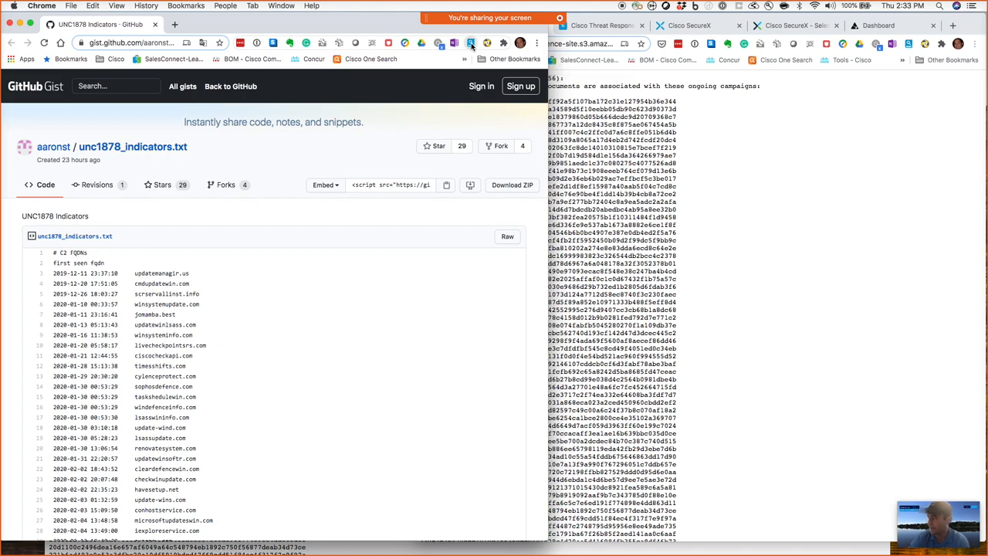
Run Casebook Find Observables on the UNC1878 Gist (1298) and the Talos IOC page (632)
{"action": "left_click", "coordinate": [454, 43]}
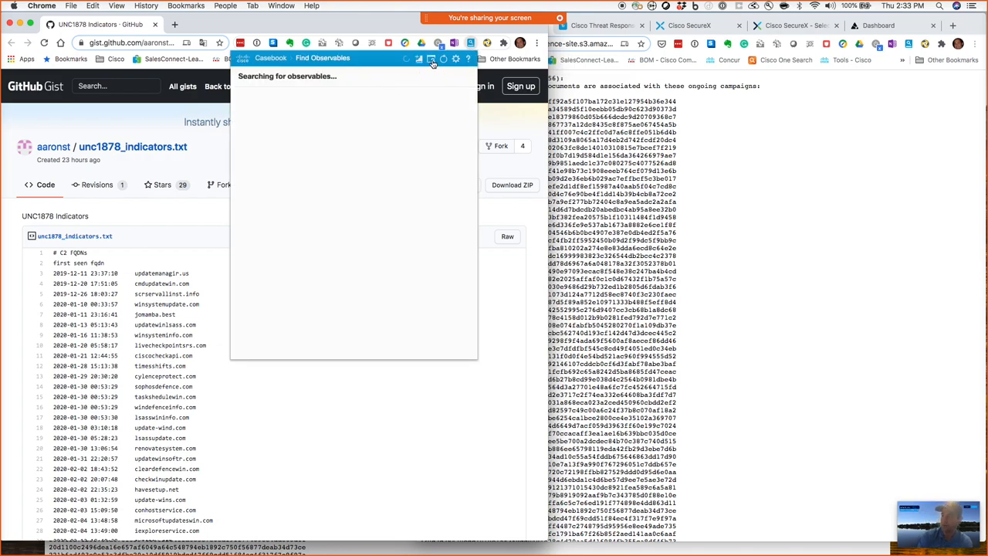
{"action": "mouse_move", "coordinate": [157, 306]}
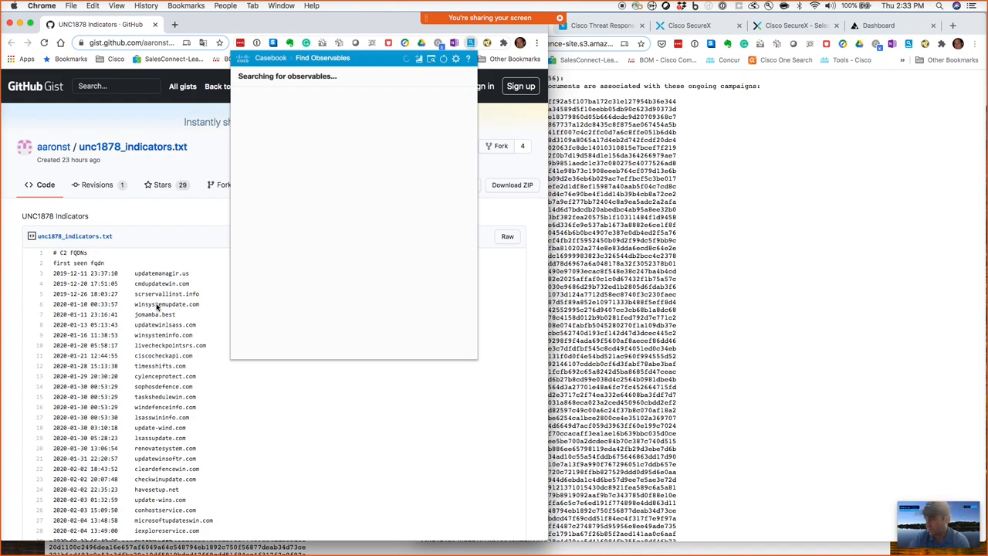
{"action": "mouse_move", "coordinate": [130, 316]}
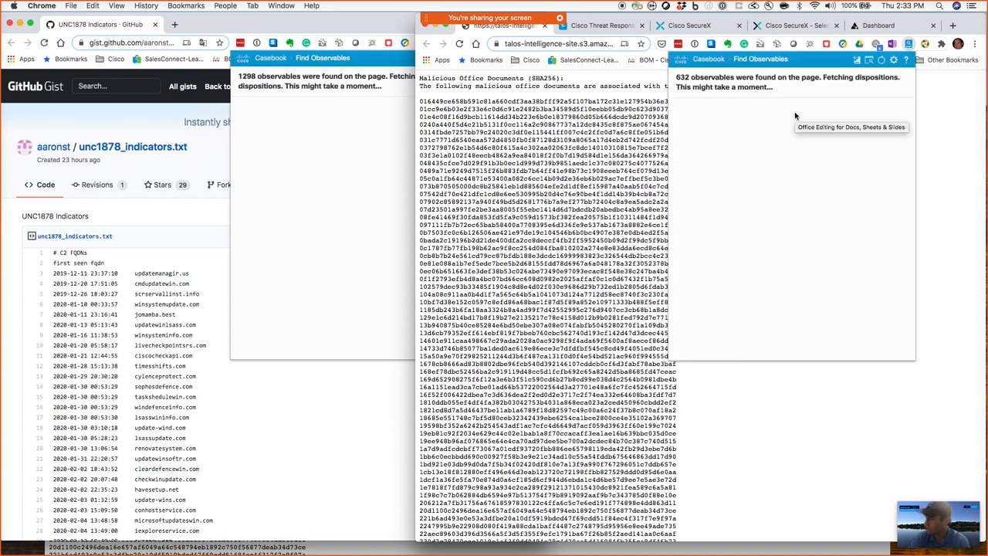
{"action": "left_click", "coordinate": [868, 65]}
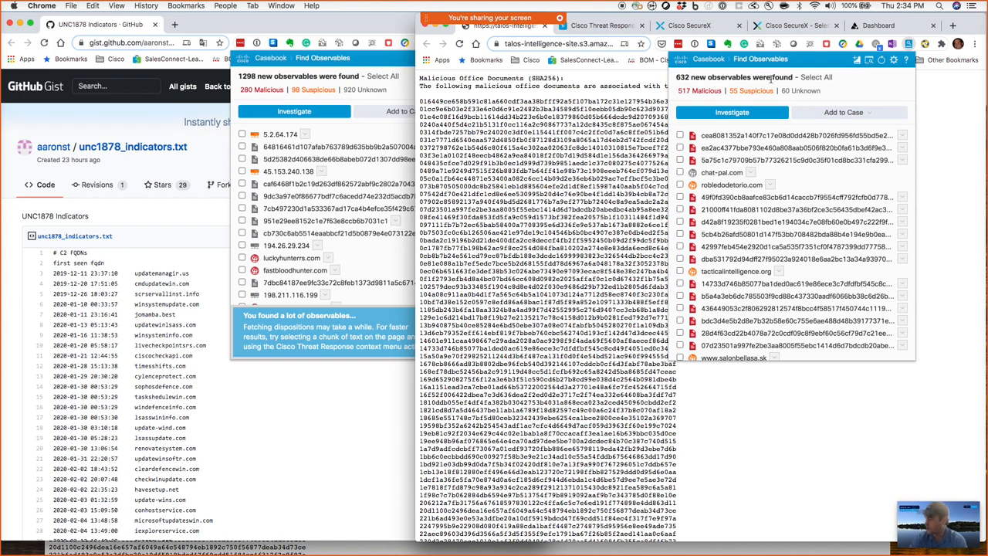
Show the AMP, Threat Grid, Threat Response and Umbrella actions for one malicious SHA256
{"action": "double_click", "coordinate": [750, 89]}
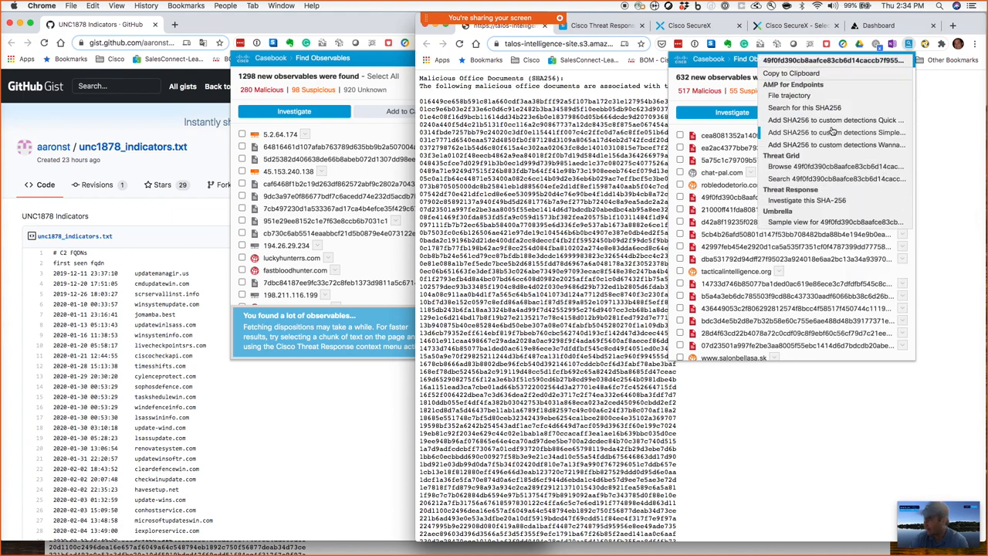
{"action": "mouse_move", "coordinate": [834, 133]}
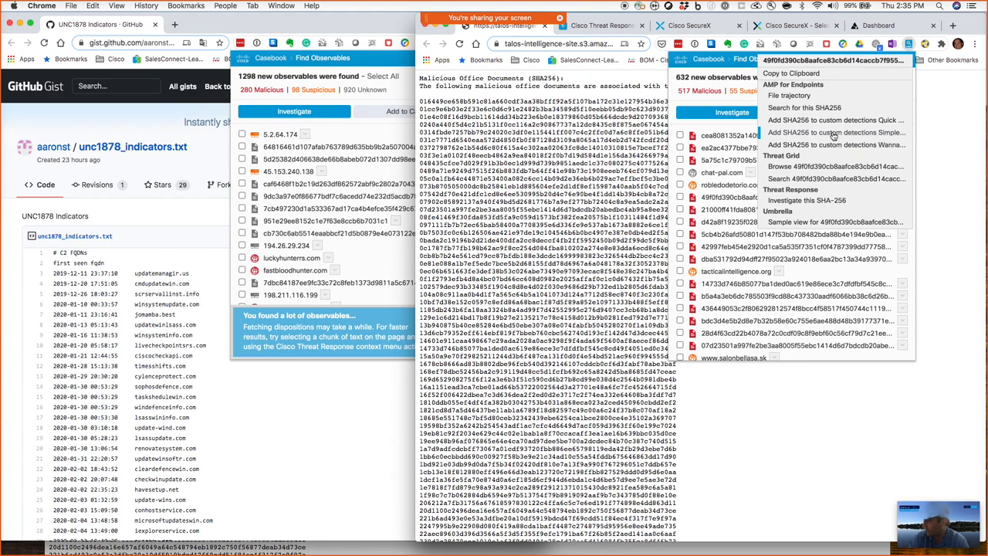
{"action": "mouse_move", "coordinate": [837, 146]}
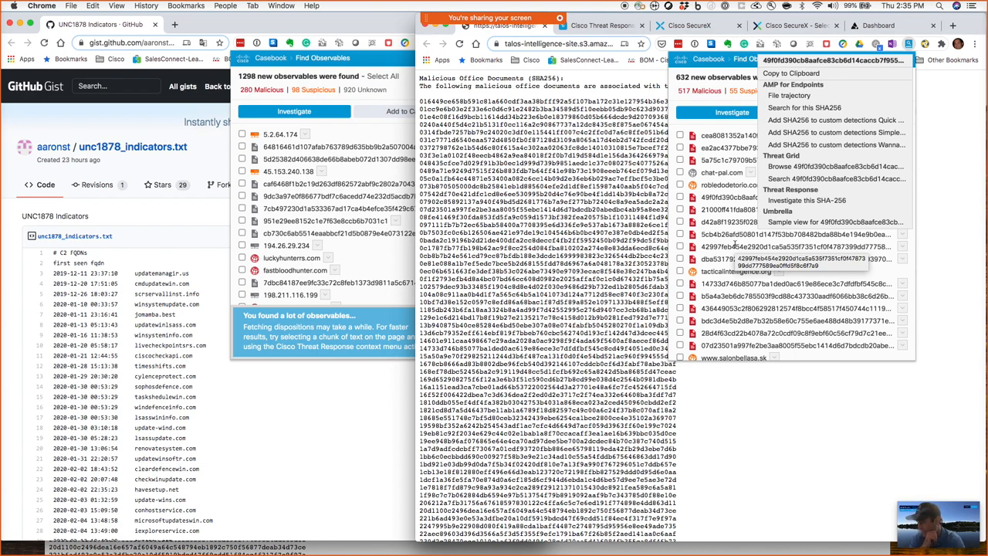
{"action": "mouse_move", "coordinate": [735, 259]}
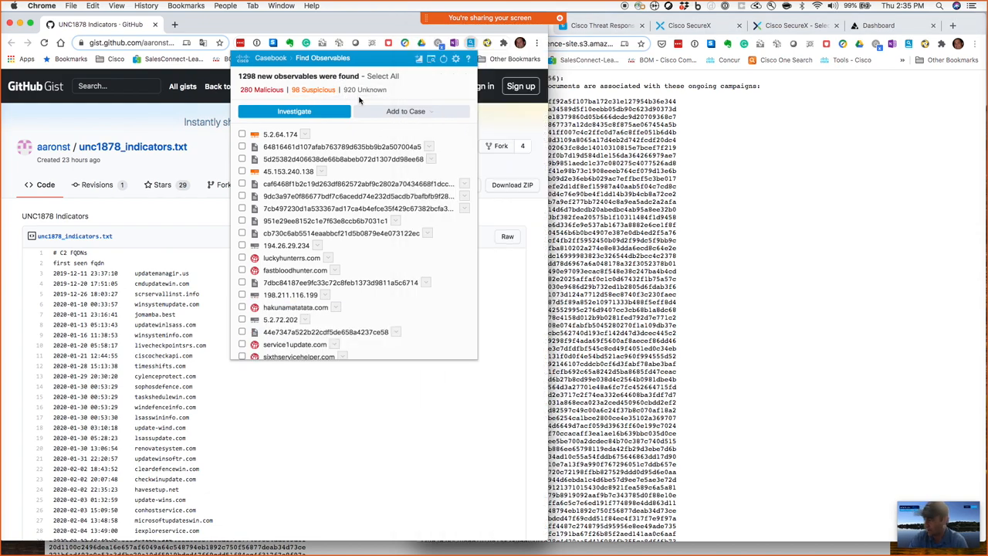
{"action": "mouse_move", "coordinate": [486, 182]}
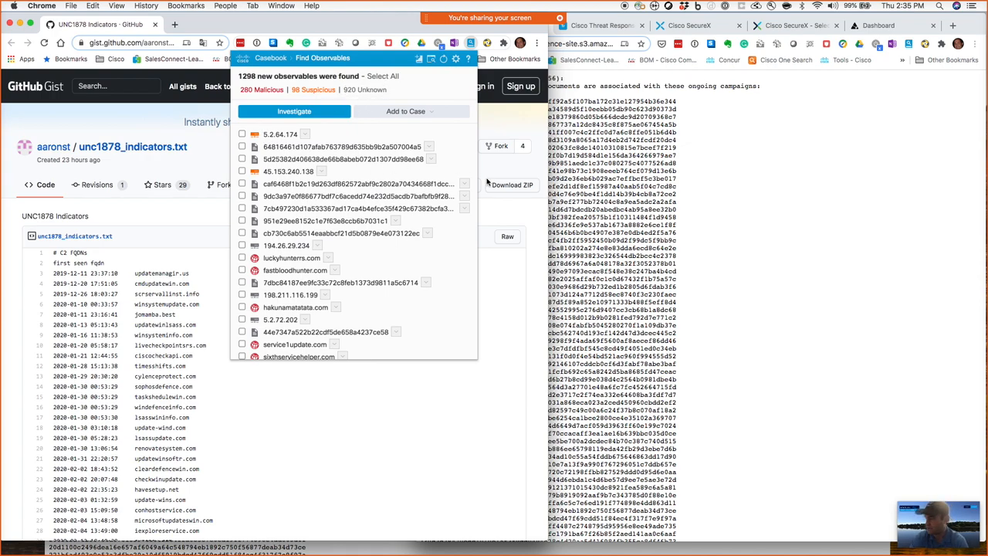
{"action": "mouse_move", "coordinate": [435, 167]}
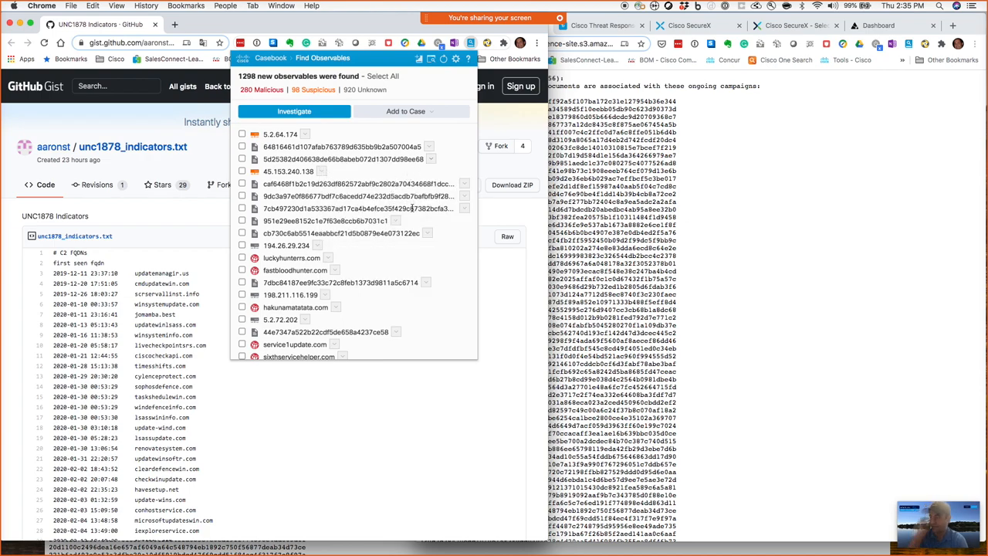
{"action": "mouse_move", "coordinate": [358, 208]}
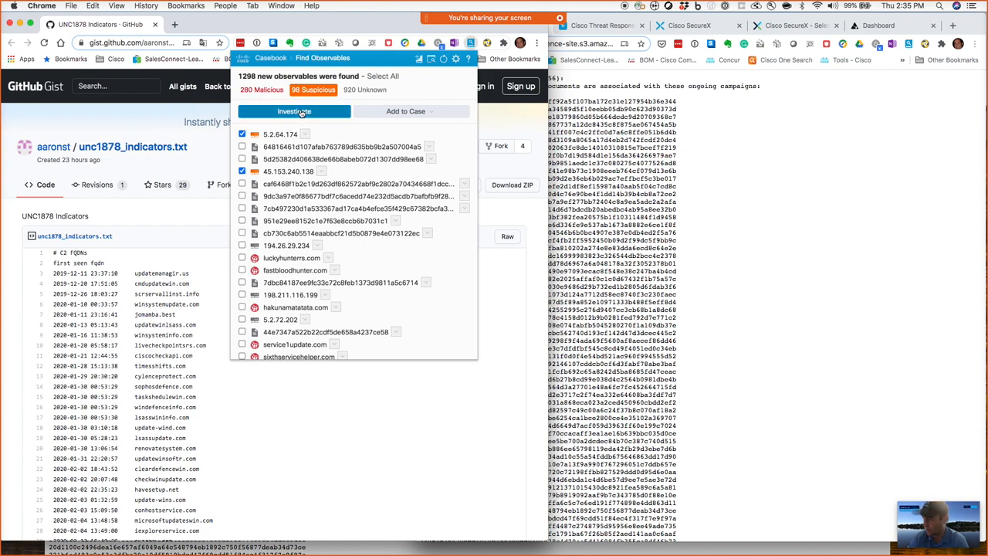
Send the checked observables into a Threat Response investigation, then move to the Navigator tab
{"action": "left_click", "coordinate": [294, 112]}
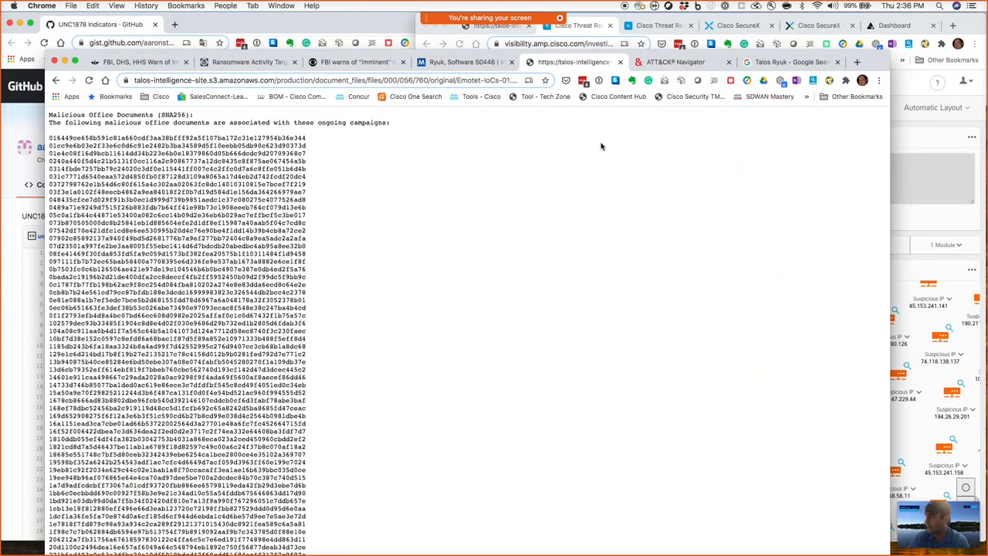
{"action": "left_click", "coordinate": [674, 61]}
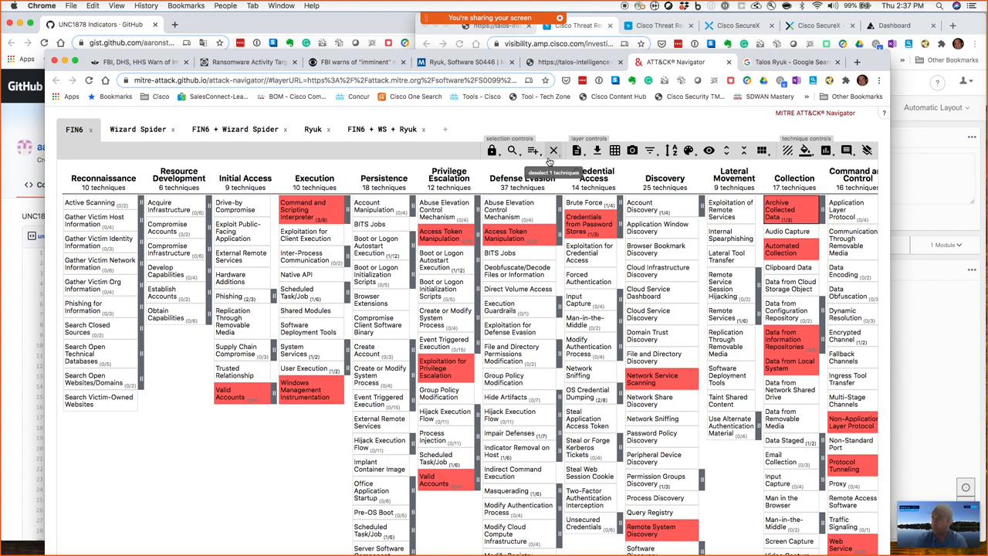
Browse the 'select techniques by threat group' list on the FIN6 layer past Gamaredon and GOLD
{"action": "left_click", "coordinate": [532, 151]}
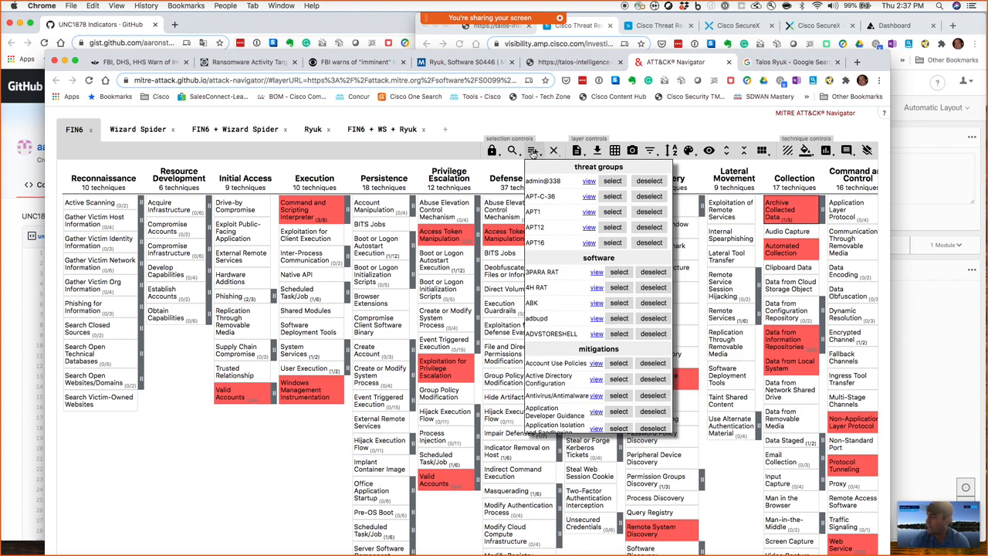
{"action": "left_click", "coordinate": [533, 152]}
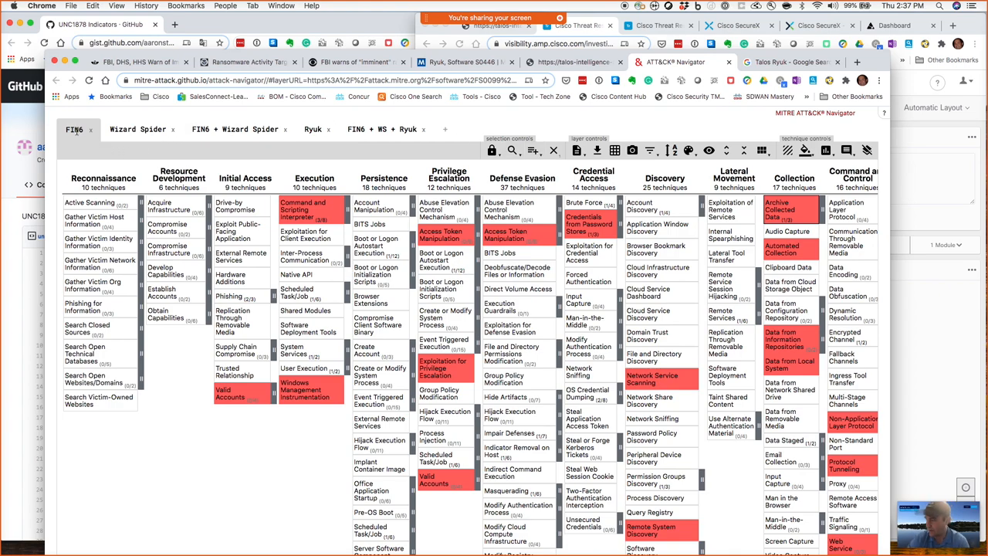
{"action": "mouse_move", "coordinate": [138, 130]}
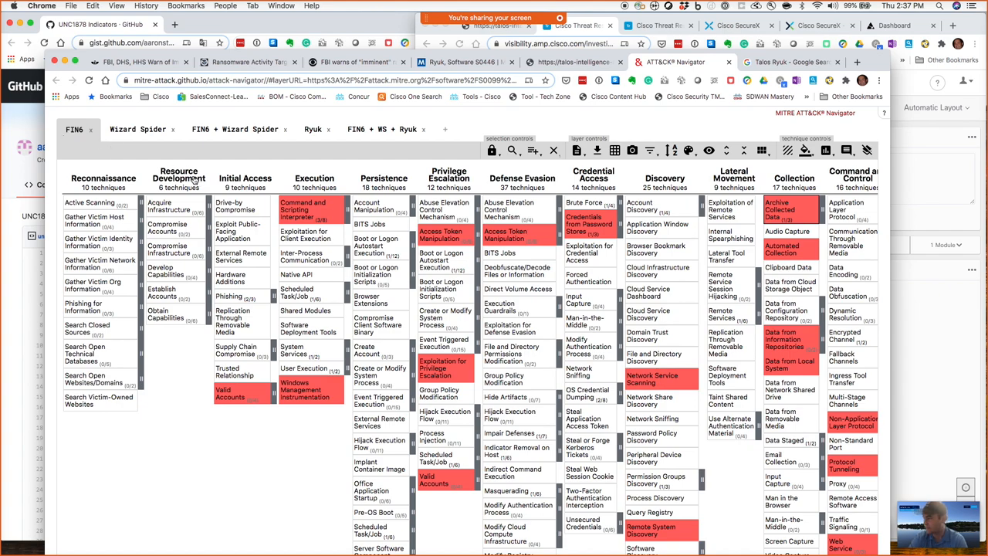
{"action": "mouse_move", "coordinate": [533, 151]}
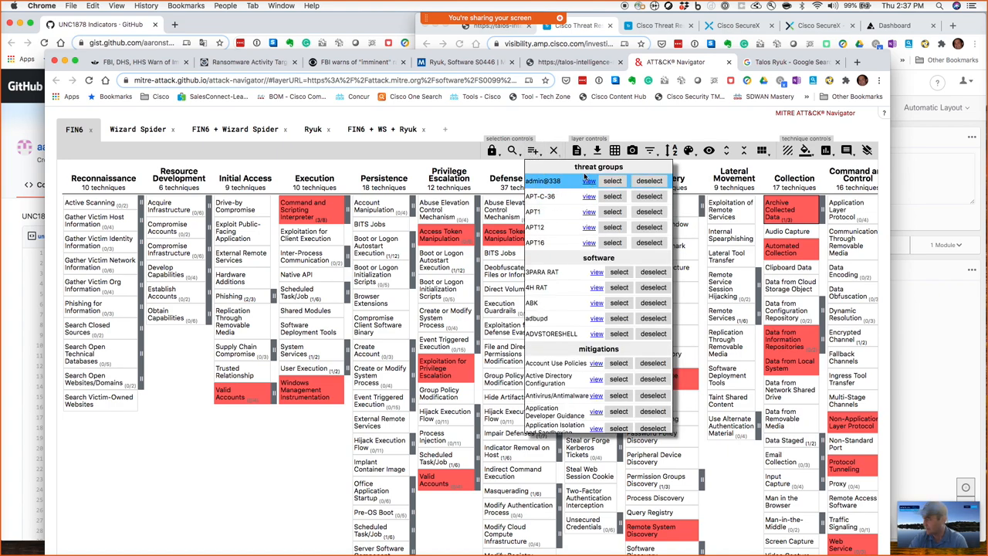
{"action": "scroll", "scroll_direction": "down", "scroll_amount": 3}
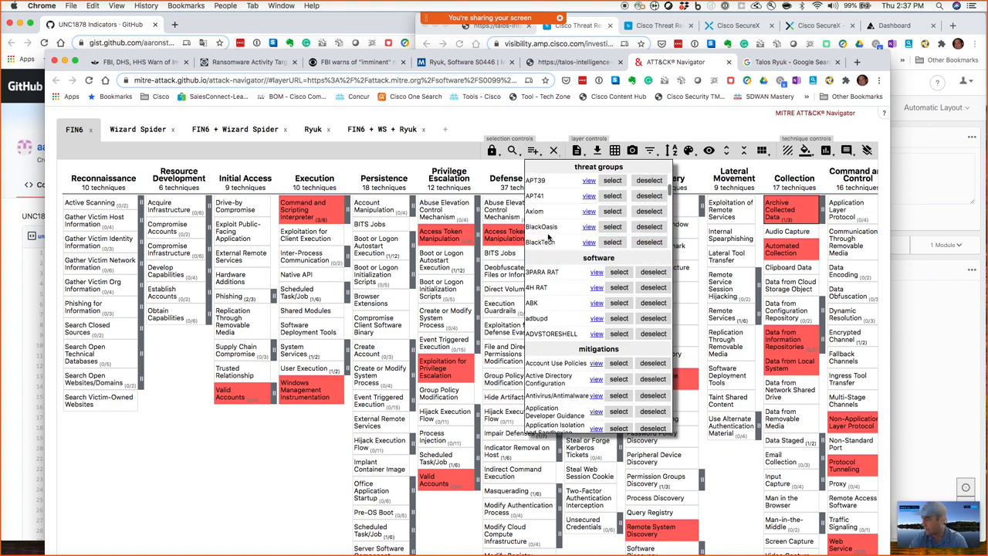
{"action": "scroll", "scroll_direction": "down", "scroll_amount": 3}
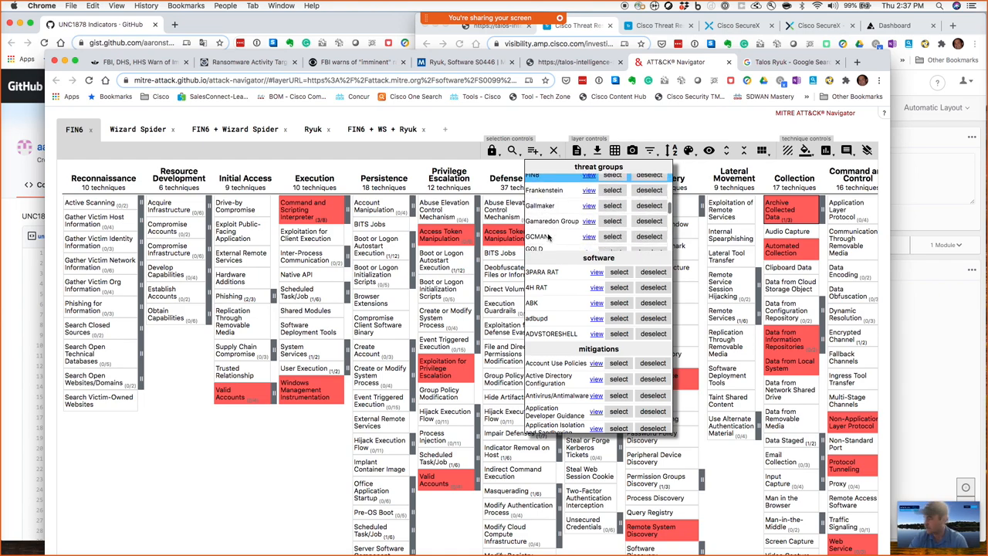
{"action": "scroll", "scroll_direction": "up", "scroll_amount": 3}
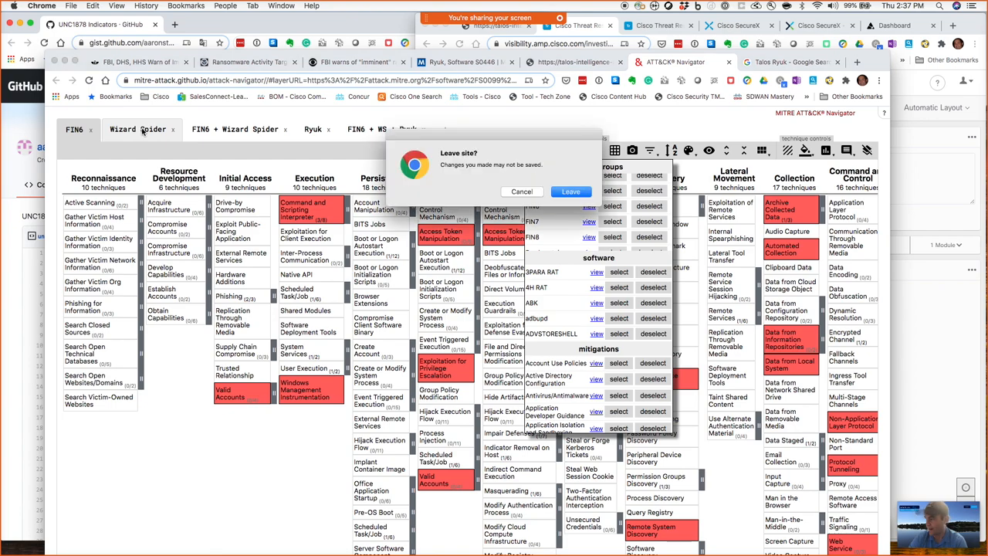
View the Wizard Spider layer and cancel the leave-site warning to stay on the Navigator
{"action": "left_click", "coordinate": [571, 191]}
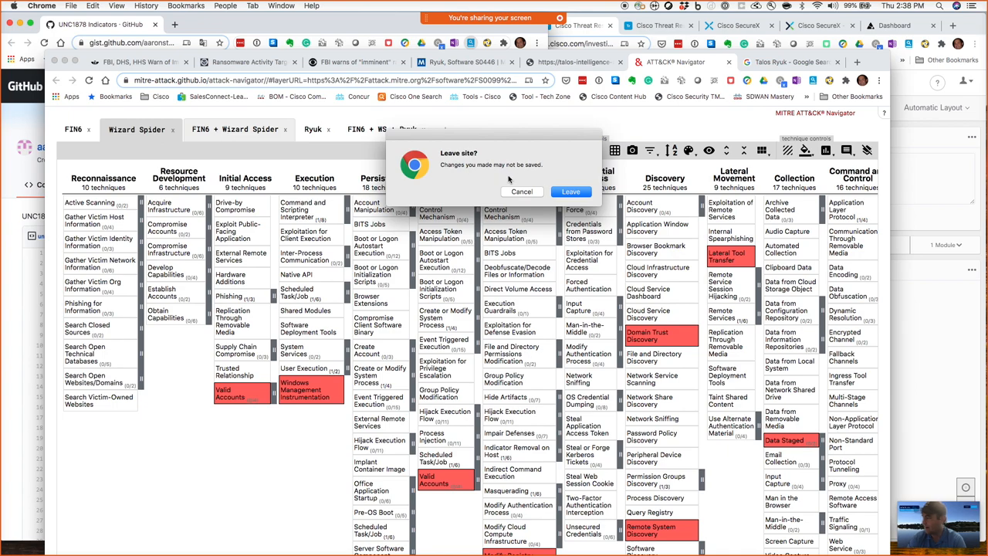
{"action": "left_click", "coordinate": [522, 192]}
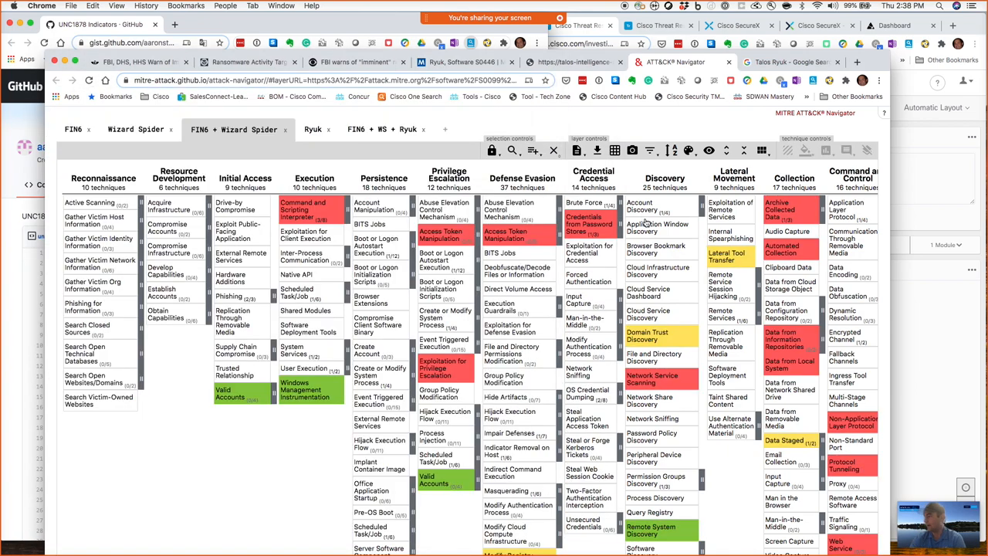
{"action": "mouse_move", "coordinate": [883, 349]}
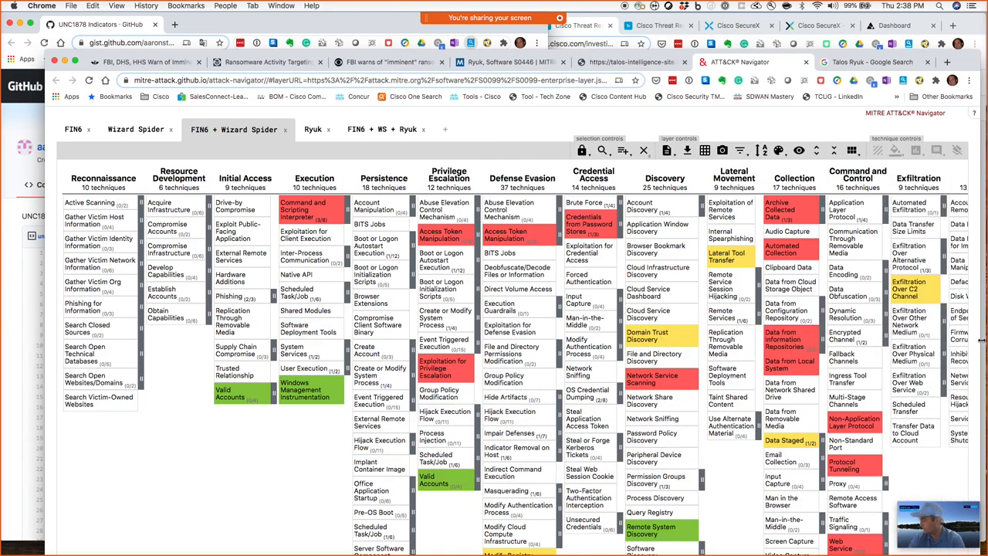
Show the context actions for the Windows Management Instrumentation cell in the combined layer
{"action": "scroll", "scroll_direction": "down", "scroll_amount": 3}
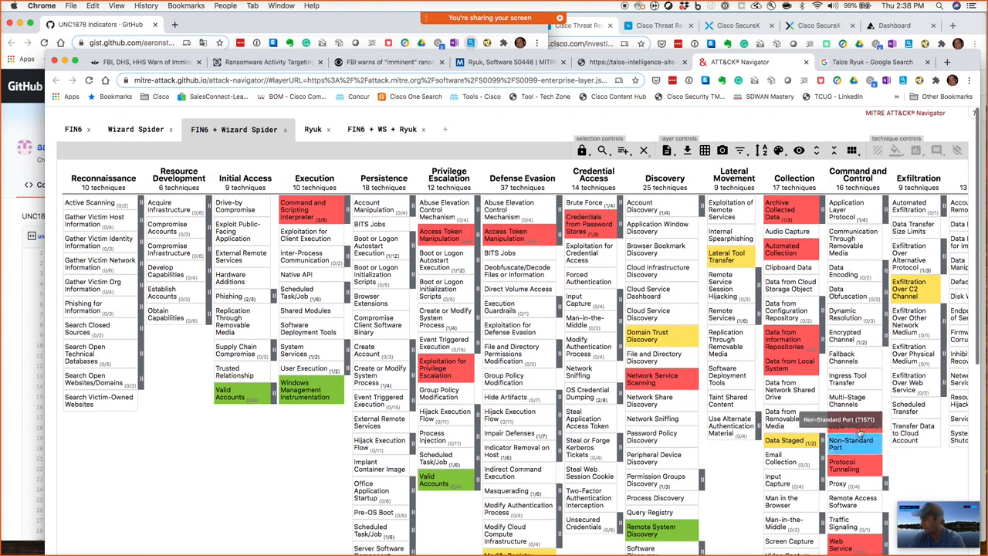
{"action": "mouse_move", "coordinate": [301, 208]}
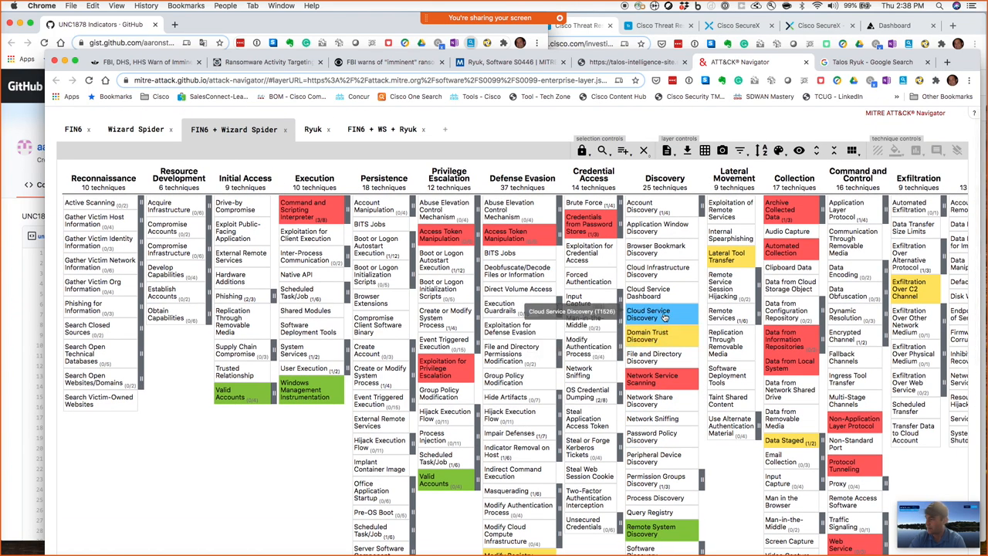
{"action": "mouse_move", "coordinate": [648, 337]}
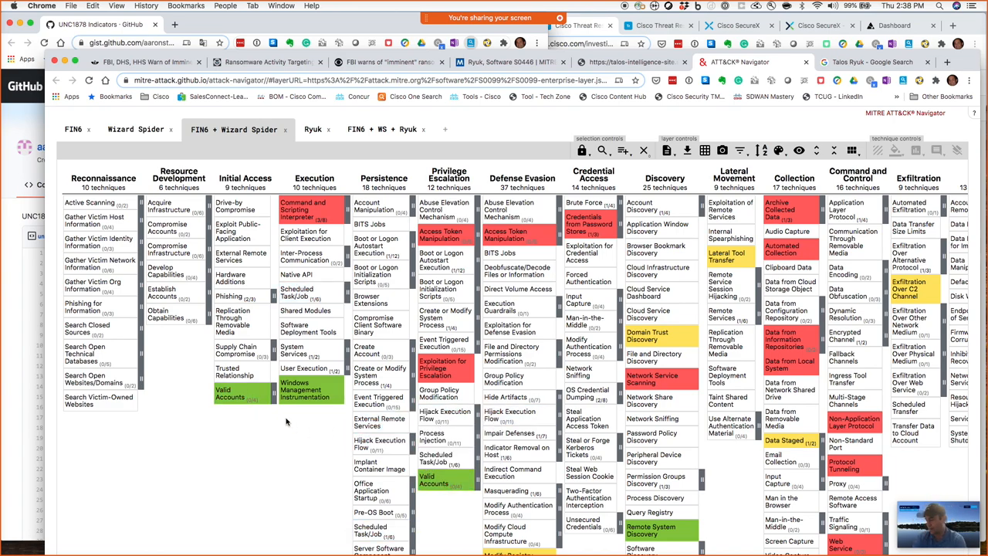
{"action": "mouse_move", "coordinate": [239, 393]}
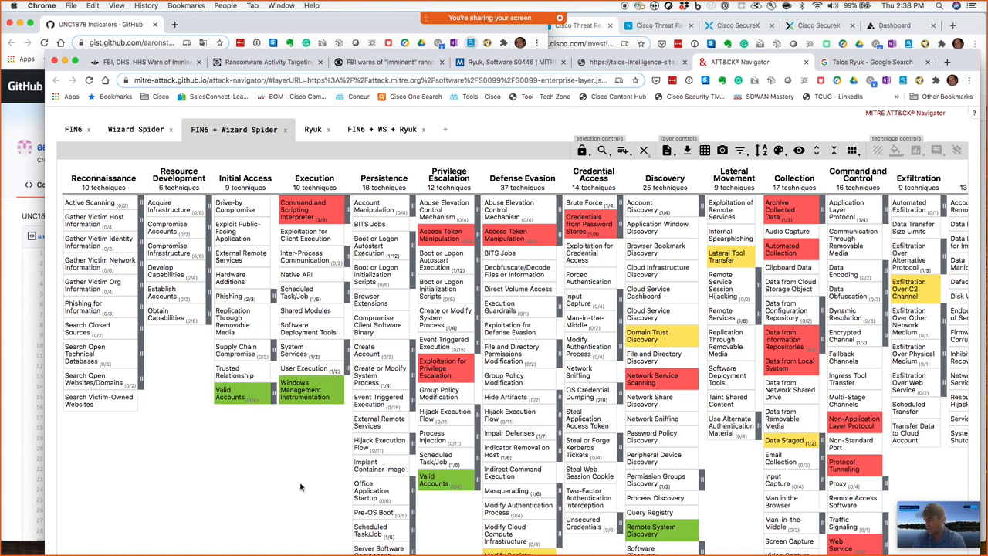
{"action": "mouse_move", "coordinate": [322, 431]}
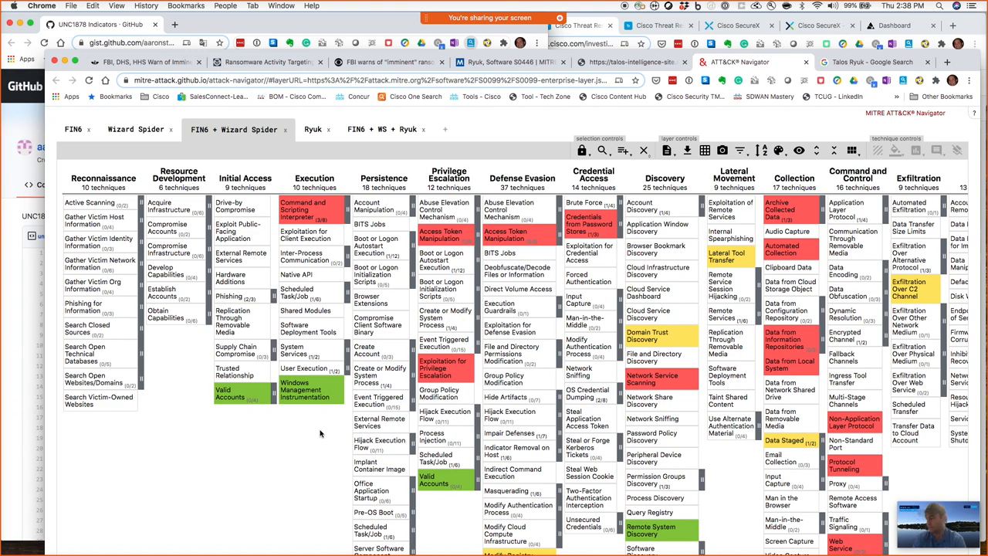
{"action": "mouse_move", "coordinate": [312, 390]}
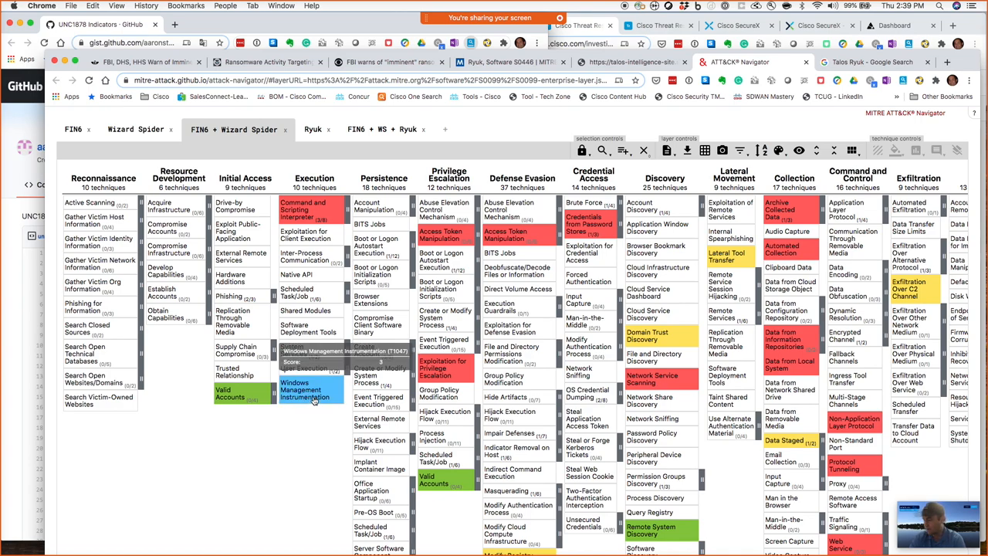
{"action": "right_click", "coordinate": [312, 389]}
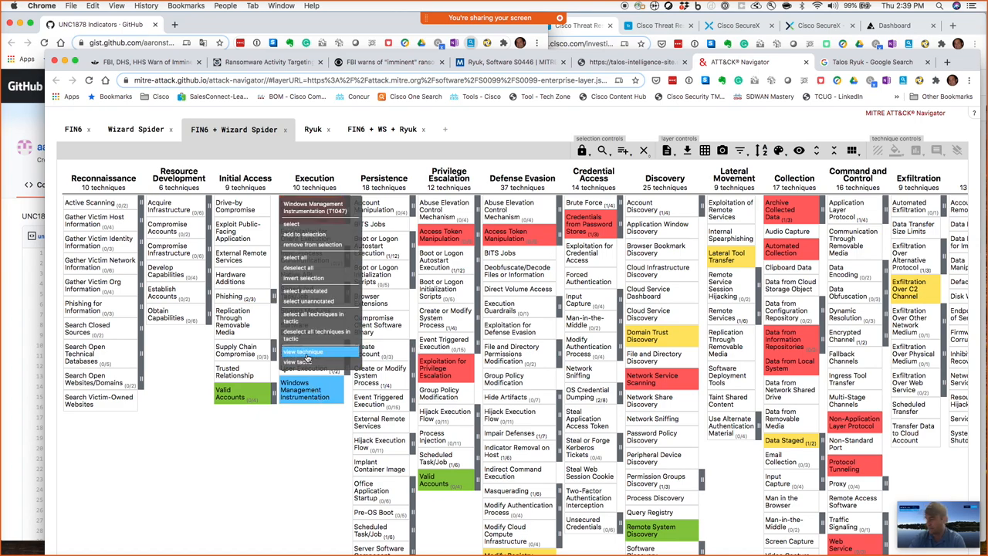
Review the T1047 WMI technique page down to Mitigations, then return to the Navigator layers
{"action": "left_click", "coordinate": [302, 352]}
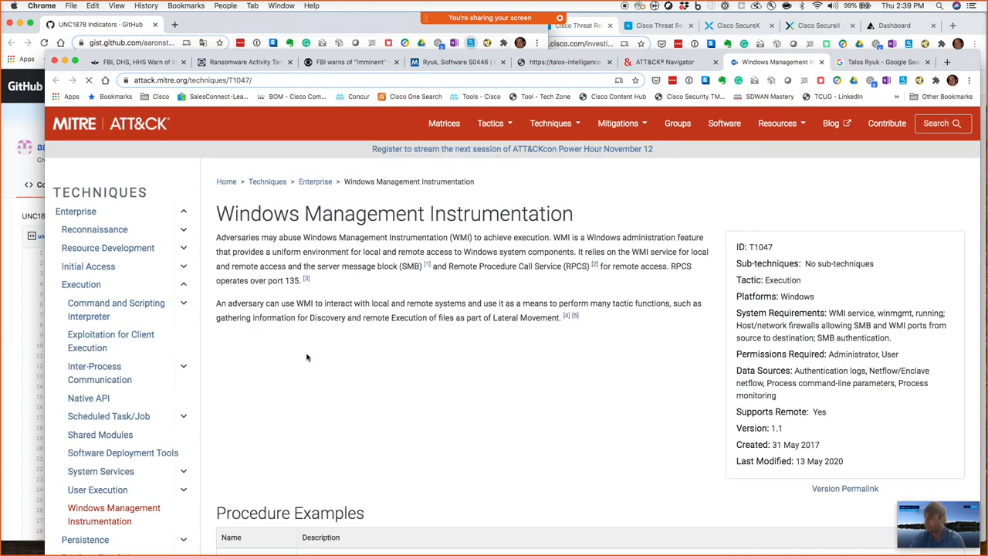
{"action": "scroll", "scroll_direction": "down", "scroll_amount": 3}
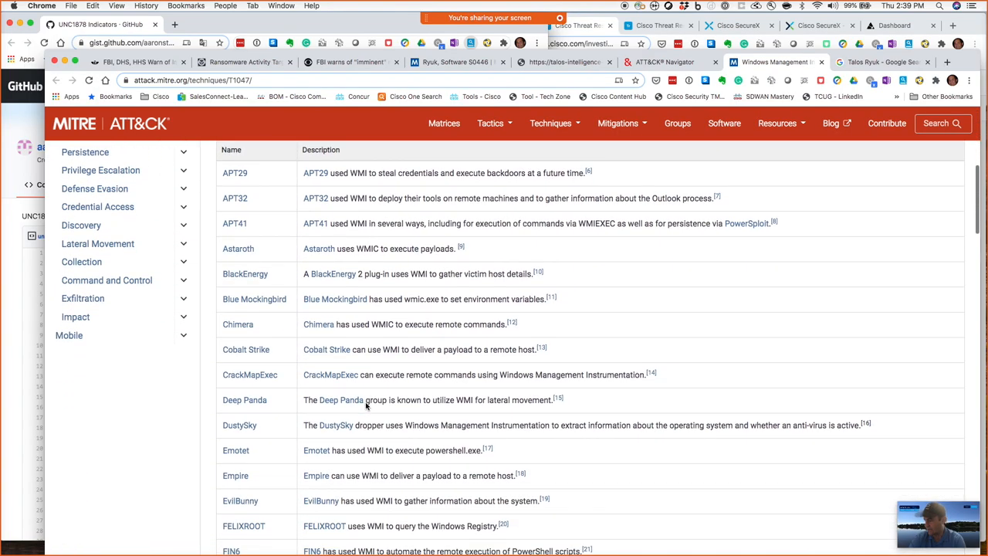
{"action": "scroll", "scroll_direction": "down", "scroll_amount": 3}
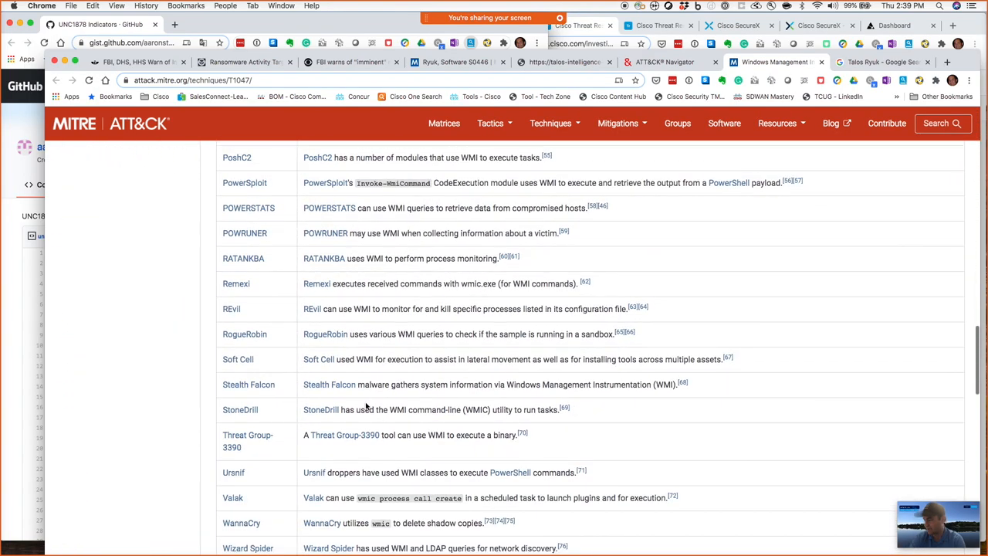
{"action": "scroll", "scroll_direction": "down", "scroll_amount": 3}
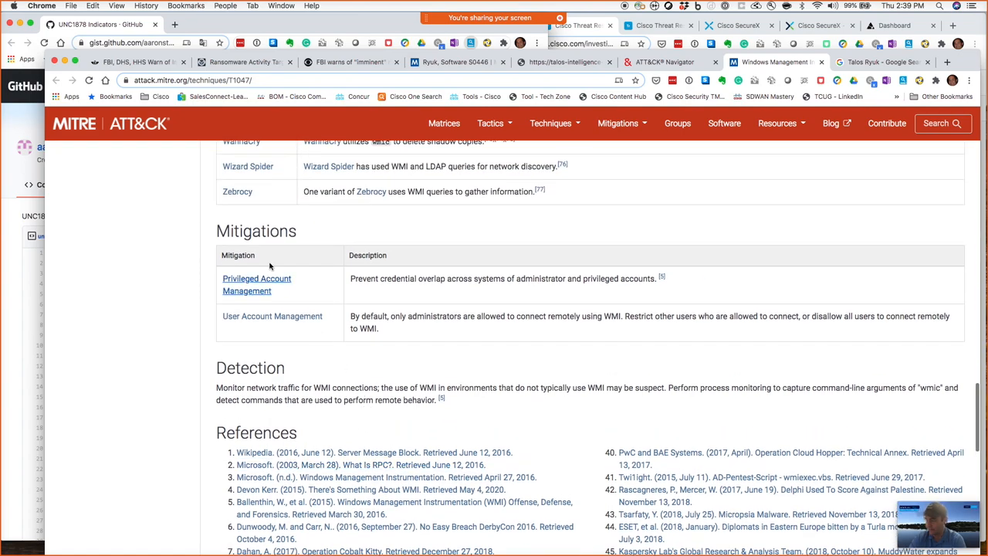
{"action": "mouse_move", "coordinate": [247, 250]}
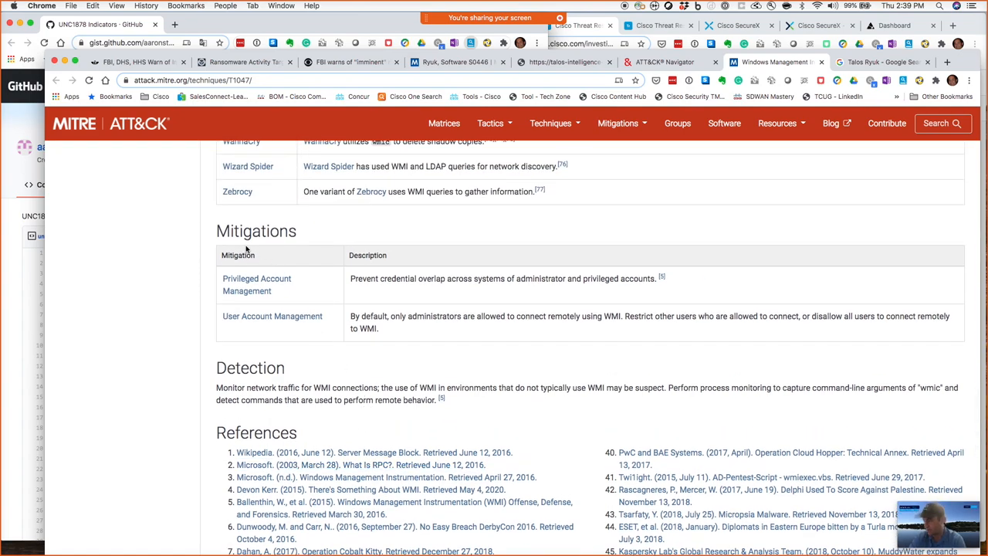
{"action": "mouse_move", "coordinate": [238, 217]}
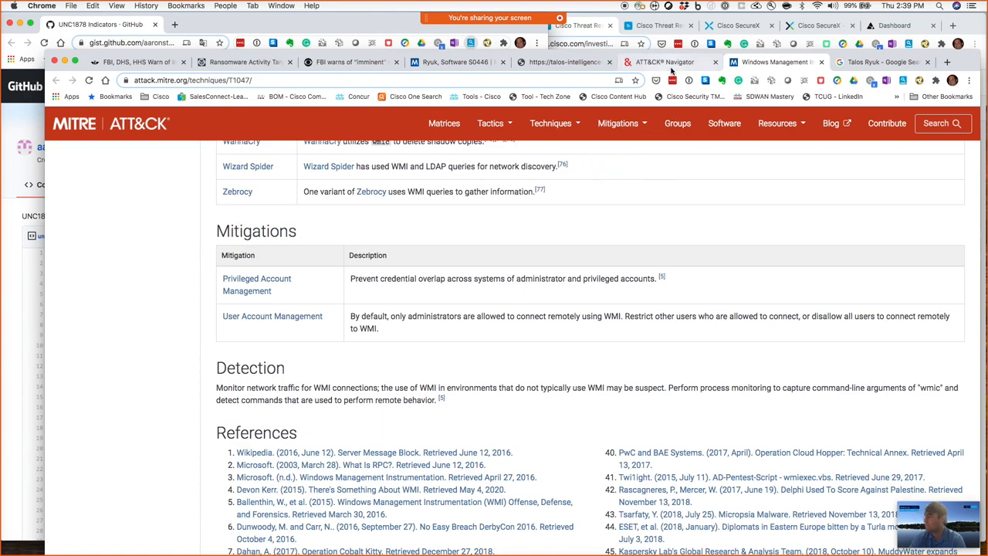
{"action": "left_click", "coordinate": [669, 62]}
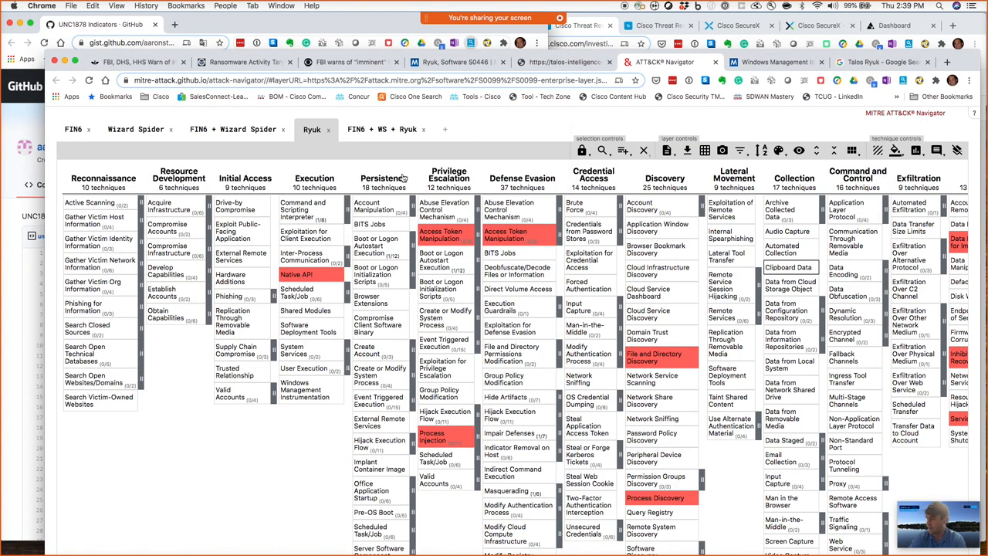
{"action": "mouse_move", "coordinate": [297, 275]}
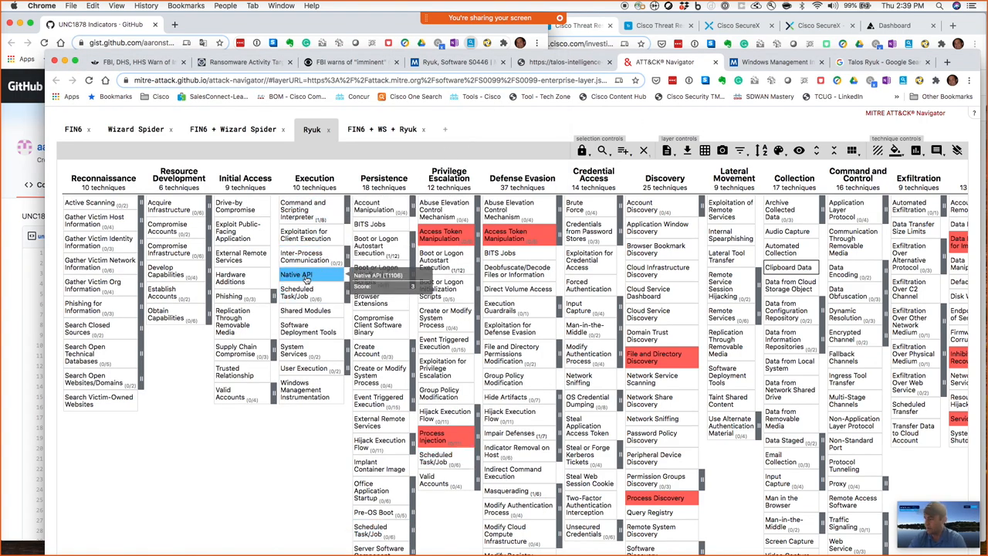
{"action": "mouse_move", "coordinate": [301, 292]}
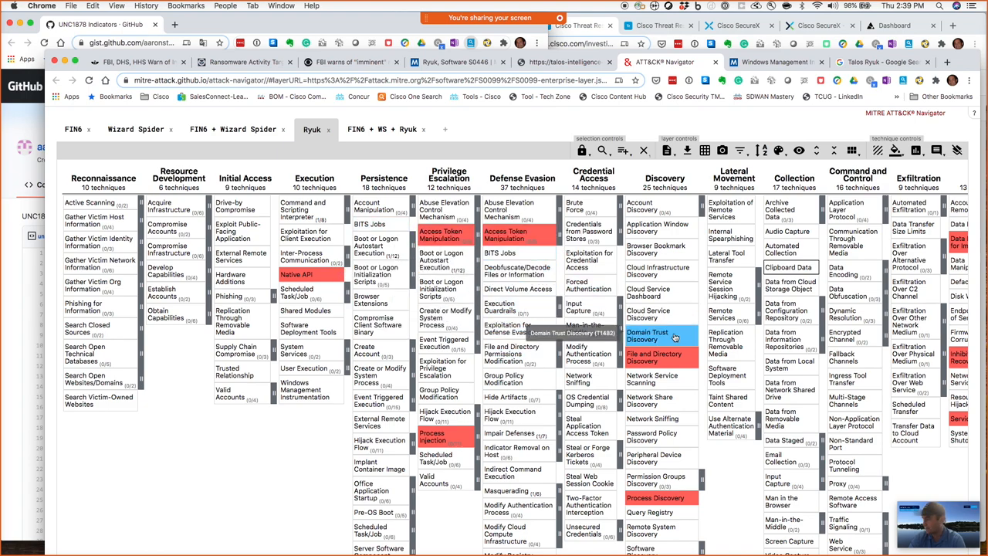
{"action": "mouse_move", "coordinate": [727, 256]}
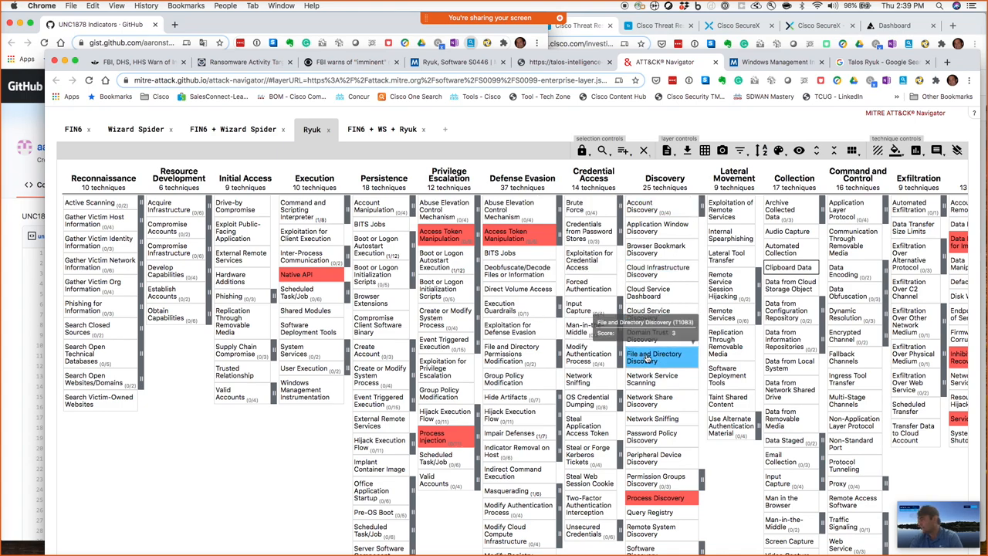
Show the context actions for the File and Directory Discovery cell on the Ryuk layer
{"action": "right_click", "coordinate": [661, 358]}
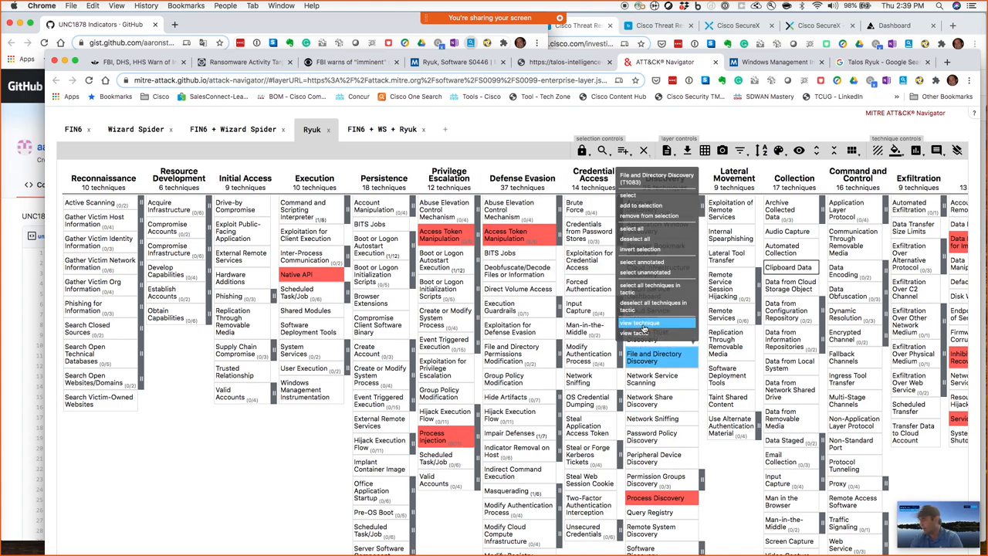
Review the T1083 File and Directory Discovery page's procedures, detection and references, then return to the Ryuk layer
{"action": "left_click", "coordinate": [642, 323]}
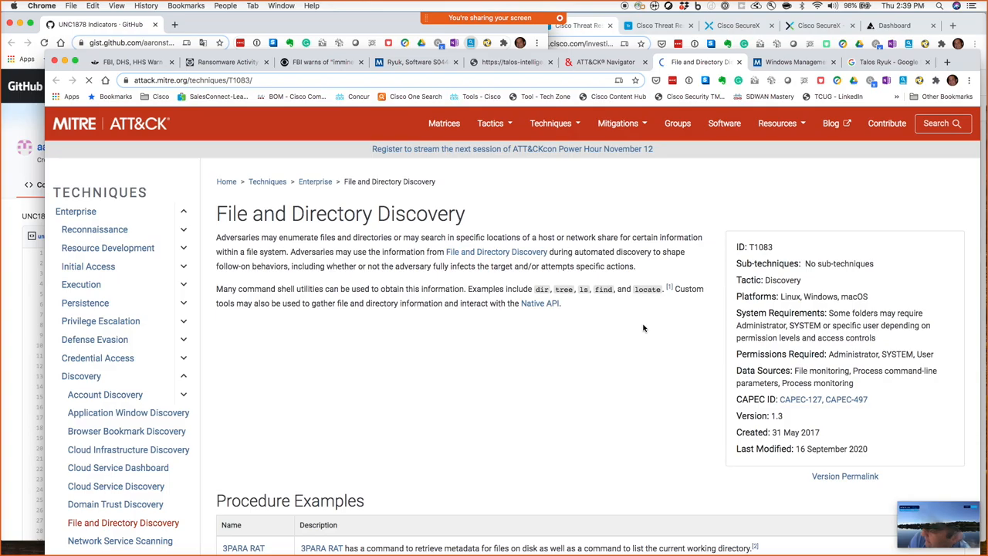
{"action": "scroll", "scroll_direction": "down", "scroll_amount": 3}
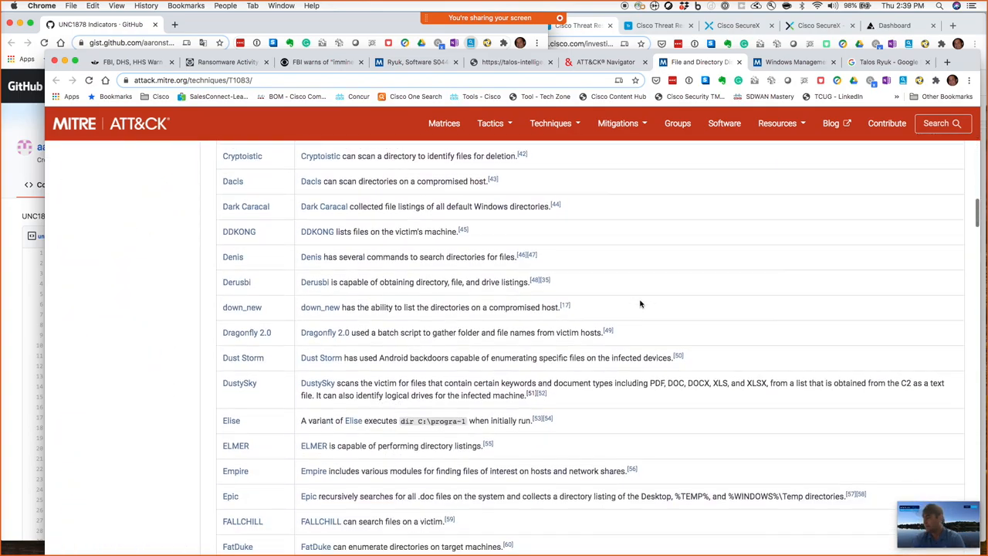
{"action": "scroll", "scroll_direction": "down", "scroll_amount": 3}
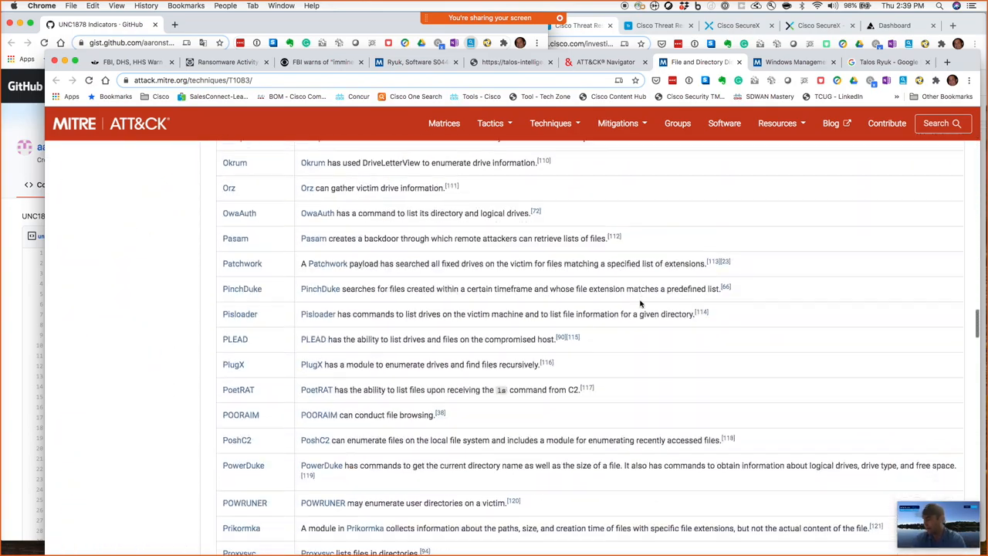
{"action": "scroll", "scroll_direction": "down", "scroll_amount": 3}
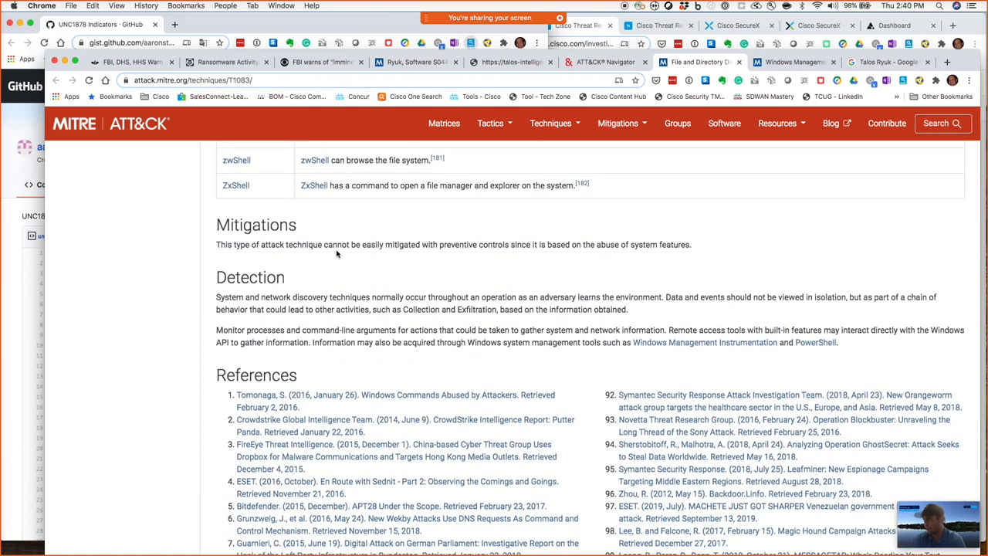
{"action": "left_click", "coordinate": [607, 62]}
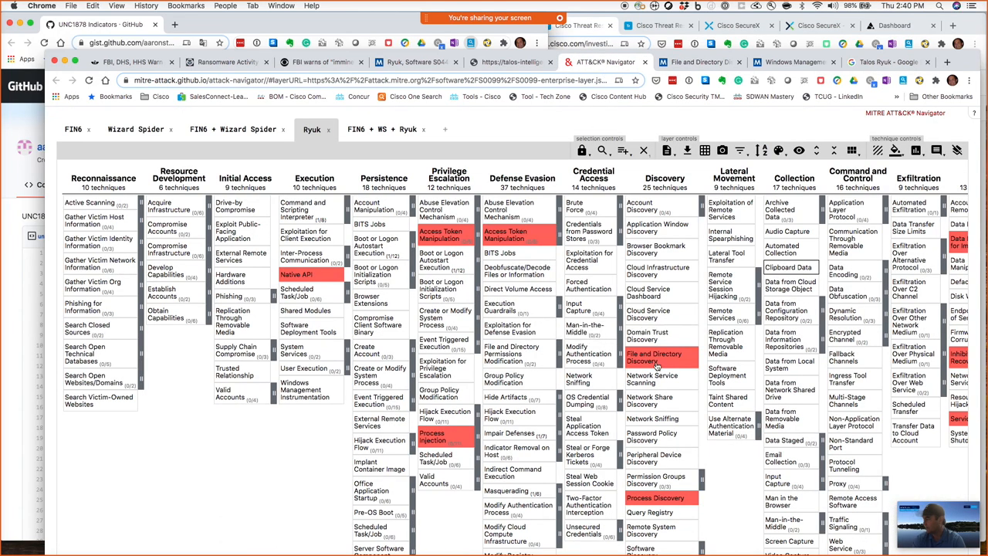
{"action": "mouse_move", "coordinate": [651, 435]}
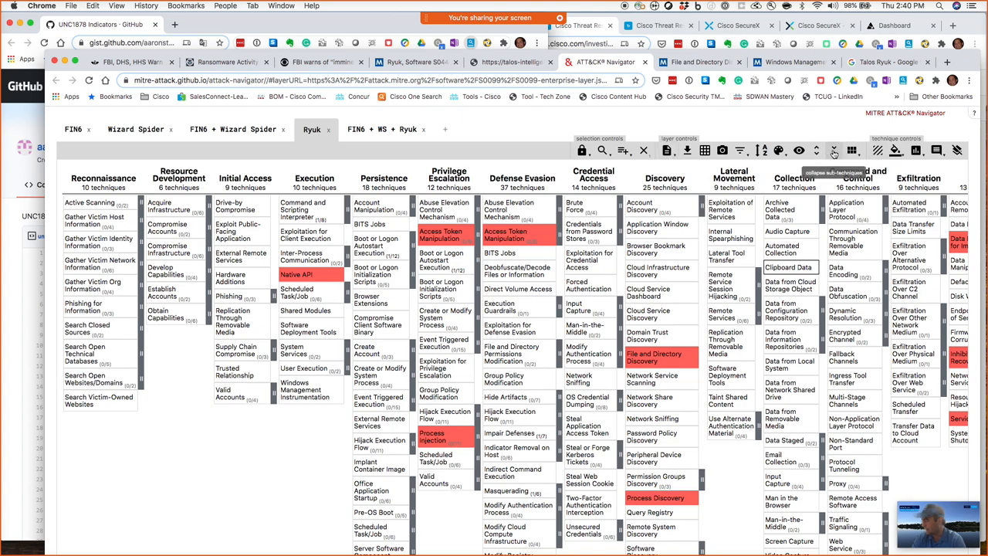
Expand all sub-techniques in the Ryuk layer matrix, revealing entries like Spearphishing Attachment
{"action": "left_click", "coordinate": [834, 151]}
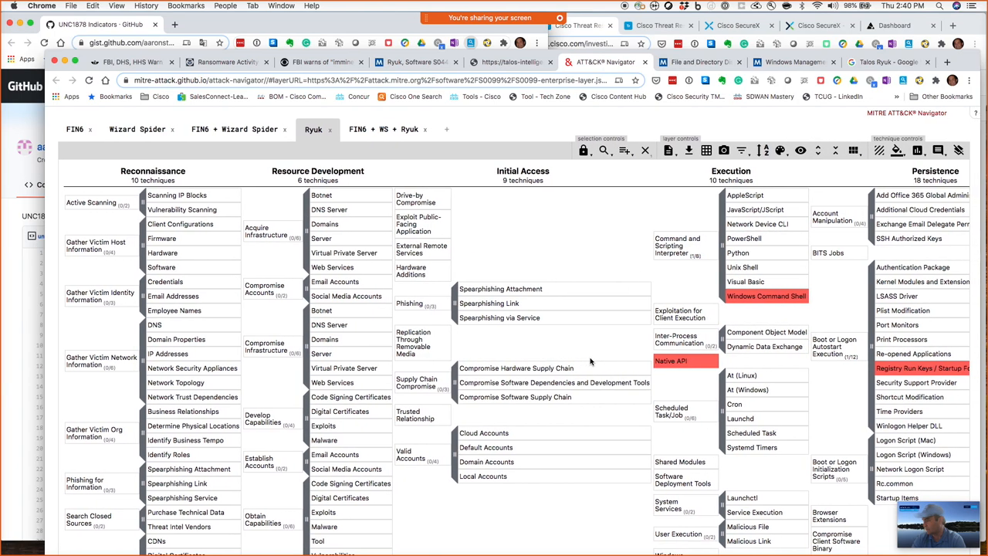
Scroll the expanded Ryuk matrix to the Persistence and Privilege Escalation sub-techniques, including Registry Run Keys / Startup Folder
{"action": "scroll", "scroll_direction": "down", "scroll_amount": 3}
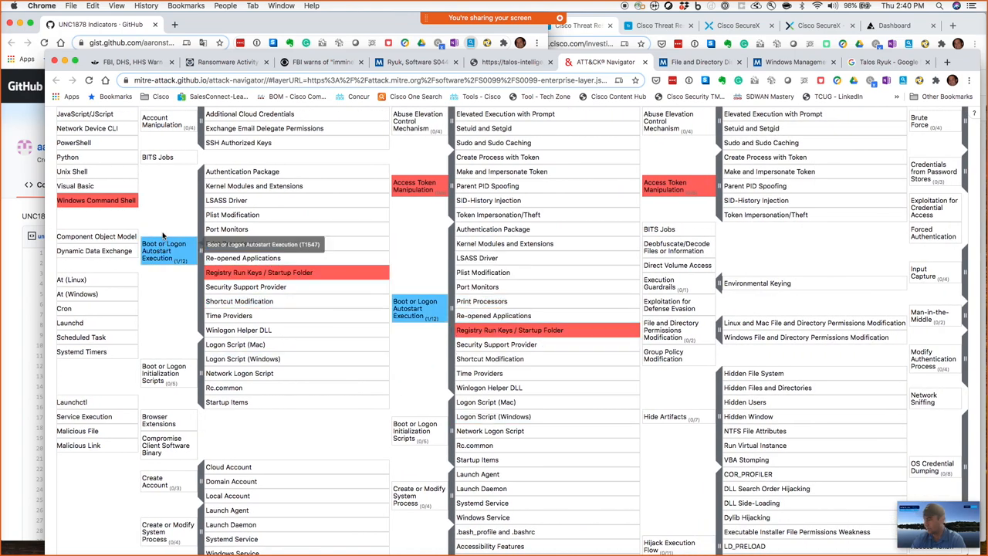
{"action": "scroll", "scroll_direction": "left", "scroll_amount": 3}
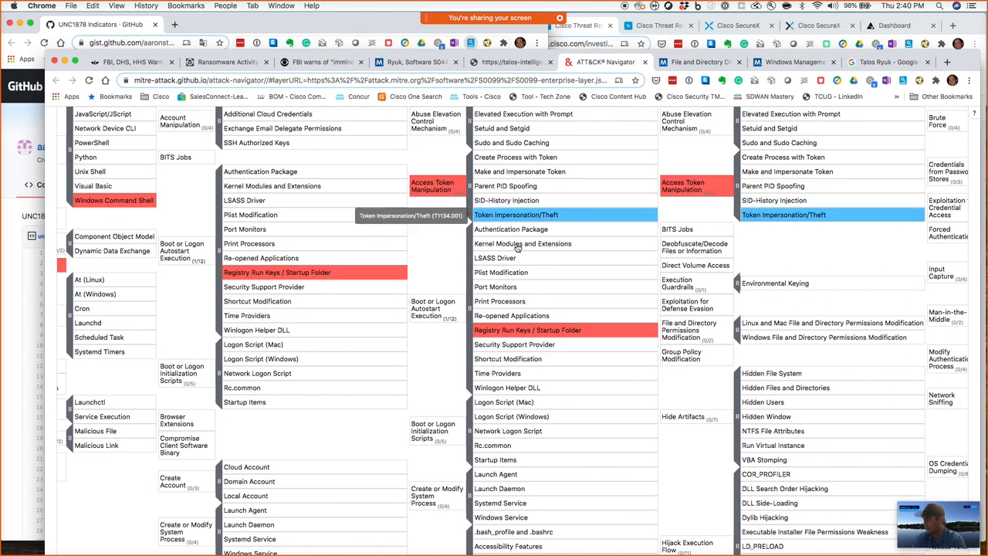
{"action": "mouse_move", "coordinate": [528, 331]}
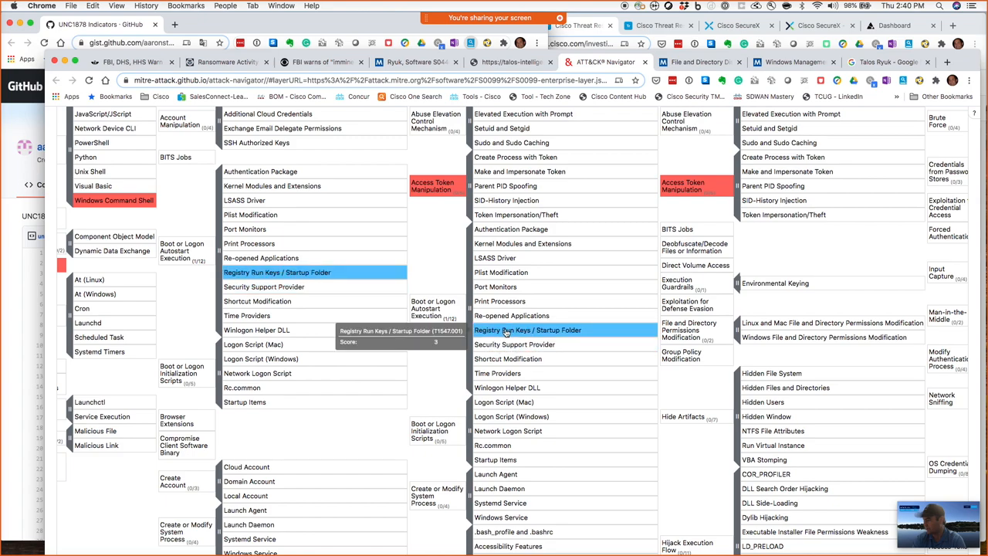
{"action": "mouse_move", "coordinate": [563, 334]}
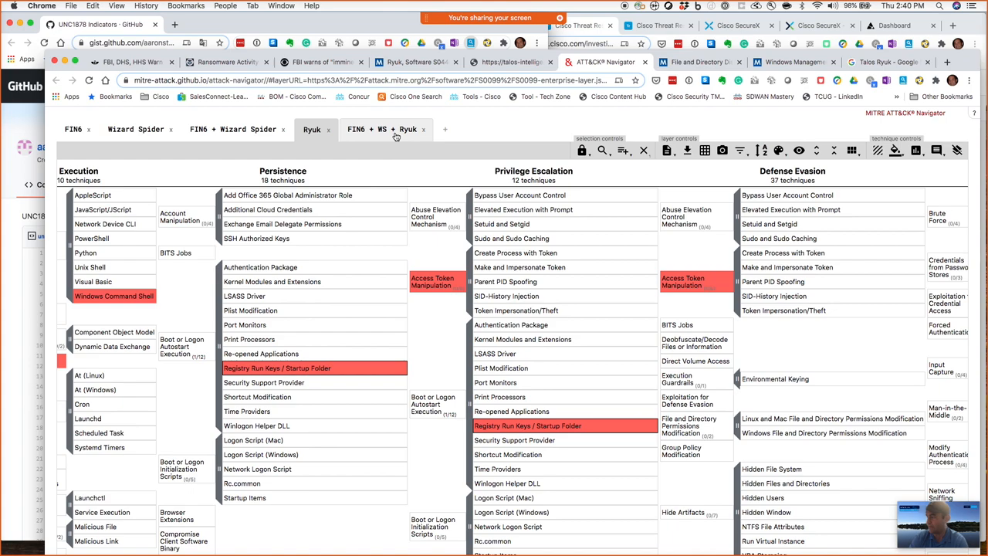
Show the combined FIN6 + WS + Ryuk layer in the Navigator
{"action": "left_click", "coordinate": [423, 130]}
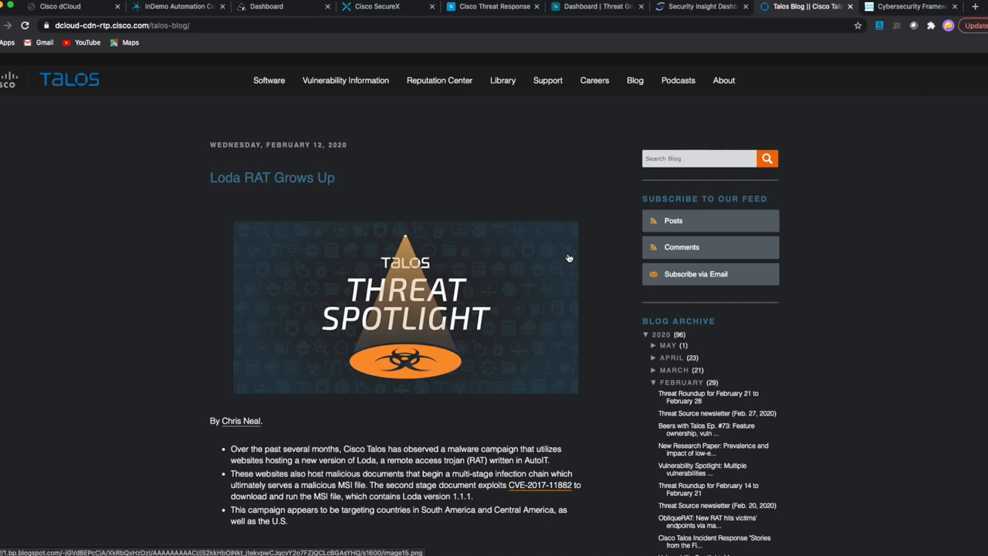
{"action": "mouse_move", "coordinate": [292, 213]}
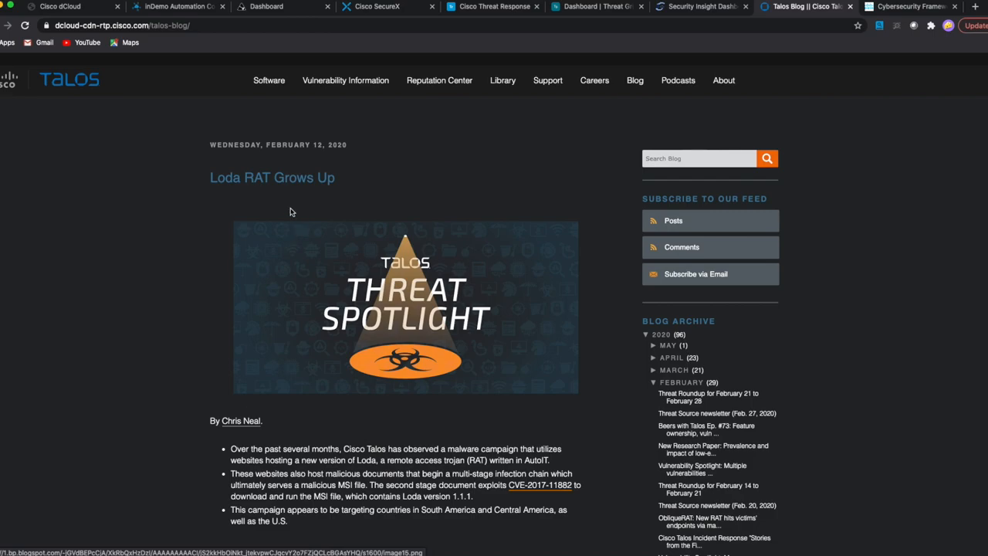
{"action": "mouse_move", "coordinate": [272, 191]}
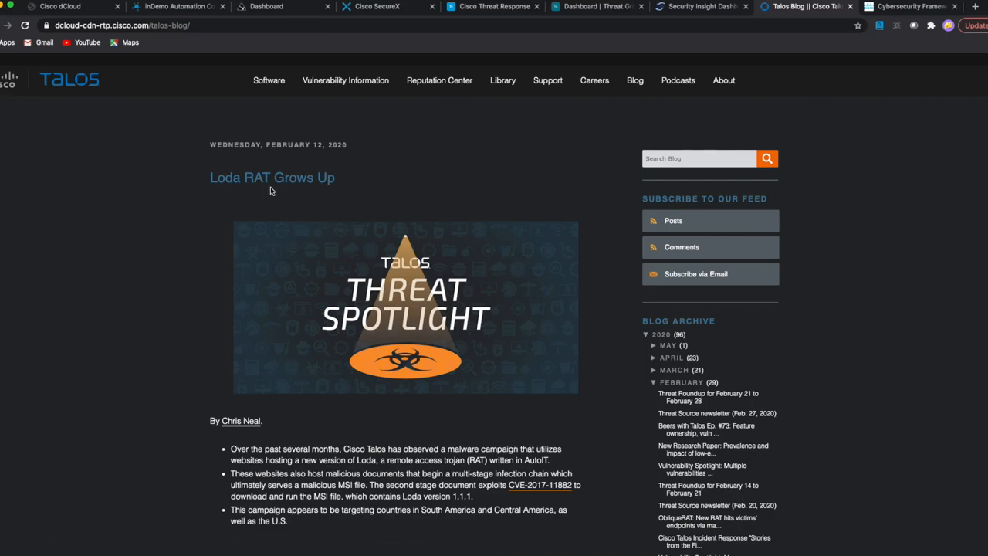
Read down the Loda RAT Grows Up post to its IOCs, malicious URLs and Doc and MSI file hashes
{"action": "scroll", "scroll_direction": "down", "scroll_amount": 3}
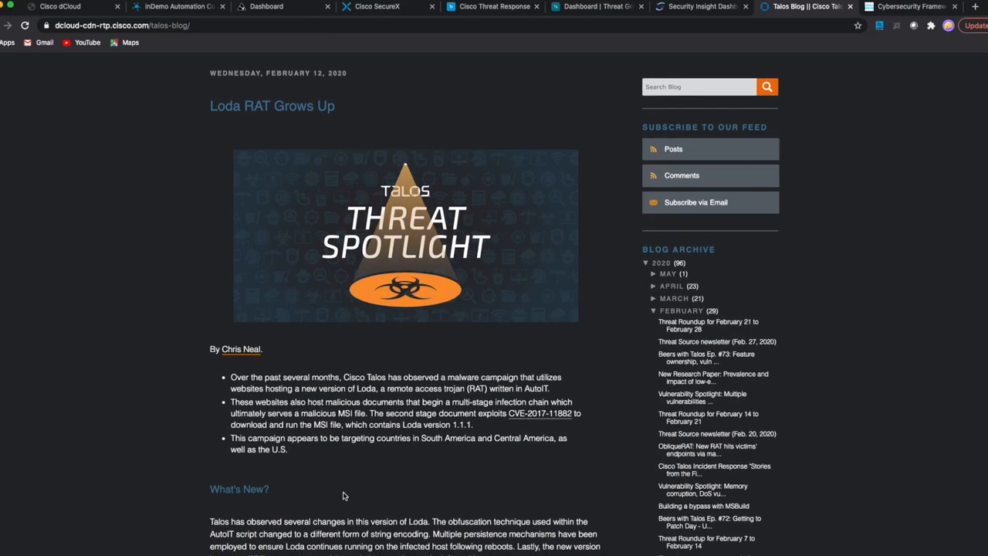
{"action": "scroll", "scroll_direction": "down", "scroll_amount": 3}
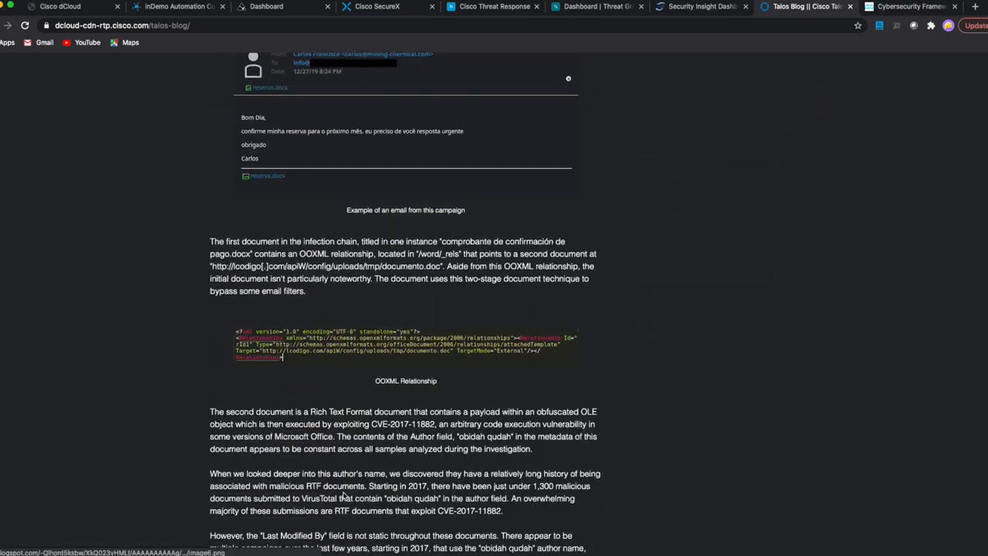
{"action": "scroll", "scroll_direction": "down", "scroll_amount": 3}
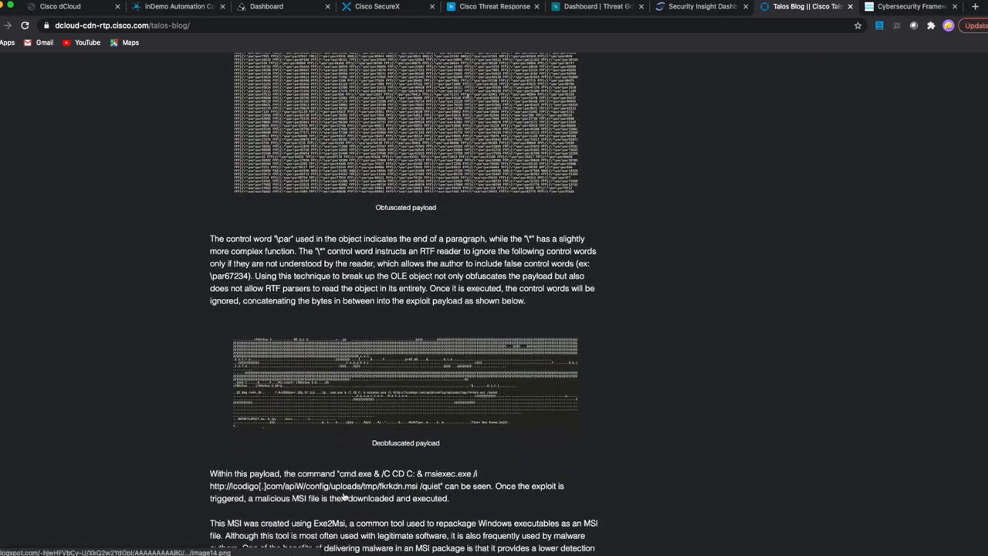
{"action": "scroll", "scroll_direction": "down", "scroll_amount": 3}
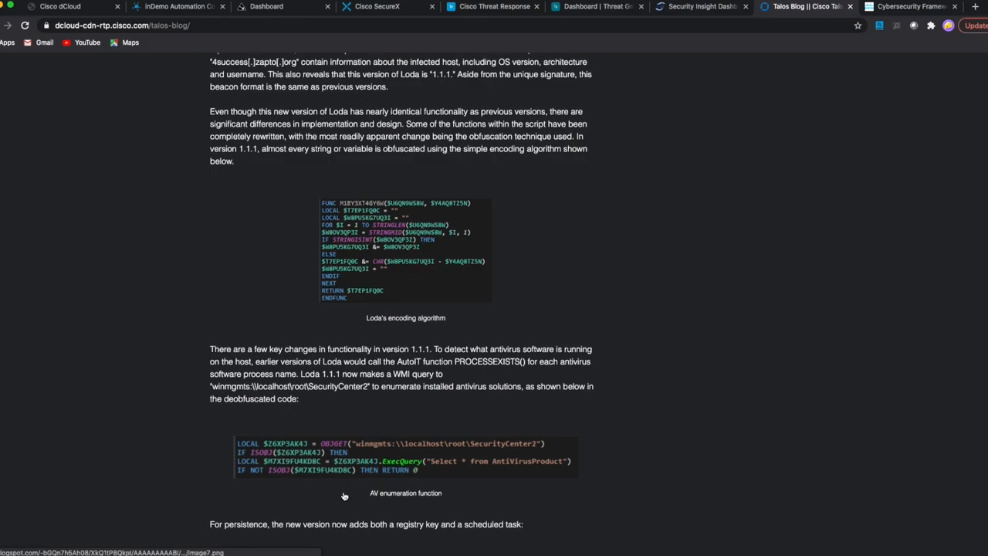
{"action": "scroll", "scroll_direction": "down", "scroll_amount": 3}
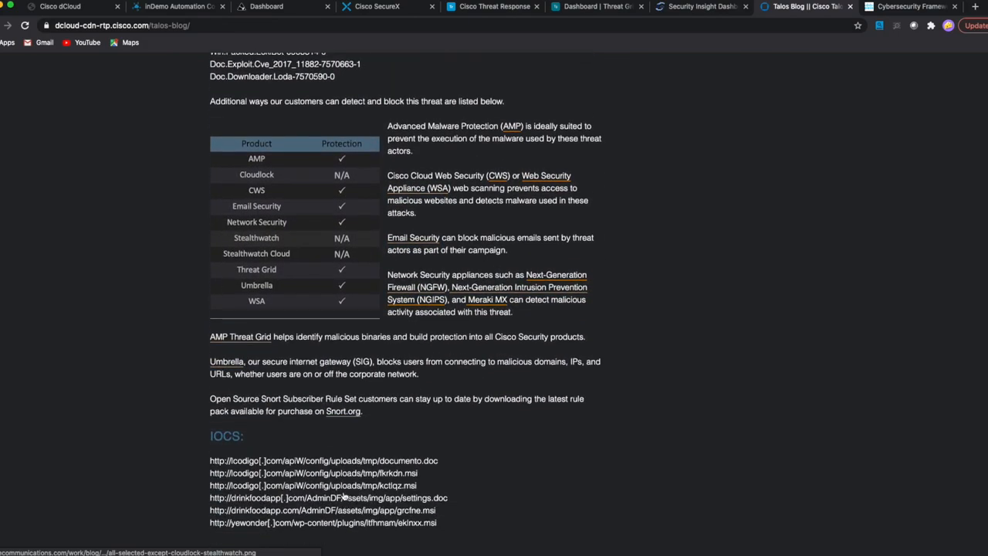
{"action": "scroll", "scroll_direction": "down", "scroll_amount": 3}
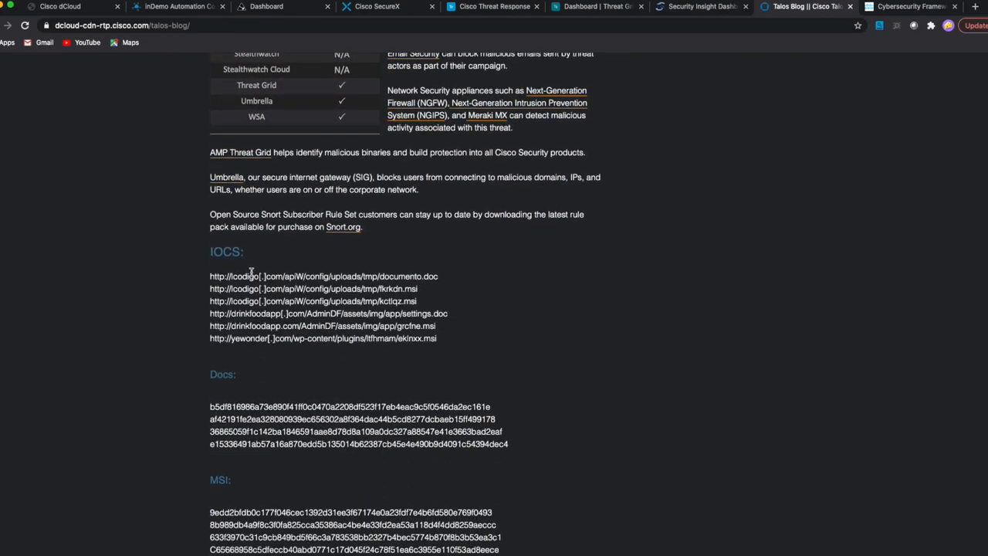
{"action": "scroll", "scroll_direction": "down", "scroll_amount": 3}
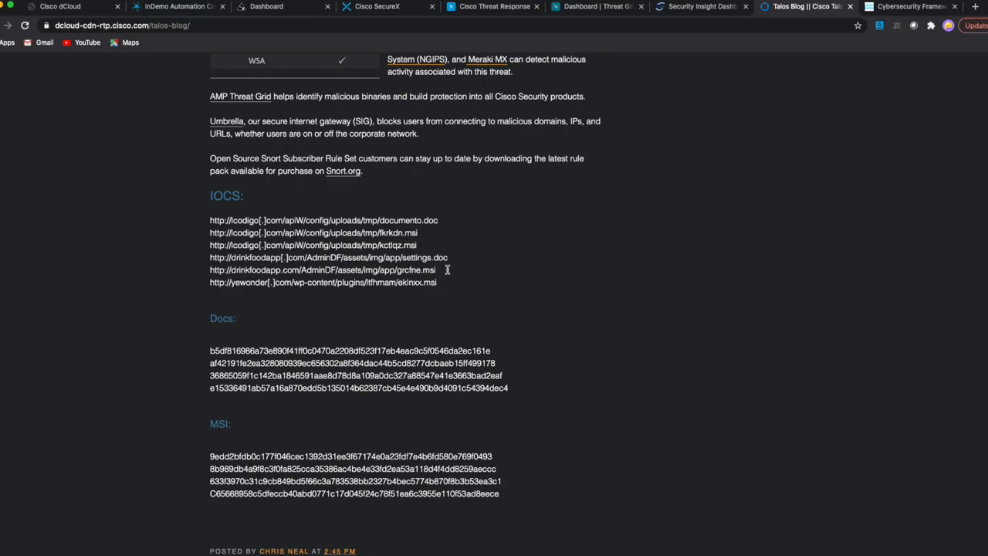
{"action": "mouse_move", "coordinate": [747, 244]}
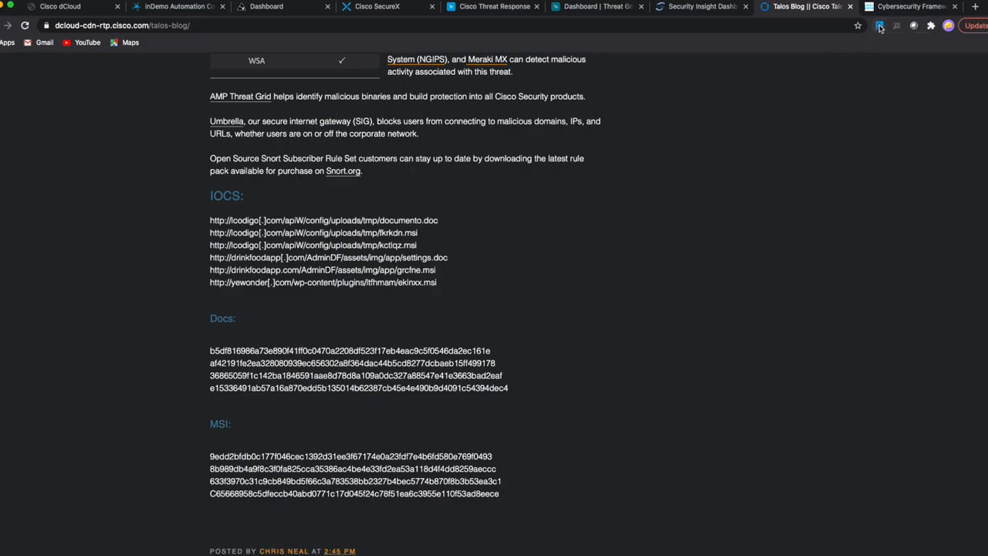
Find the 20 Loda RAT observables on the blog page with the SecureX extension and investigate them in Threat Response
{"action": "left_click", "coordinate": [880, 25]}
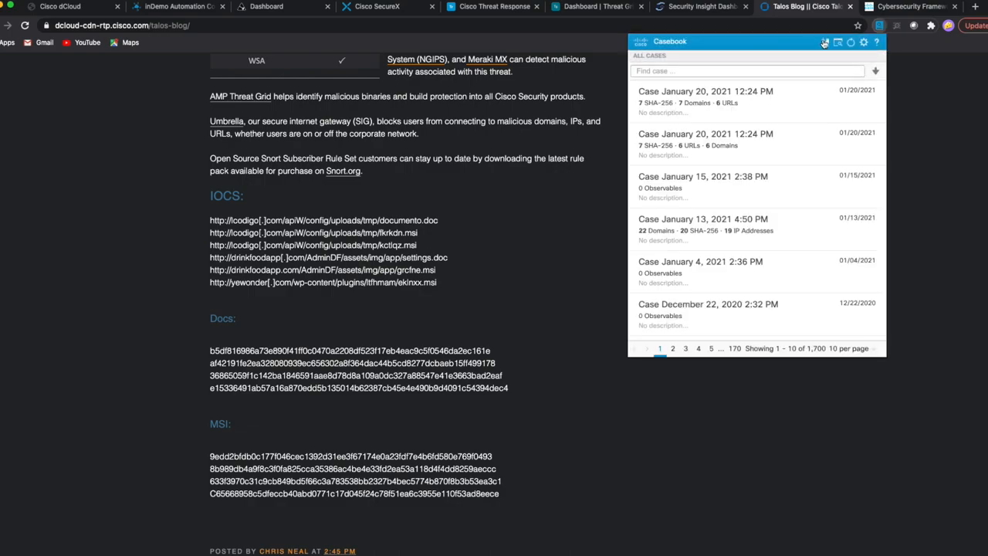
{"action": "left_click", "coordinate": [837, 41]}
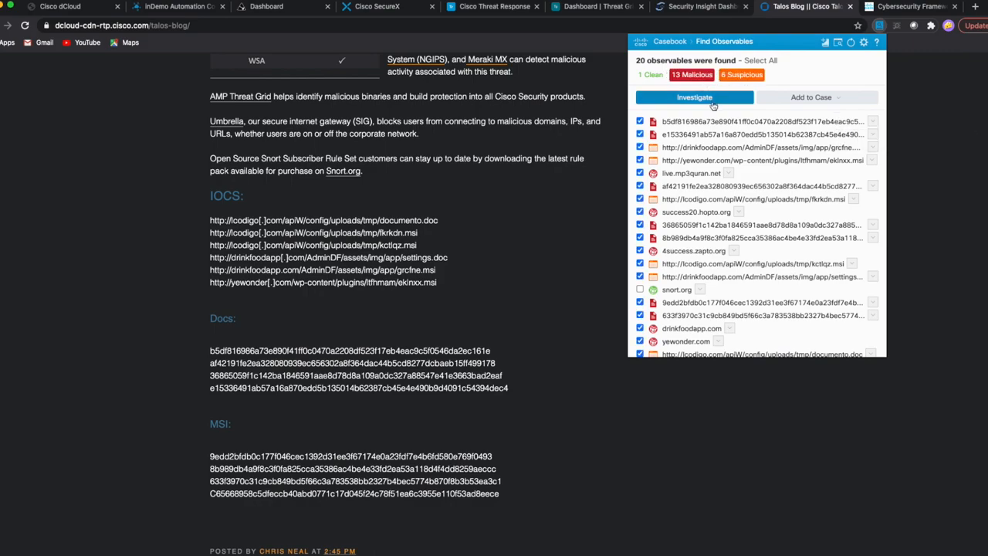
{"action": "left_click", "coordinate": [695, 97]}
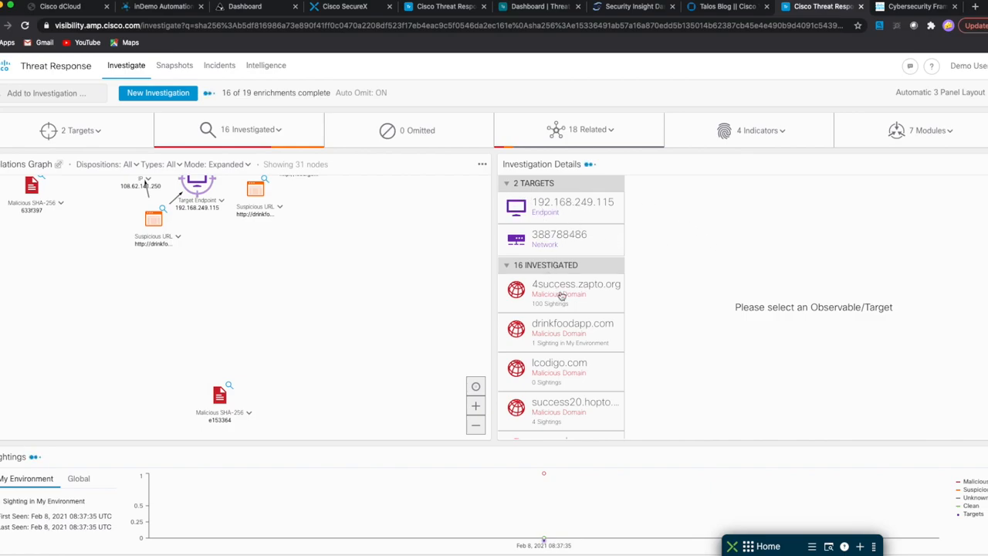
Inspect 4success.zapto.org's details, its 100 global sightings and its five verdicts including malicious ones
{"action": "left_click", "coordinate": [576, 290]}
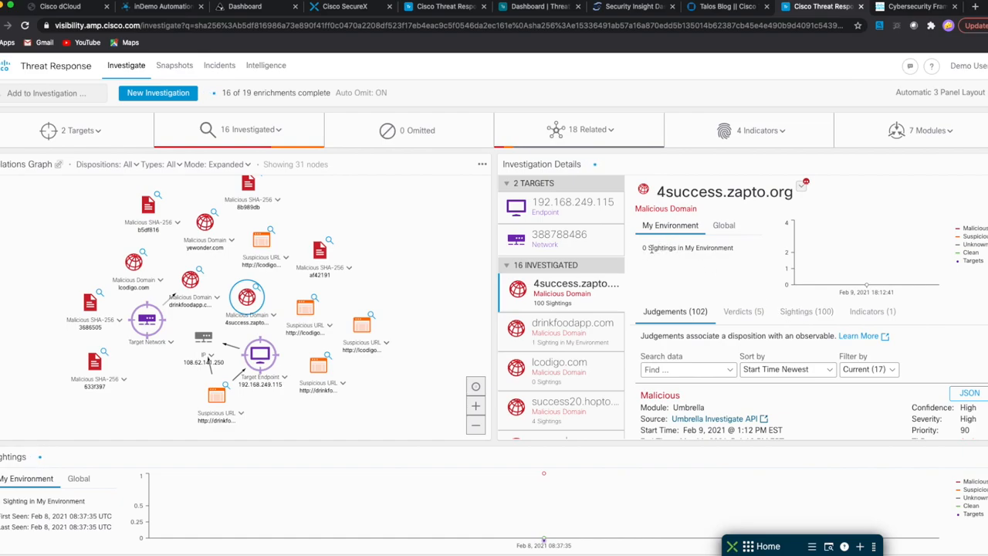
{"action": "left_click", "coordinate": [723, 225]}
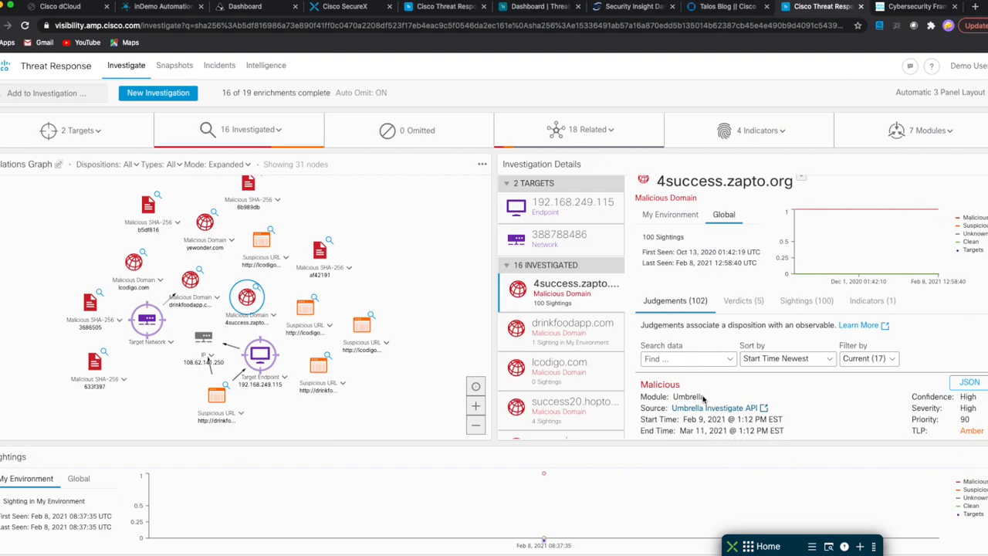
{"action": "scroll", "scroll_direction": "down", "scroll_amount": 3}
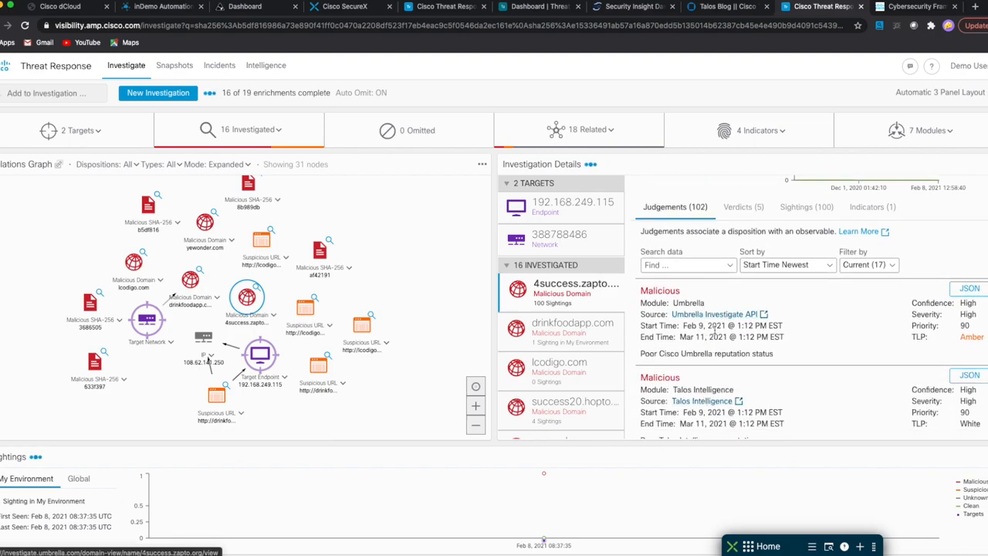
{"action": "scroll", "scroll_direction": "down", "scroll_amount": 3}
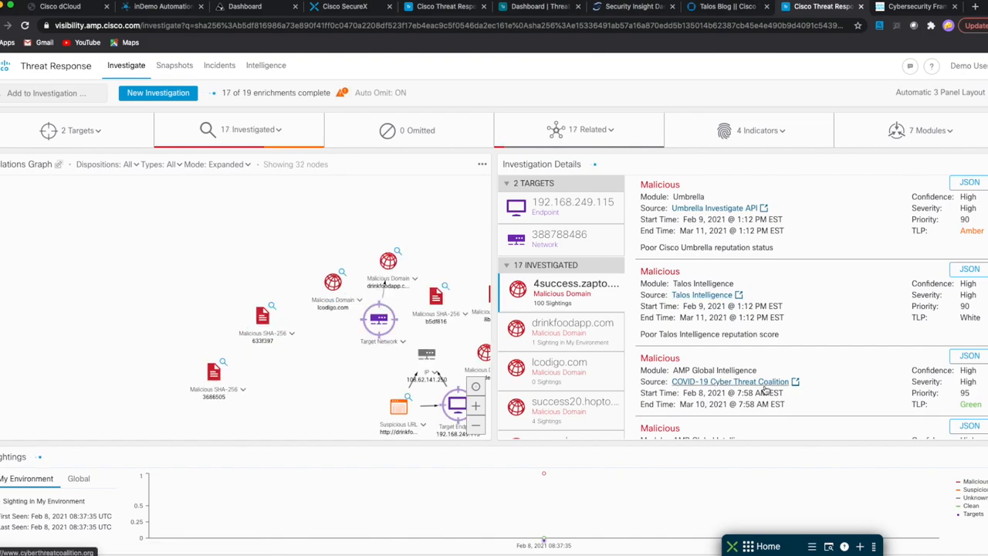
{"action": "scroll", "scroll_direction": "up", "scroll_amount": 3}
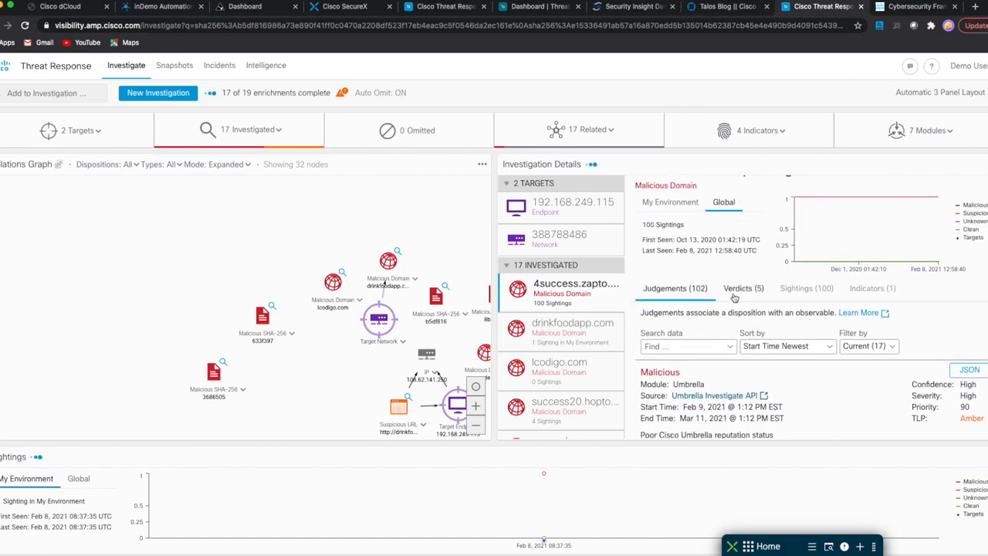
{"action": "left_click", "coordinate": [743, 289]}
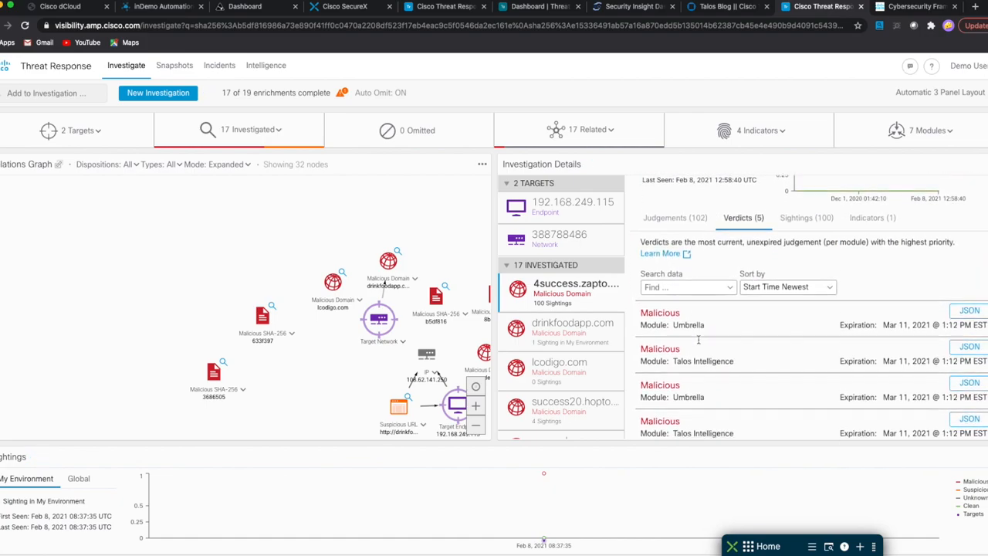
{"action": "left_click", "coordinate": [576, 291]}
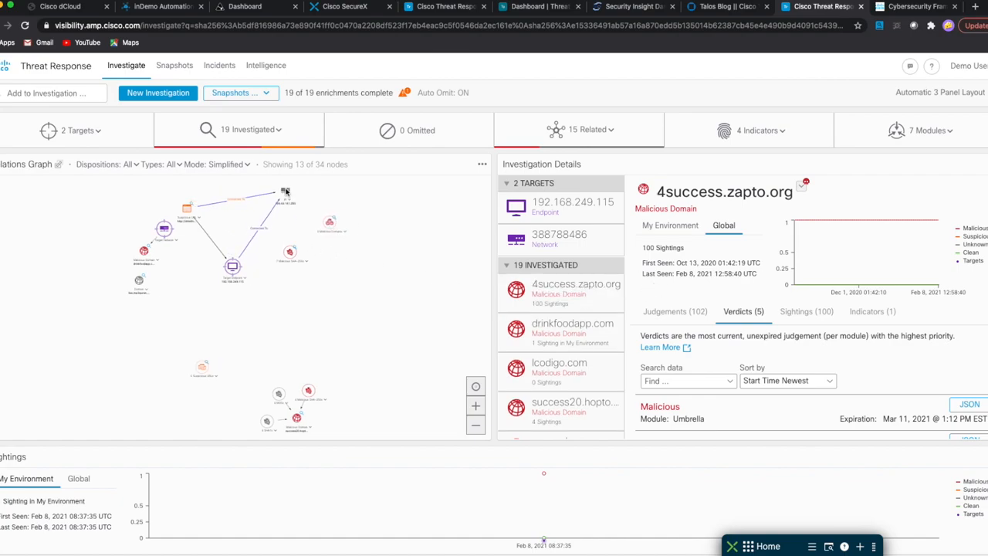
Fit the relations graph, review the two targets and the response actions for endpoint 192.168.249.111
{"action": "left_click", "coordinate": [476, 408]}
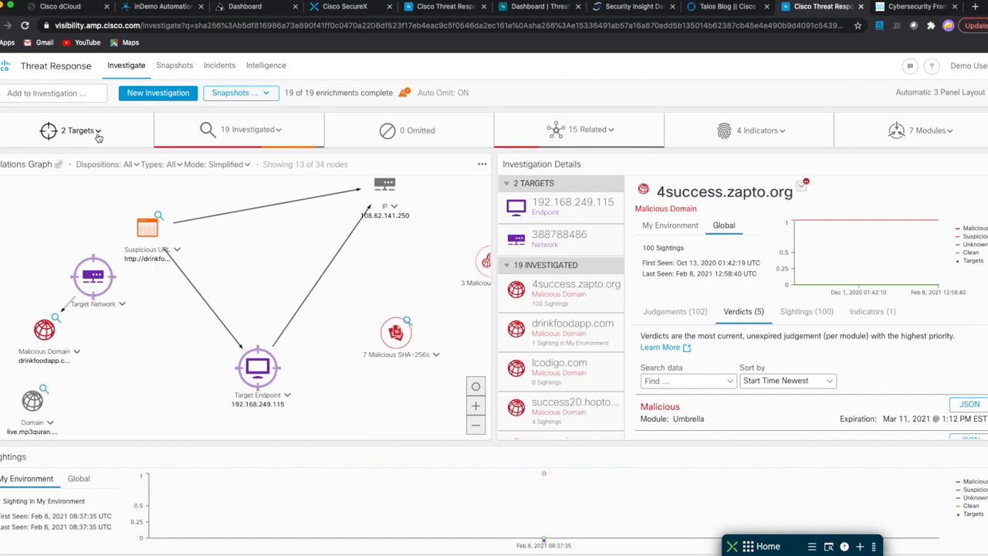
{"action": "left_click", "coordinate": [80, 130]}
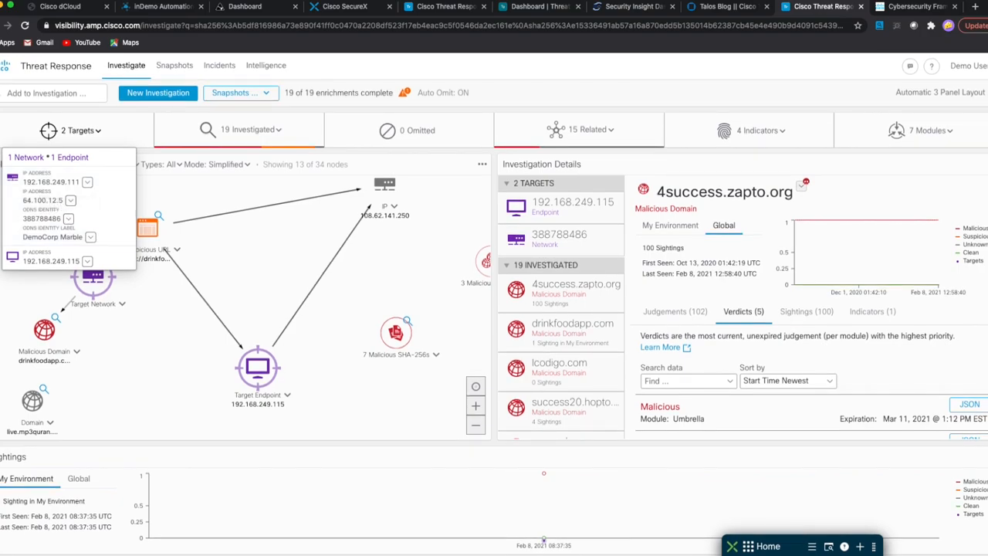
{"action": "mouse_move", "coordinate": [90, 192]}
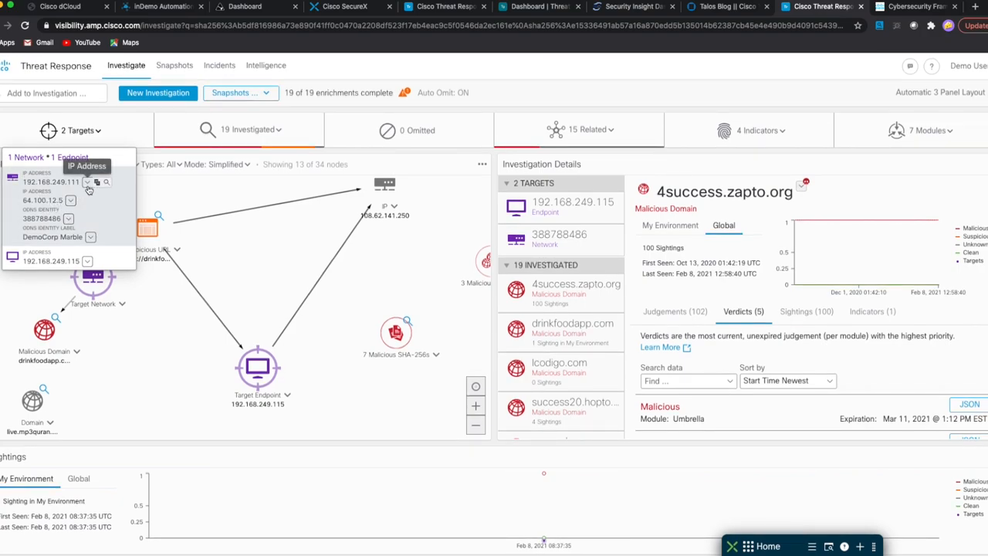
{"action": "left_click", "coordinate": [86, 183]}
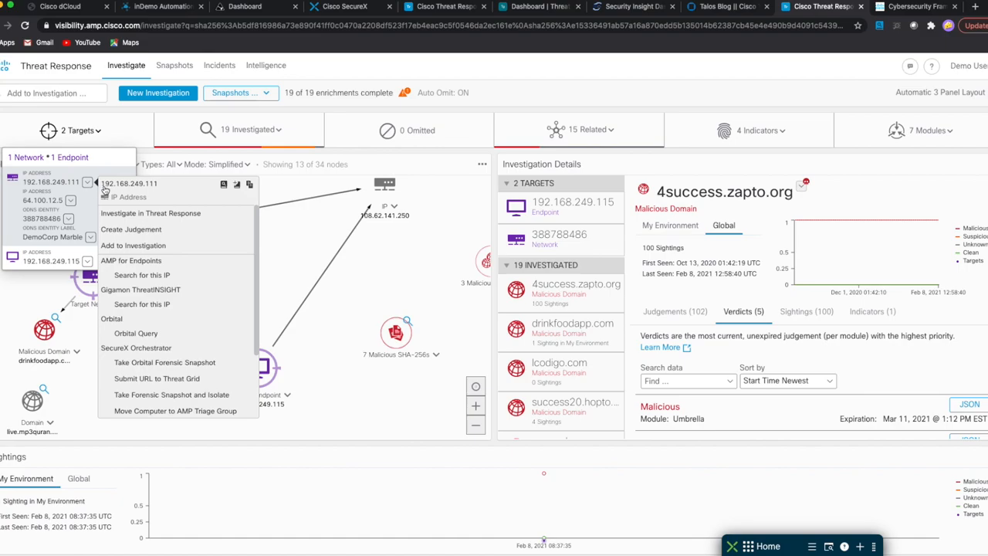
{"action": "mouse_move", "coordinate": [164, 361]}
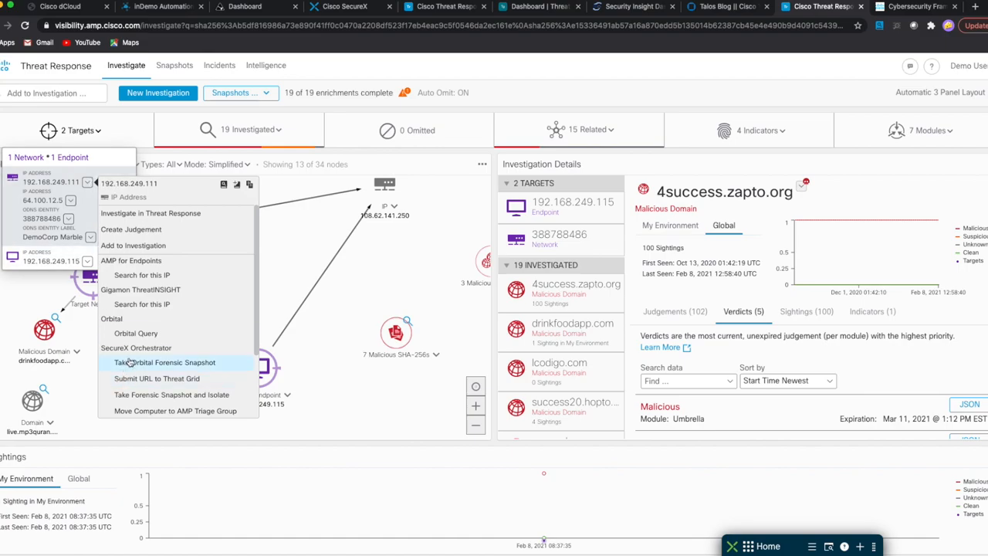
{"action": "mouse_move", "coordinate": [147, 290]}
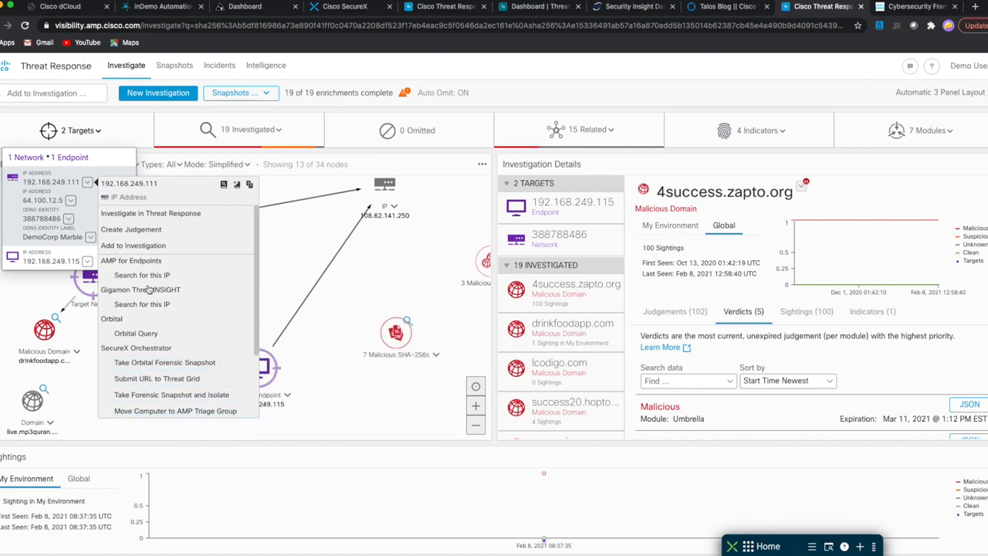
{"action": "mouse_move", "coordinate": [116, 163]}
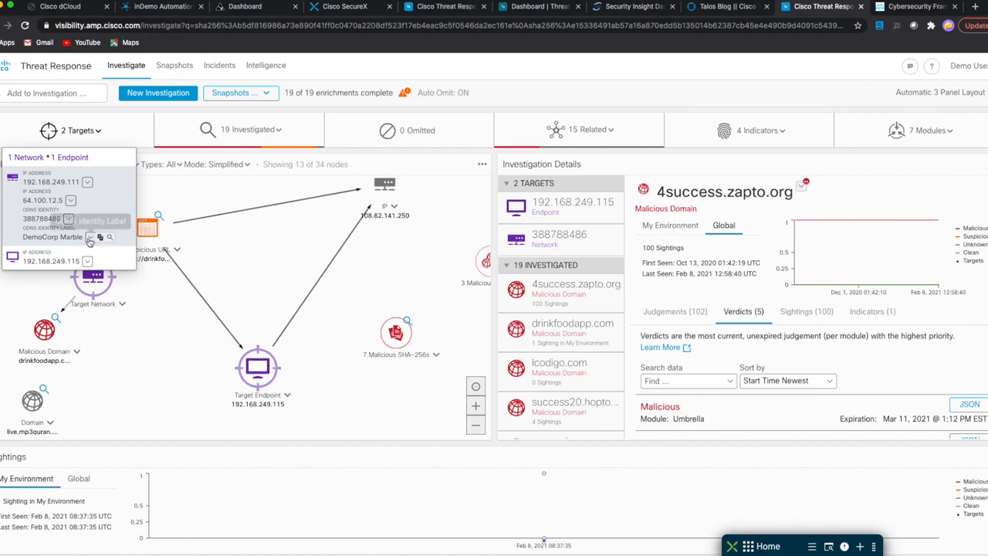
{"action": "left_click", "coordinate": [90, 238]}
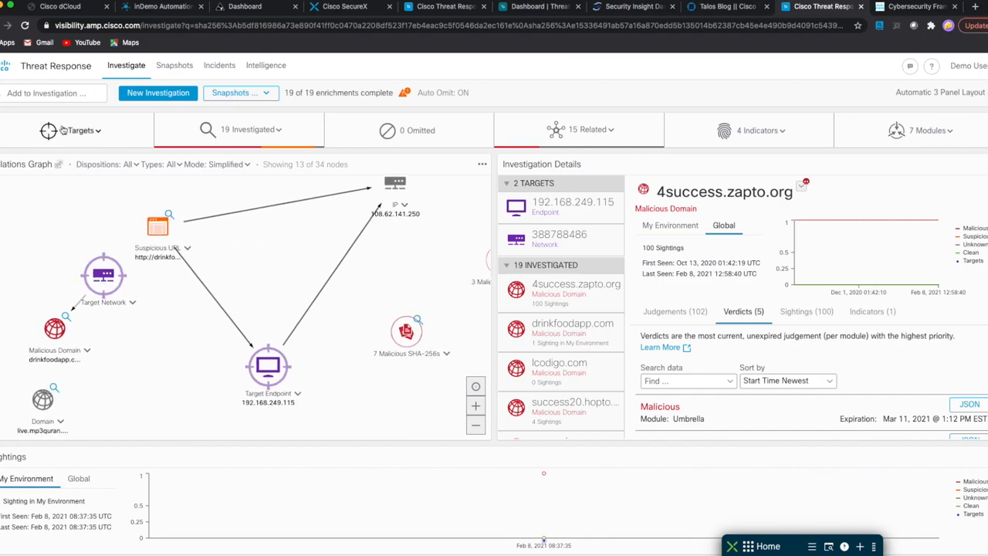
{"action": "left_click", "coordinate": [249, 130]}
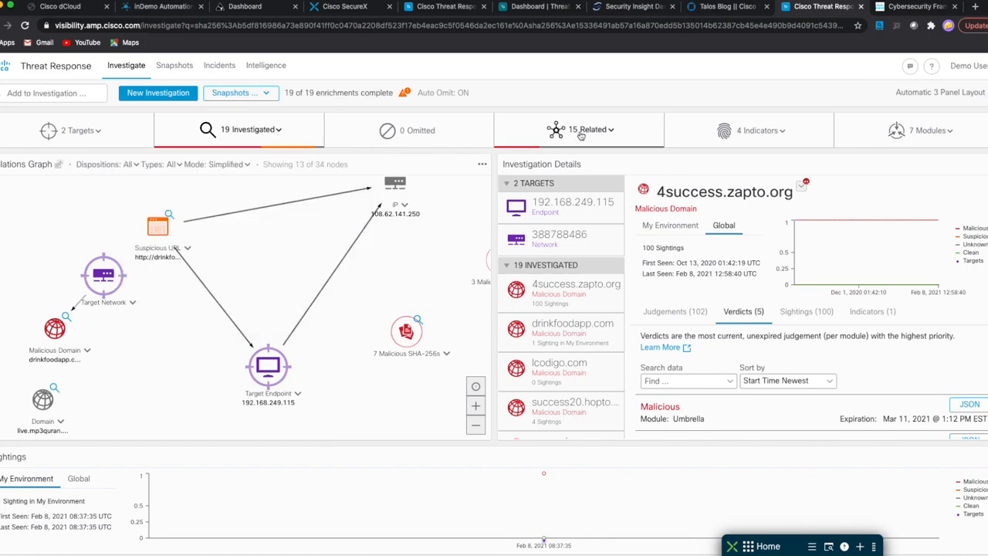
{"action": "left_click", "coordinate": [589, 130]}
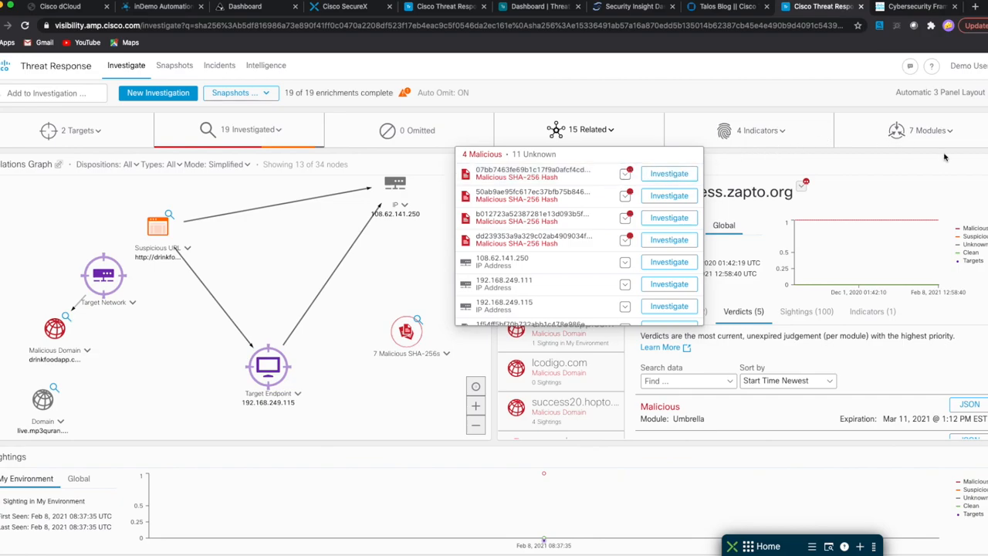
{"action": "left_click", "coordinate": [930, 130]}
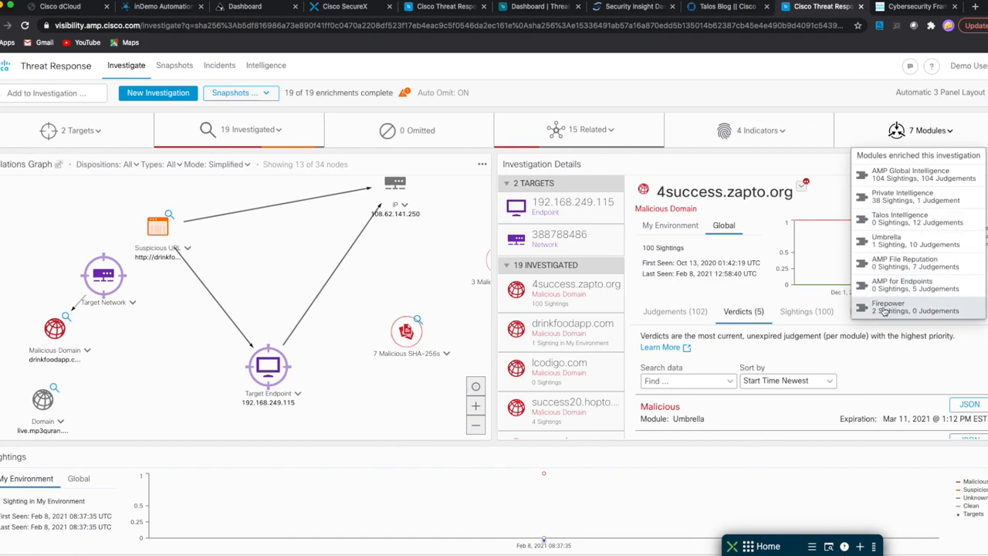
{"action": "mouse_move", "coordinate": [897, 296]}
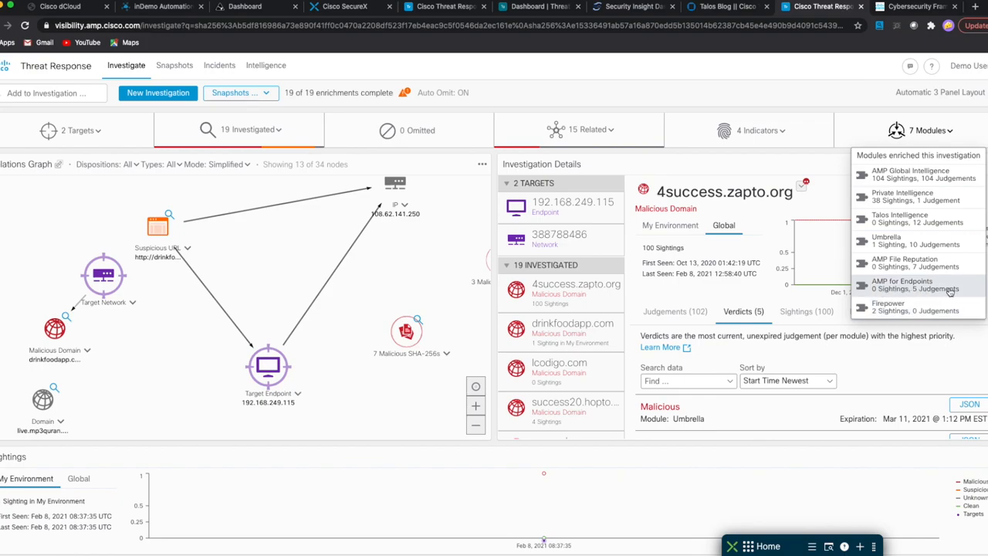
{"action": "mouse_move", "coordinate": [918, 244]}
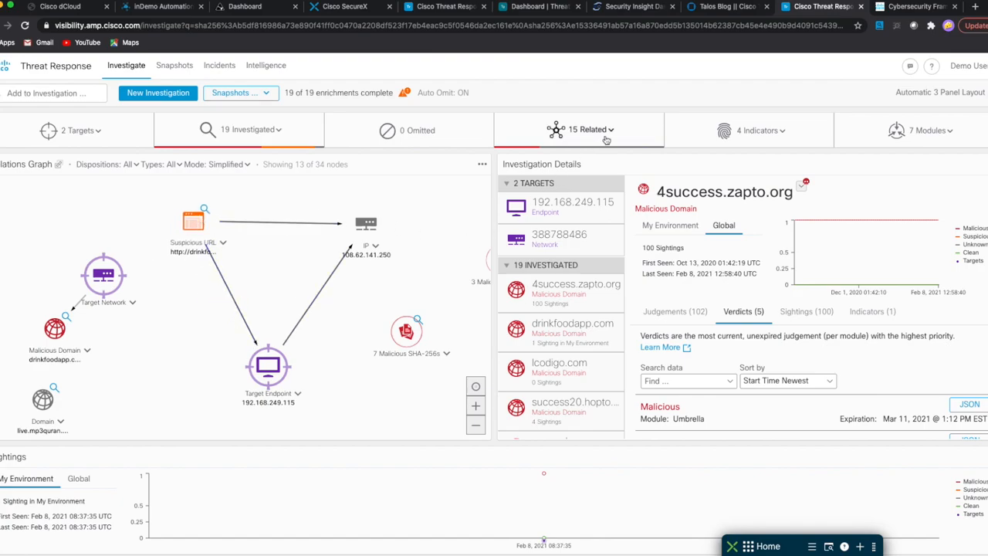
Rearrange the suspicious URL, its connected IP and the targeted endpoint nodes to review their Connected To and Targeted edges
{"action": "left_click", "coordinate": [590, 130]}
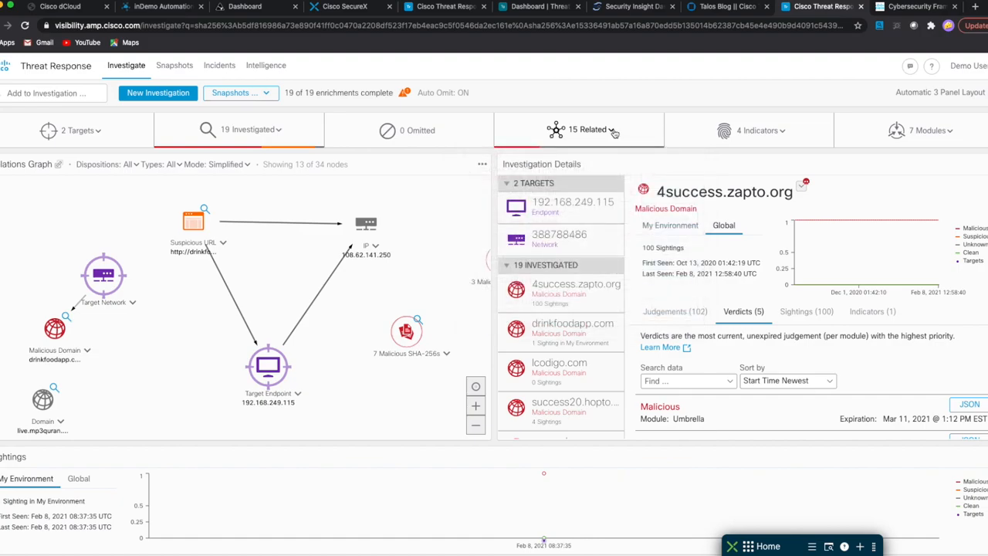
{"action": "mouse_move", "coordinate": [102, 274]}
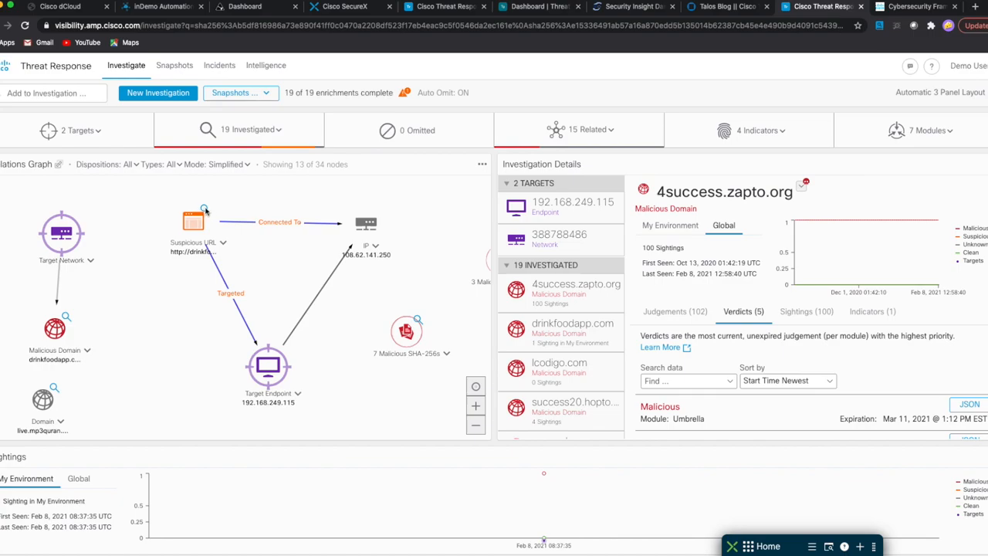
{"action": "mouse_move", "coordinate": [194, 224]}
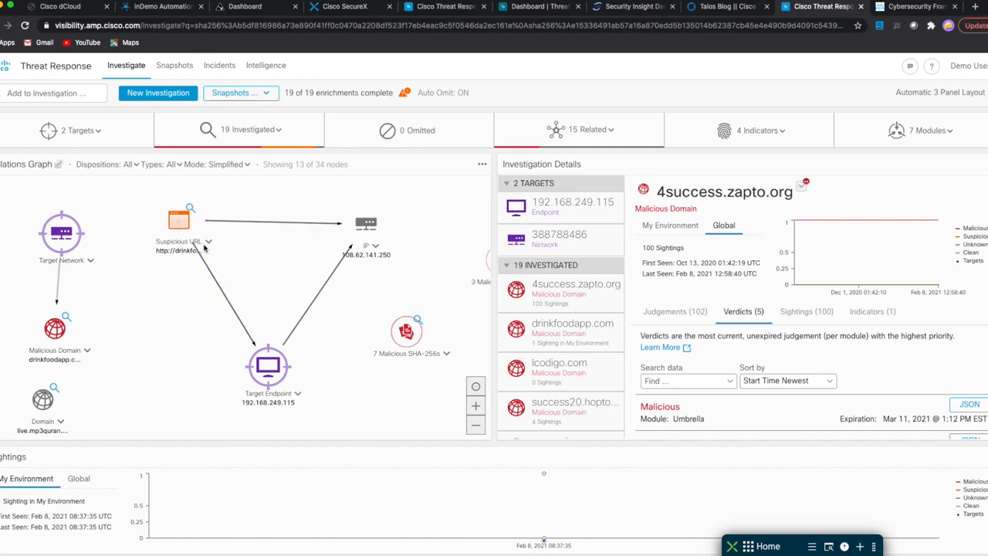
{"action": "left_click", "coordinate": [177, 213]}
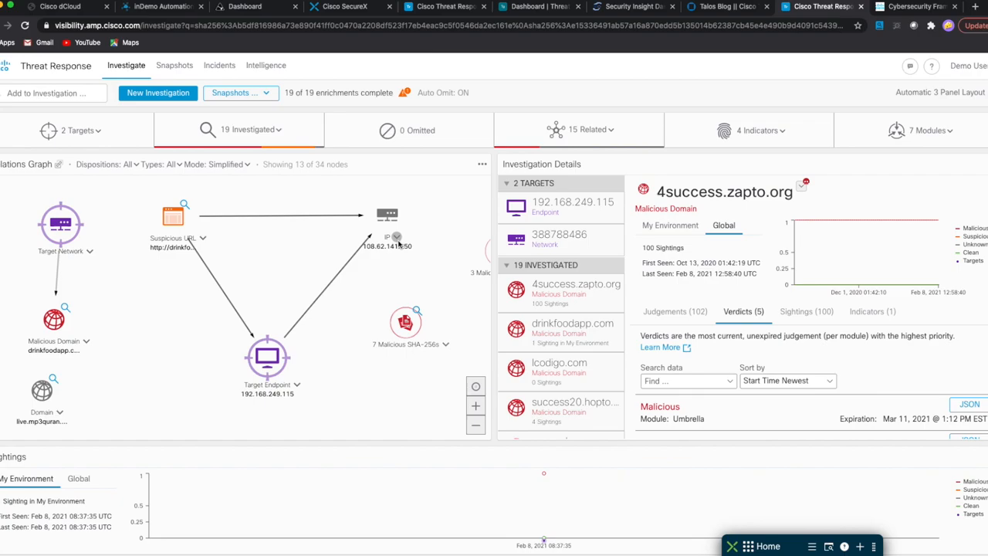
{"action": "left_click", "coordinate": [590, 129]}
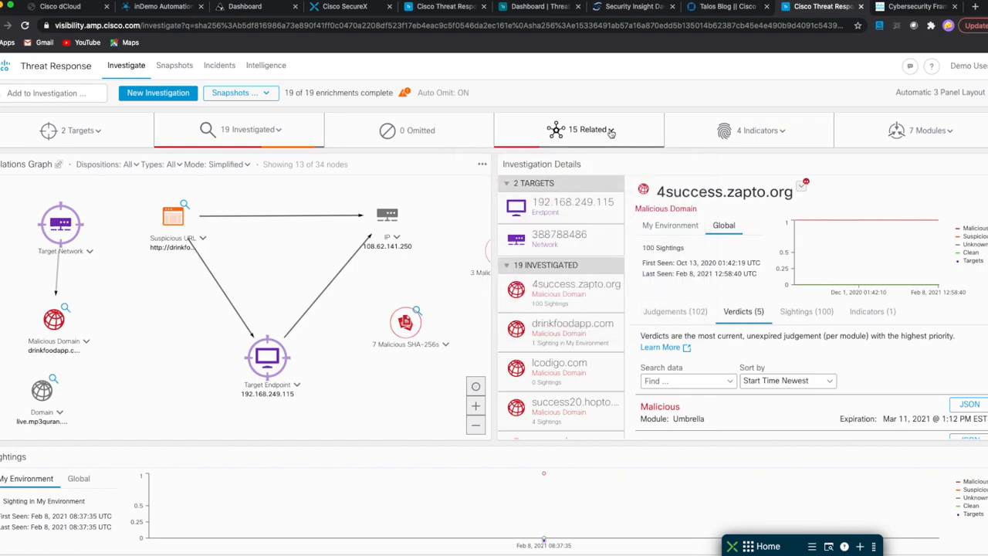
Add IP 108.62.141.250 to the investigation from its pivot menu and switch the 40-node graph to Simplified mode
{"action": "left_click", "coordinate": [590, 130]}
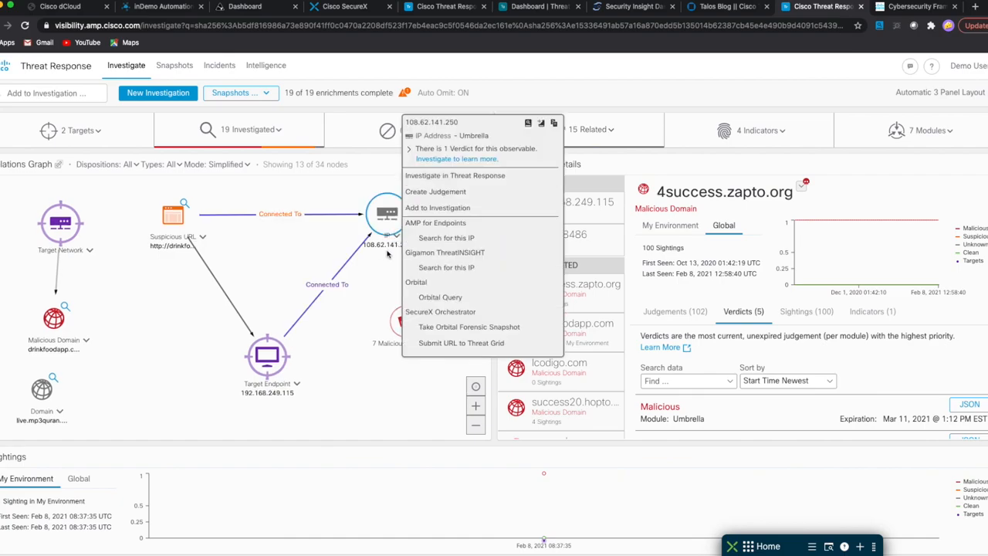
{"action": "mouse_move", "coordinate": [435, 192]}
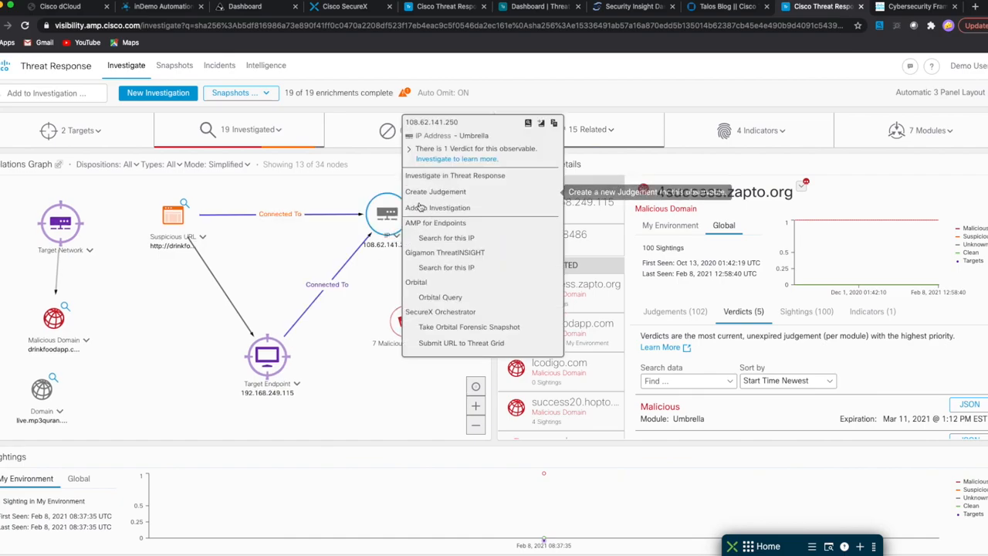
{"action": "left_click", "coordinate": [158, 93]}
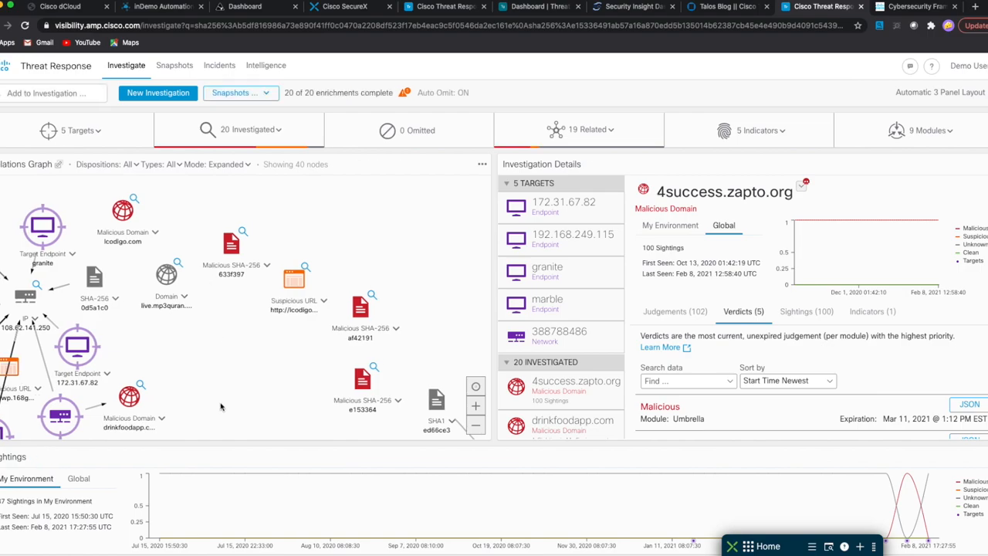
{"action": "left_click", "coordinate": [229, 164]}
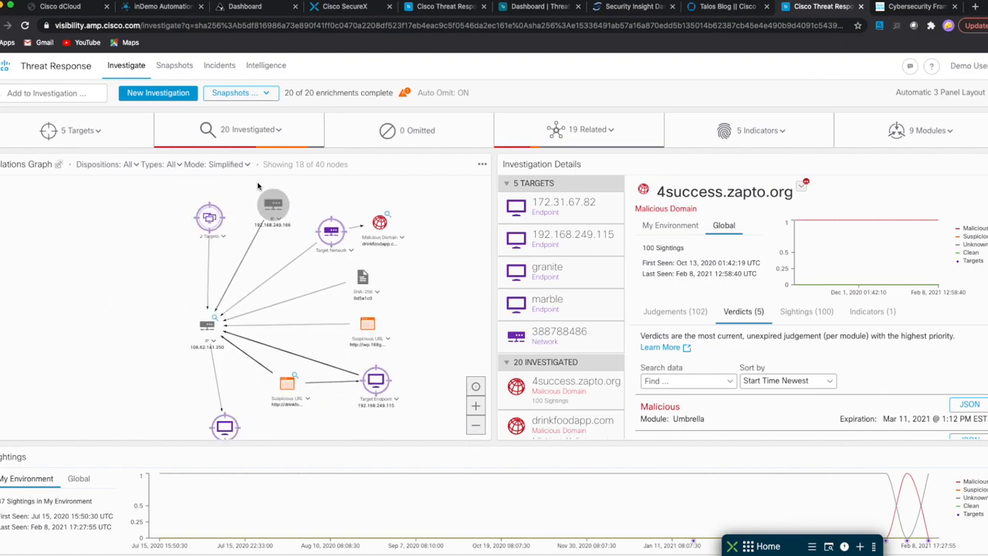
List the five targets and show response actions, including isolation, for granite's AMP computer GUID
{"action": "left_click", "coordinate": [77, 130]}
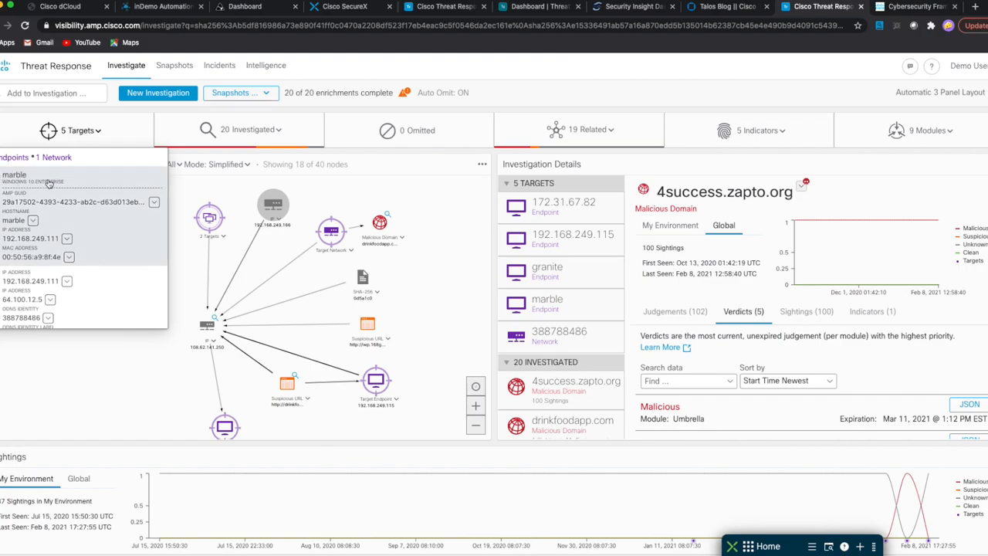
{"action": "scroll", "scroll_direction": "down", "scroll_amount": 3}
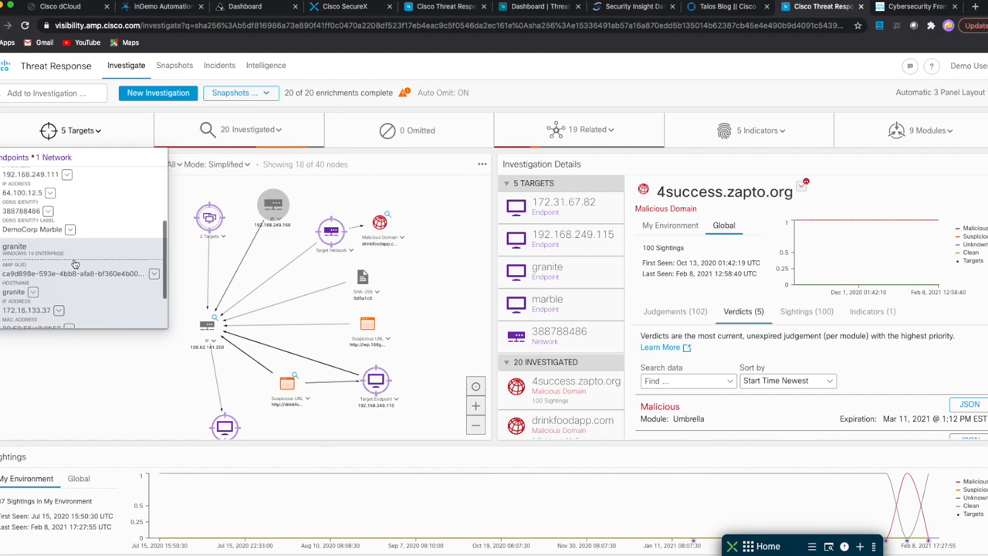
{"action": "scroll", "scroll_direction": "down", "scroll_amount": 3}
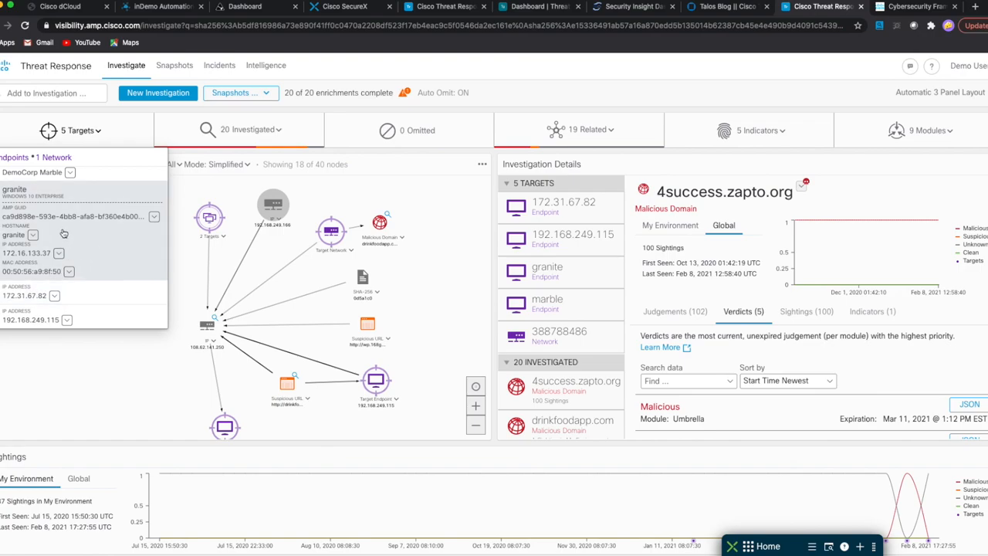
{"action": "mouse_move", "coordinate": [154, 219]}
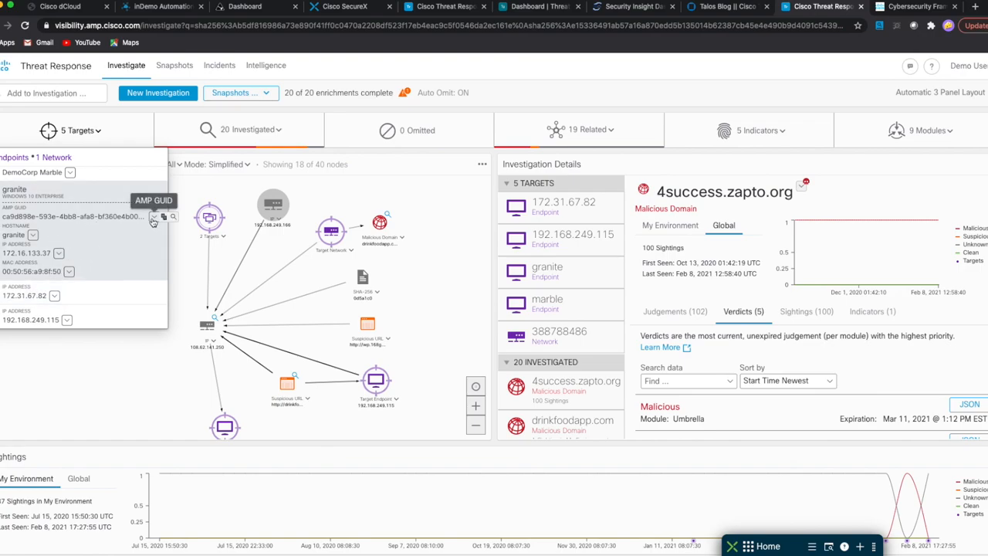
{"action": "left_click", "coordinate": [155, 216]}
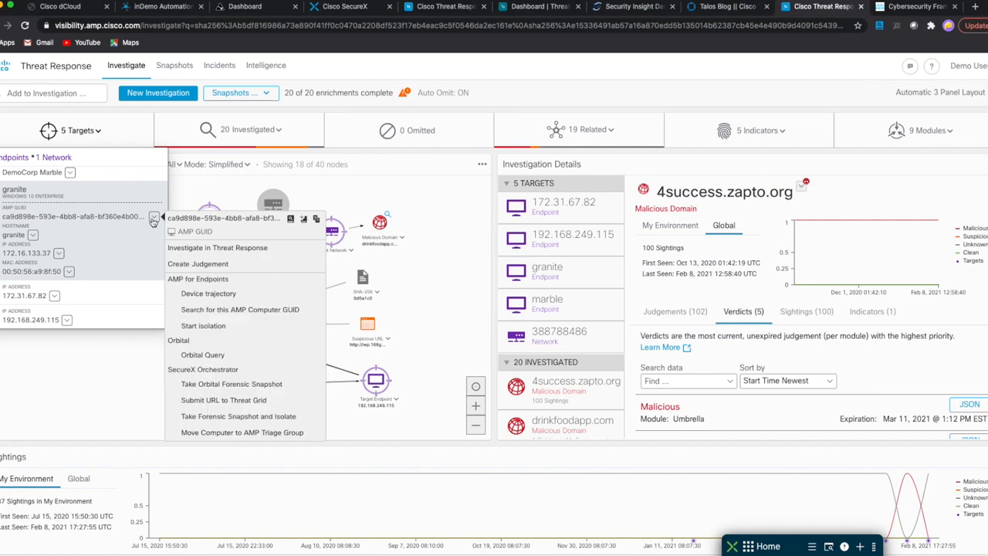
{"action": "mouse_move", "coordinate": [213, 326]}
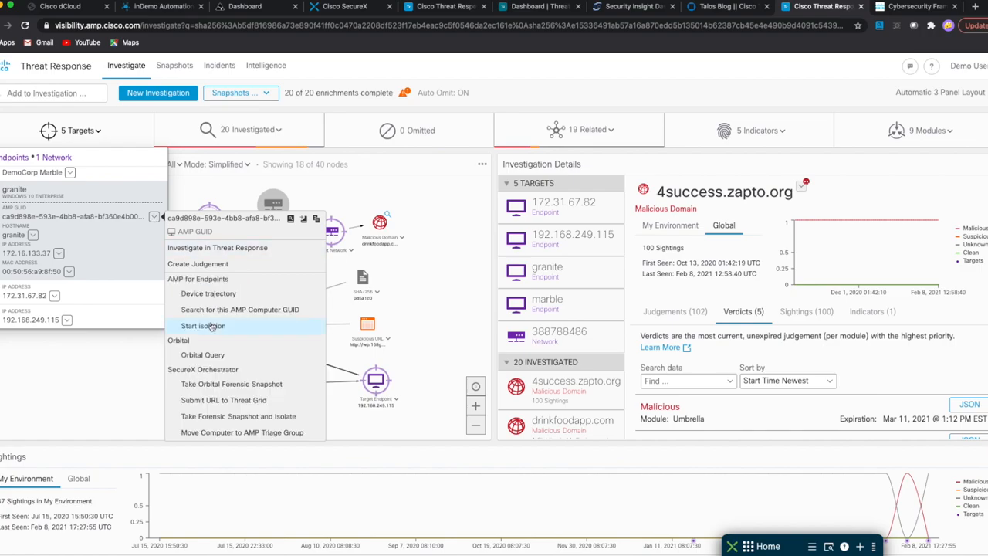
{"action": "mouse_move", "coordinate": [203, 324]}
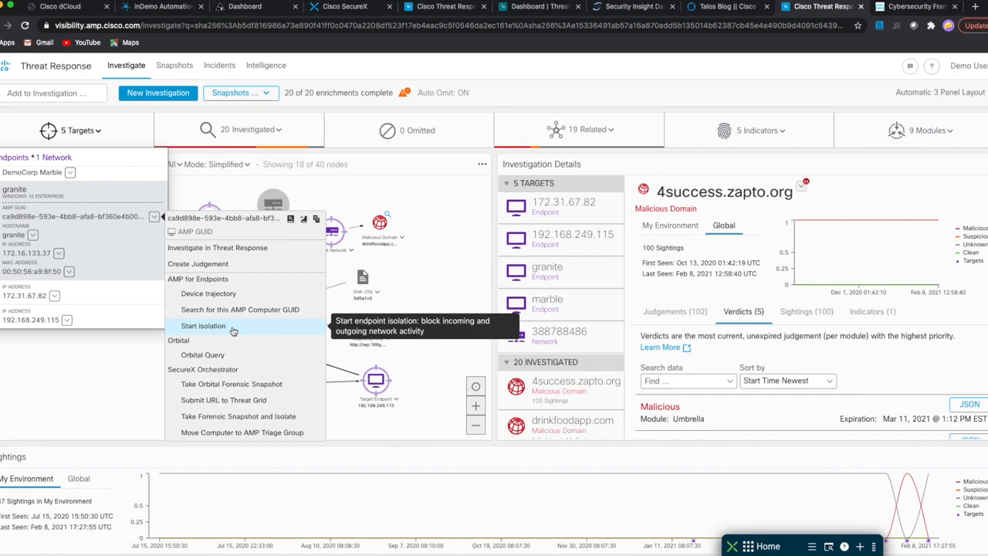
{"action": "mouse_move", "coordinate": [239, 309]}
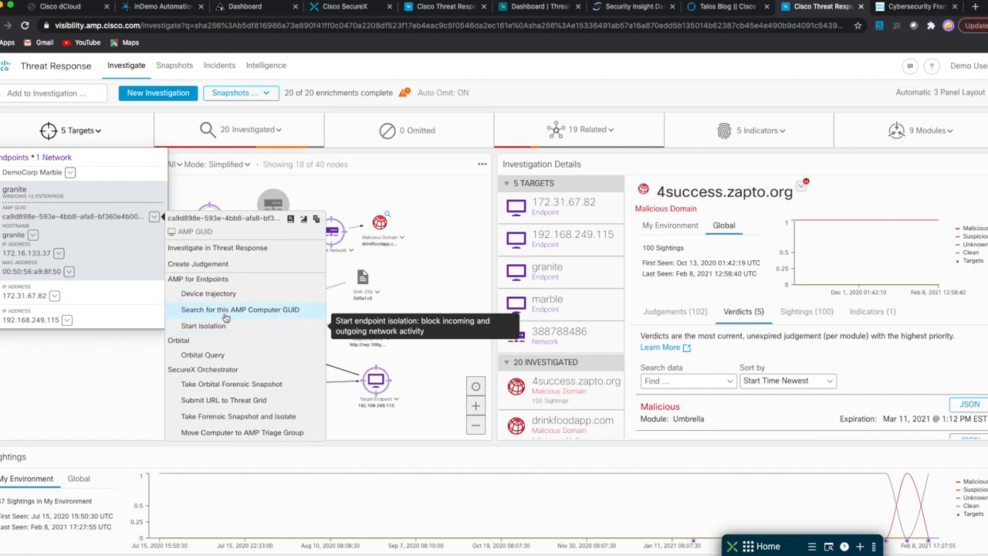
{"action": "mouse_move", "coordinate": [241, 309]}
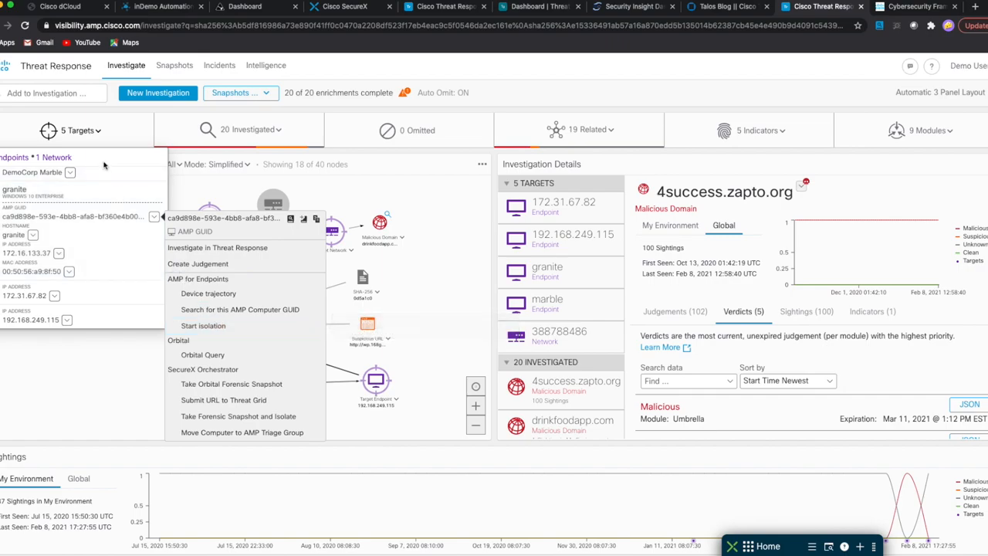
{"action": "left_click", "coordinate": [95, 137]}
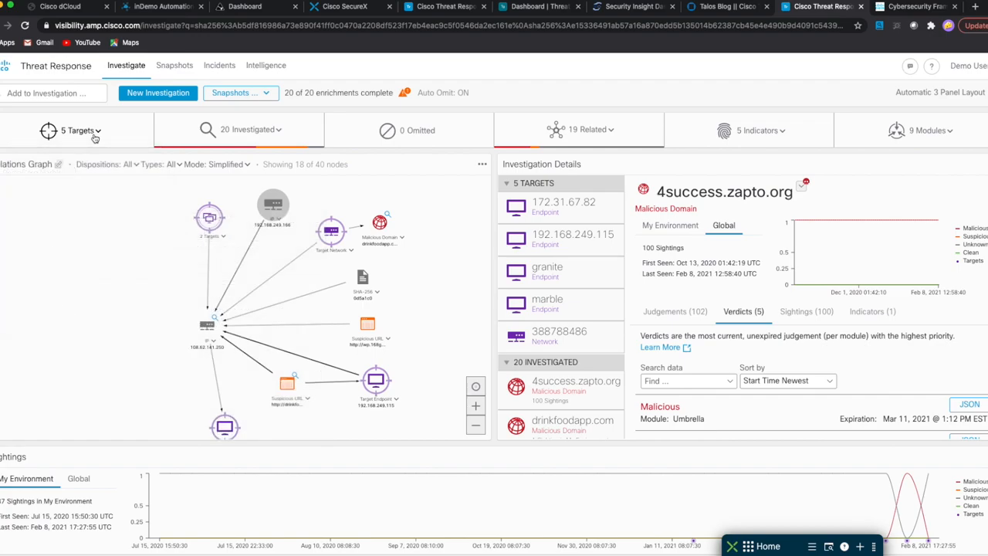
{"action": "mouse_move", "coordinate": [124, 188]}
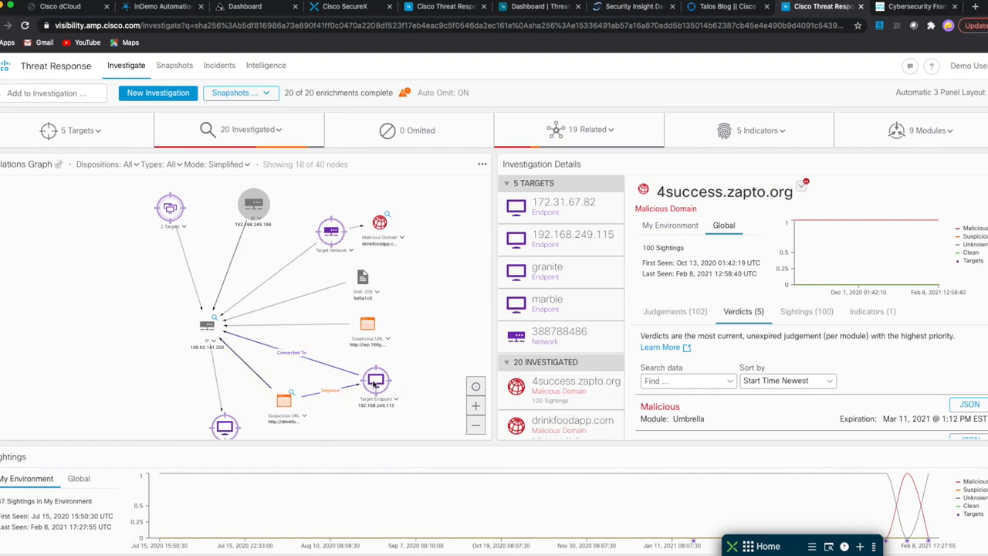
{"action": "left_click", "coordinate": [215, 323]}
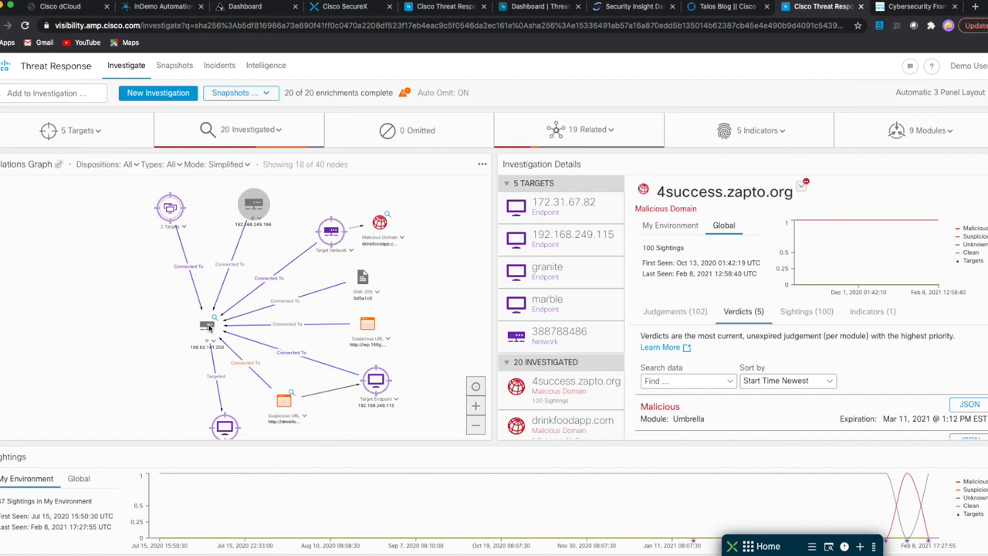
{"action": "mouse_move", "coordinate": [225, 329]}
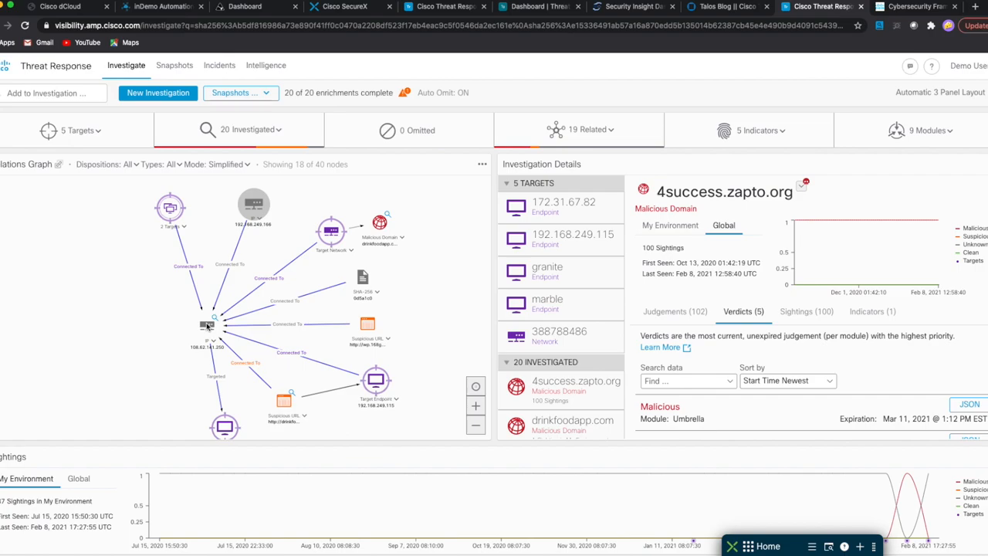
{"action": "left_click", "coordinate": [210, 324]}
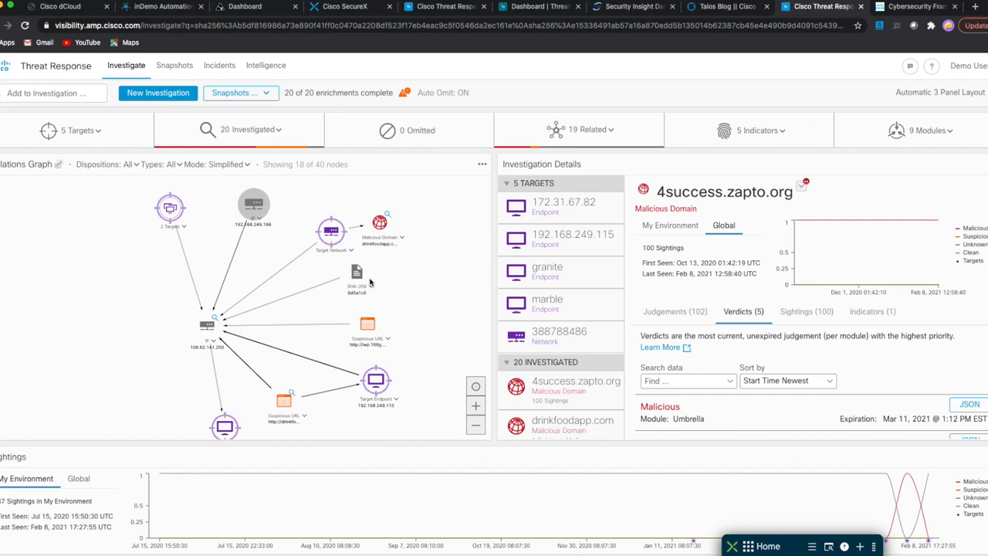
{"action": "mouse_move", "coordinate": [374, 294]}
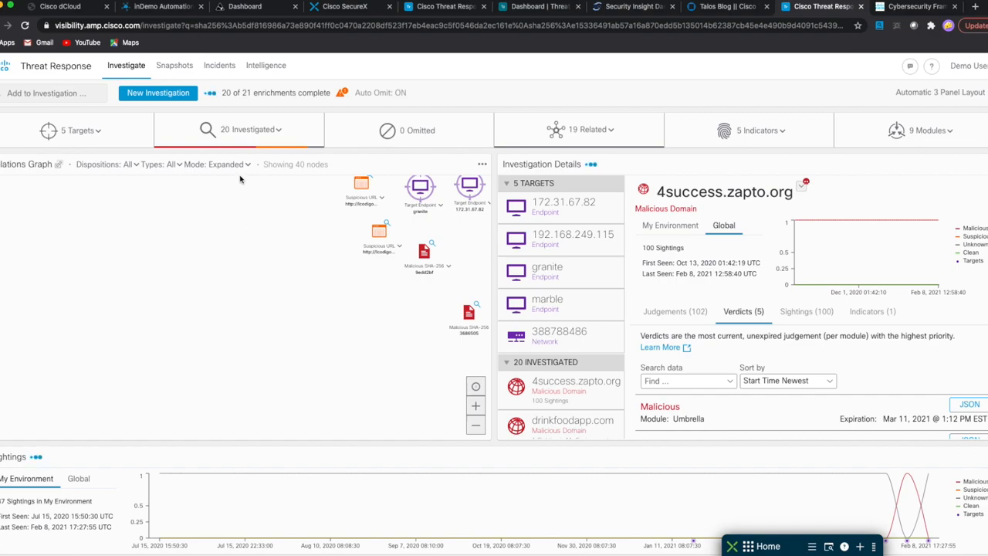
{"action": "mouse_move", "coordinate": [939, 153]}
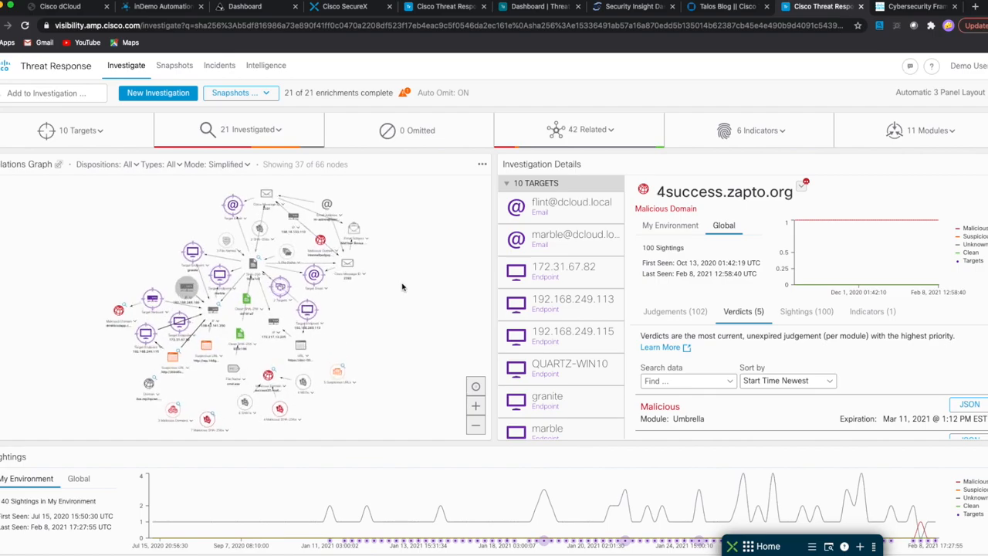
{"action": "mouse_move", "coordinate": [373, 323]}
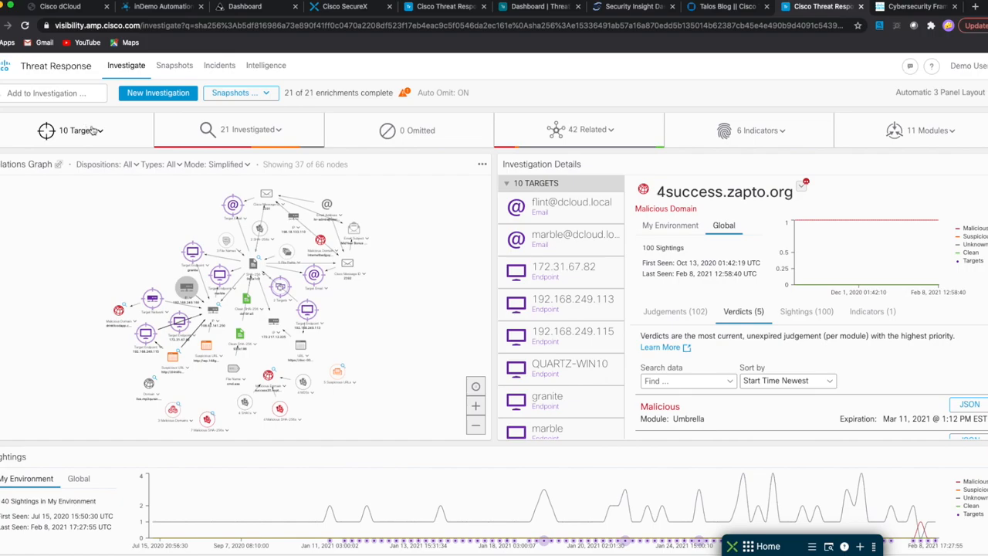
{"action": "left_click", "coordinate": [77, 130]}
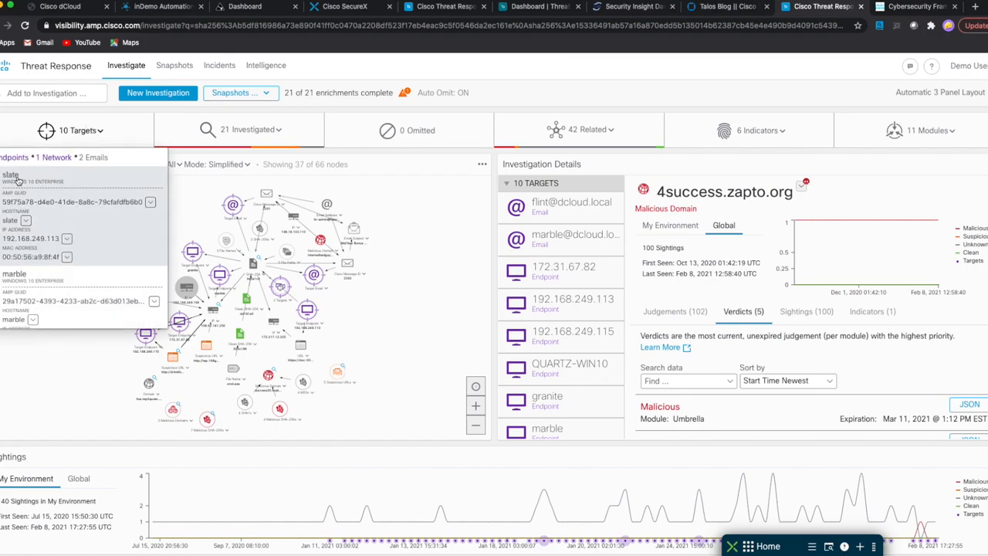
{"action": "scroll", "scroll_direction": "down", "scroll_amount": 3}
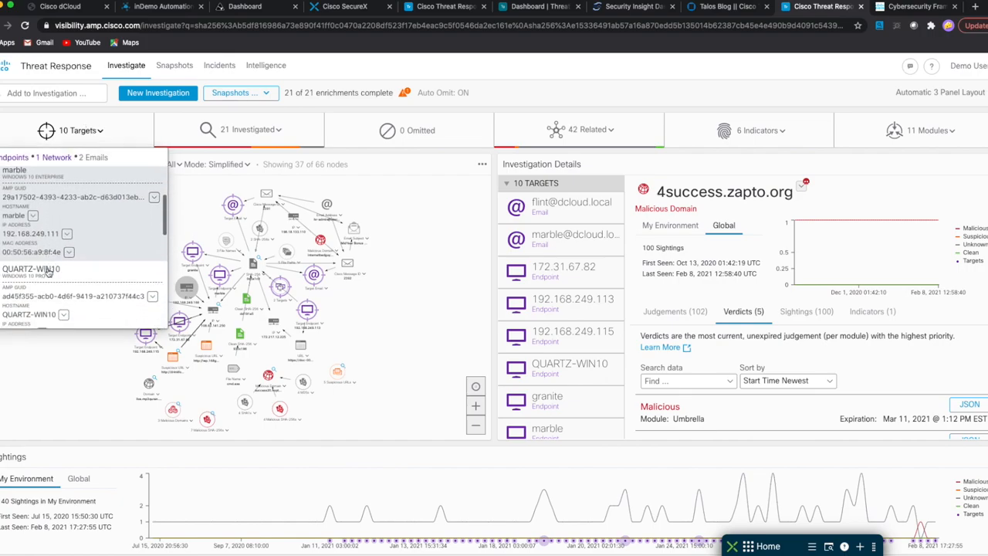
{"action": "scroll", "scroll_direction": "down", "scroll_amount": 3}
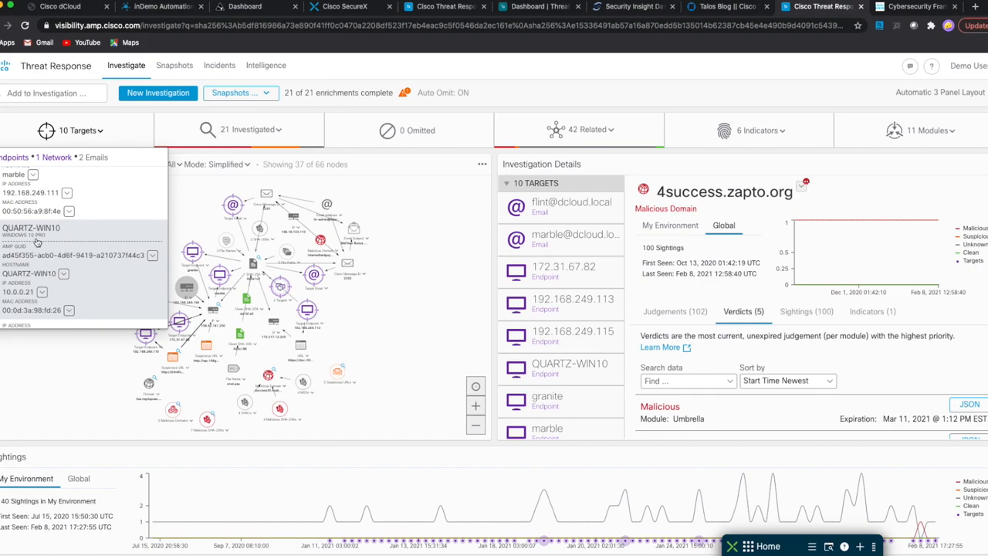
{"action": "scroll", "scroll_direction": "down", "scroll_amount": 3}
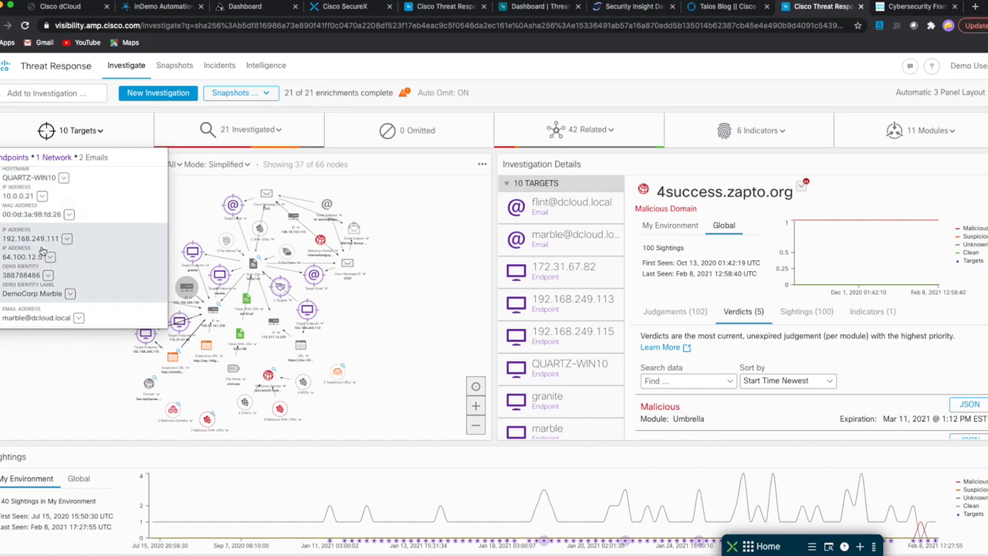
{"action": "scroll", "scroll_direction": "down", "scroll_amount": 3}
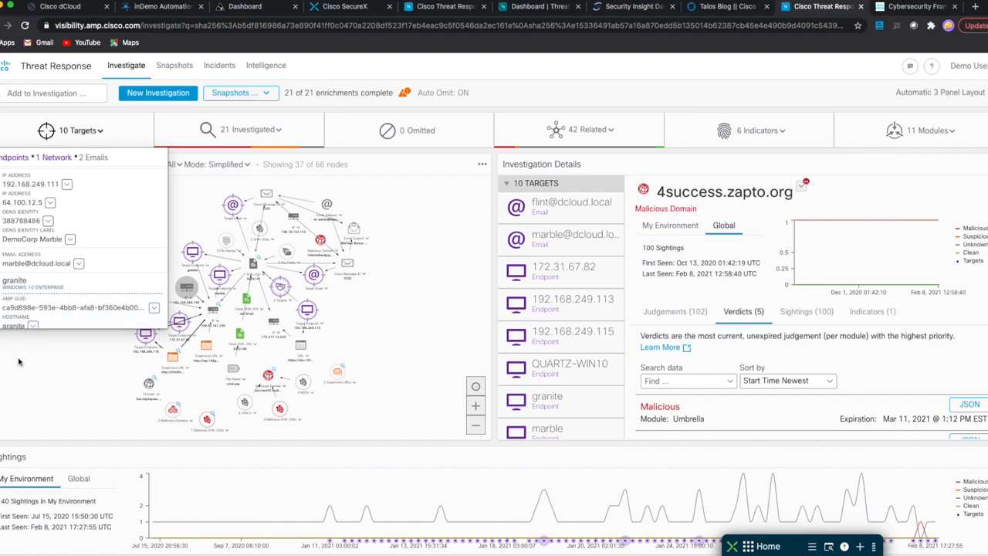
{"action": "mouse_move", "coordinate": [105, 130]}
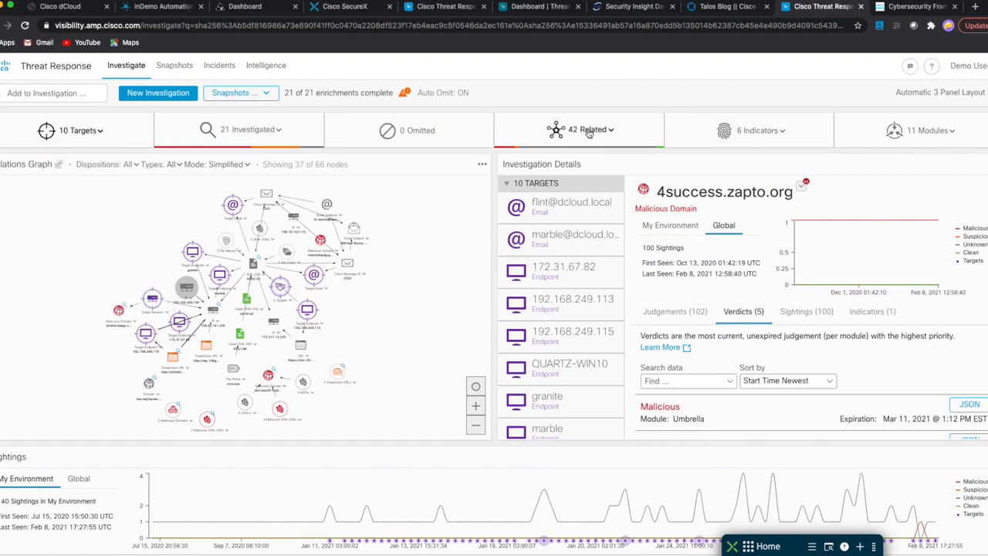
Review the eleven enriching modules, such as Umbrella, Firepower and Gigamon ThreatINSIGHT, with their sighting counts
{"action": "left_click", "coordinate": [924, 130]}
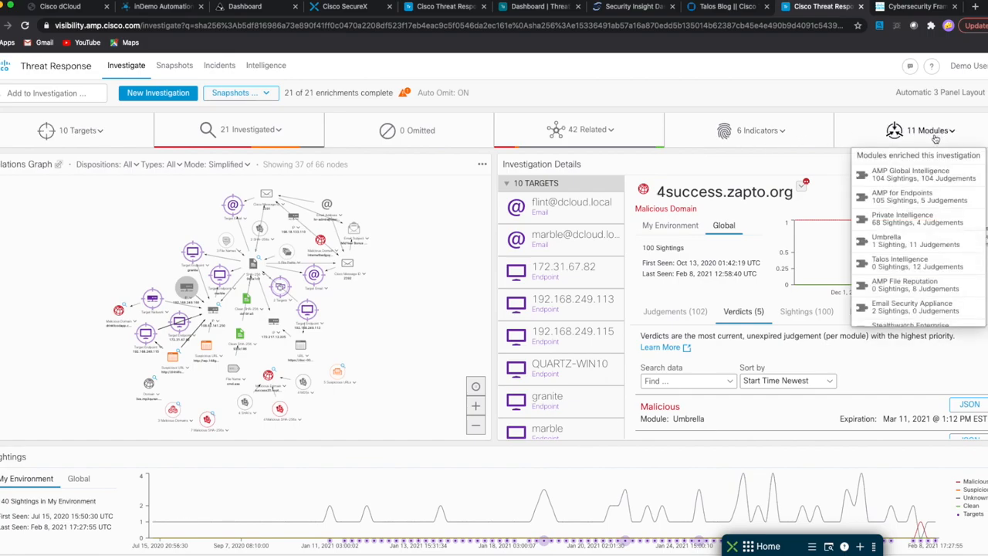
{"action": "scroll", "scroll_direction": "down", "scroll_amount": 3}
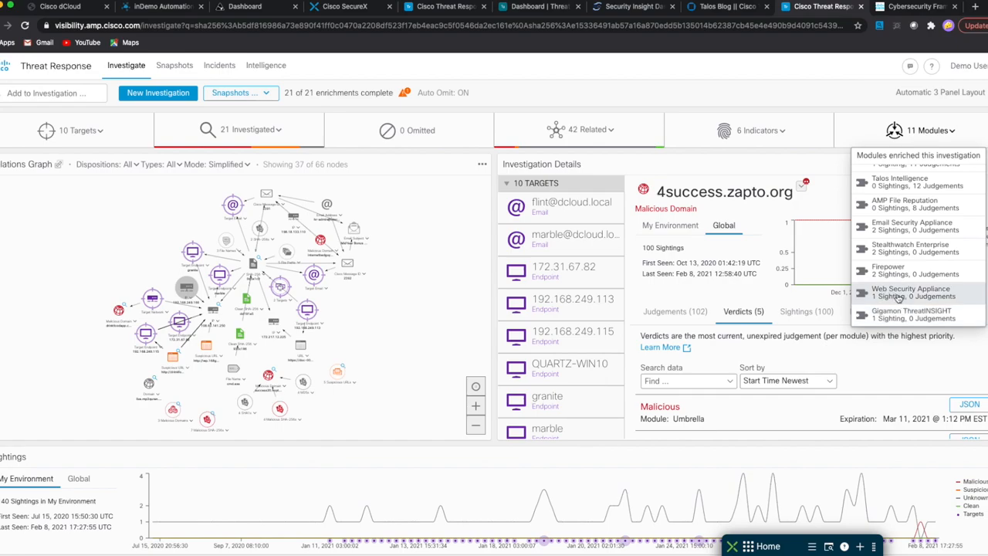
{"action": "mouse_move", "coordinate": [888, 271]}
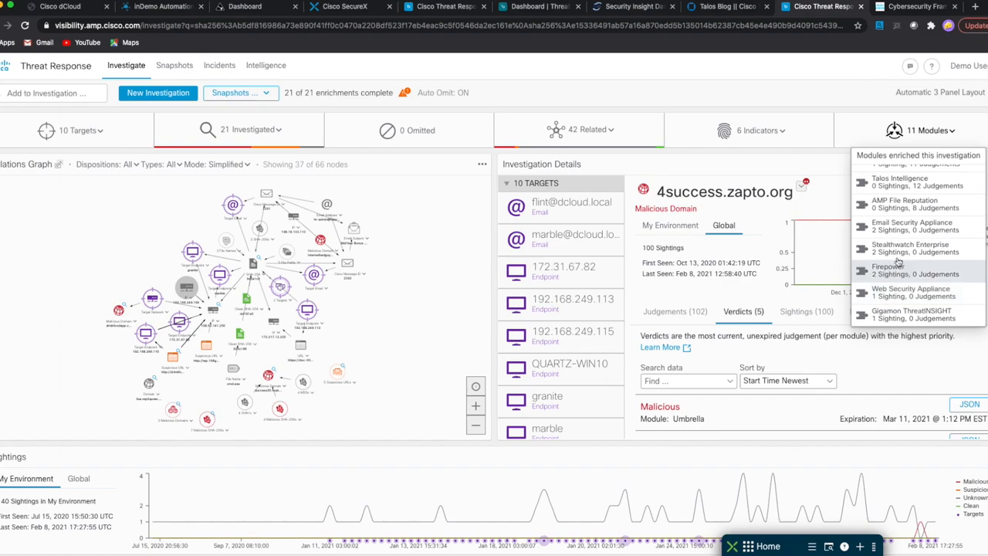
{"action": "mouse_move", "coordinate": [888, 223]}
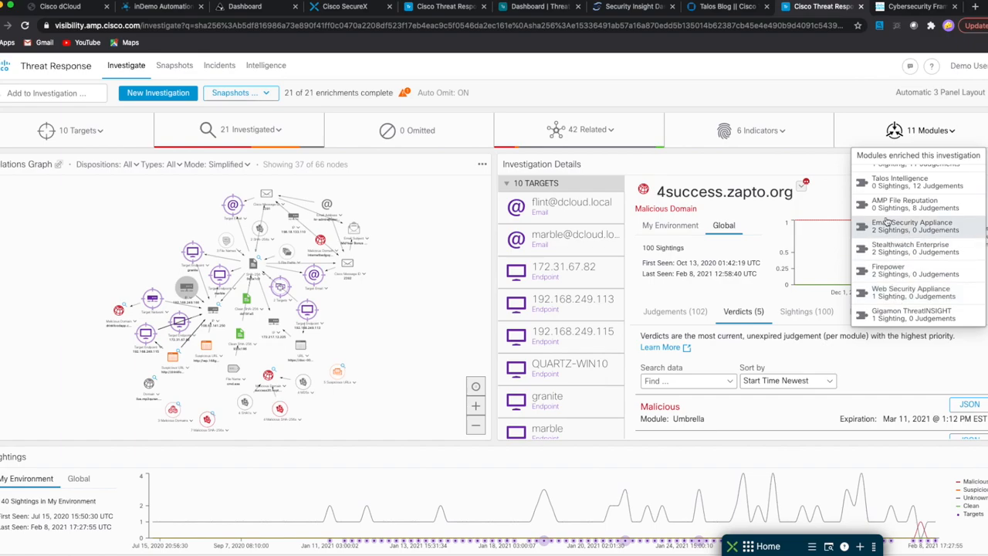
{"action": "scroll", "scroll_direction": "up", "scroll_amount": 3}
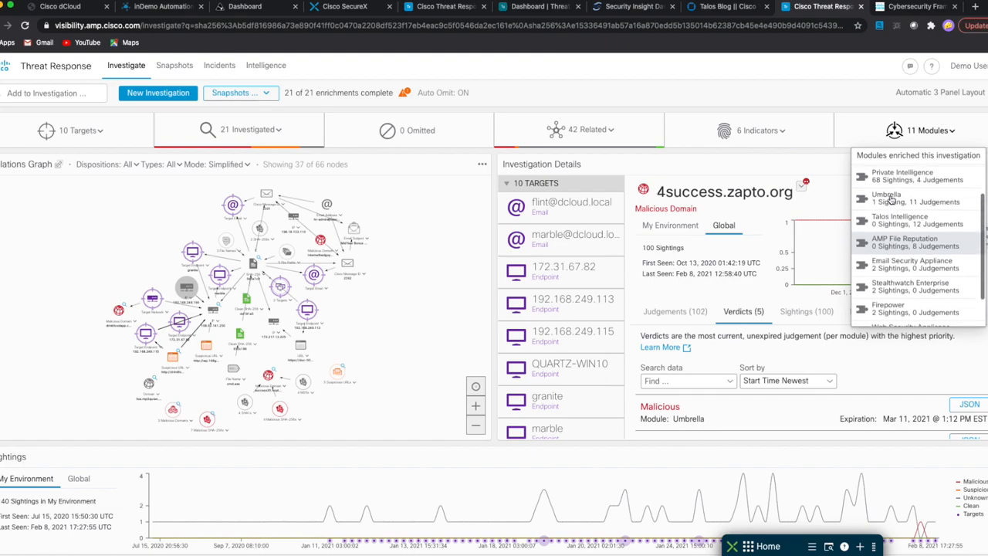
{"action": "scroll", "scroll_direction": "up", "scroll_amount": 3}
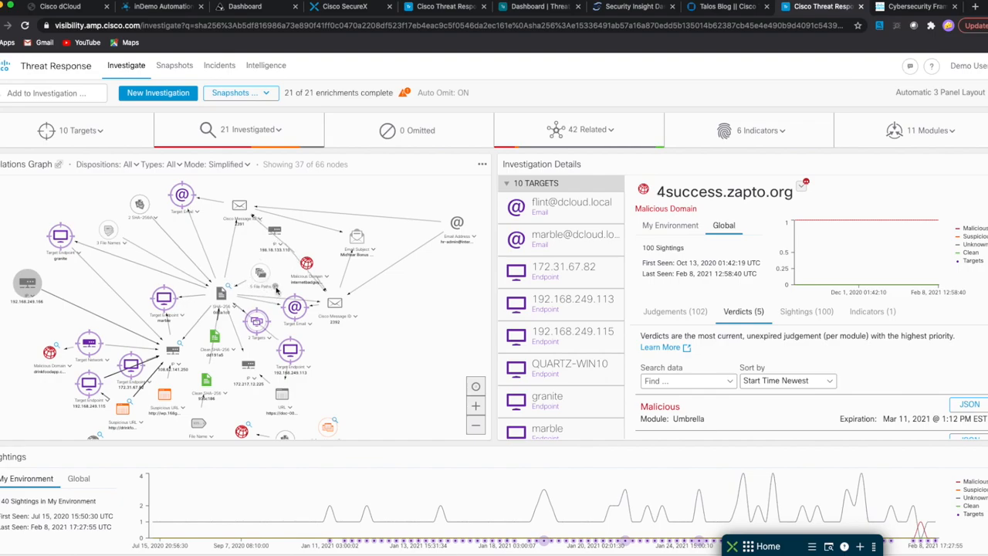
Show the Email Subject node's actions, including creating a judgement and forensic snapshot workflows
{"action": "left_click", "coordinate": [265, 274]}
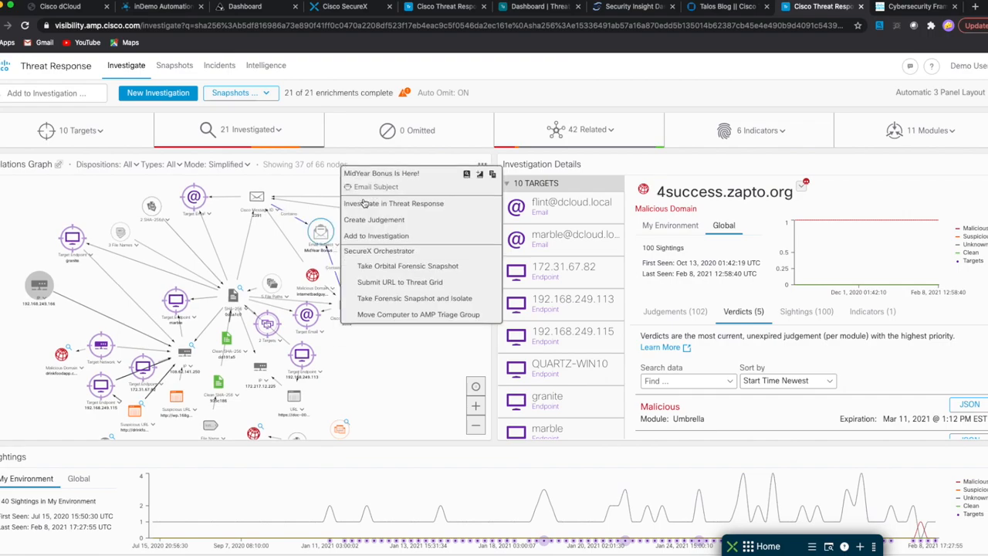
{"action": "left_click", "coordinate": [384, 354]}
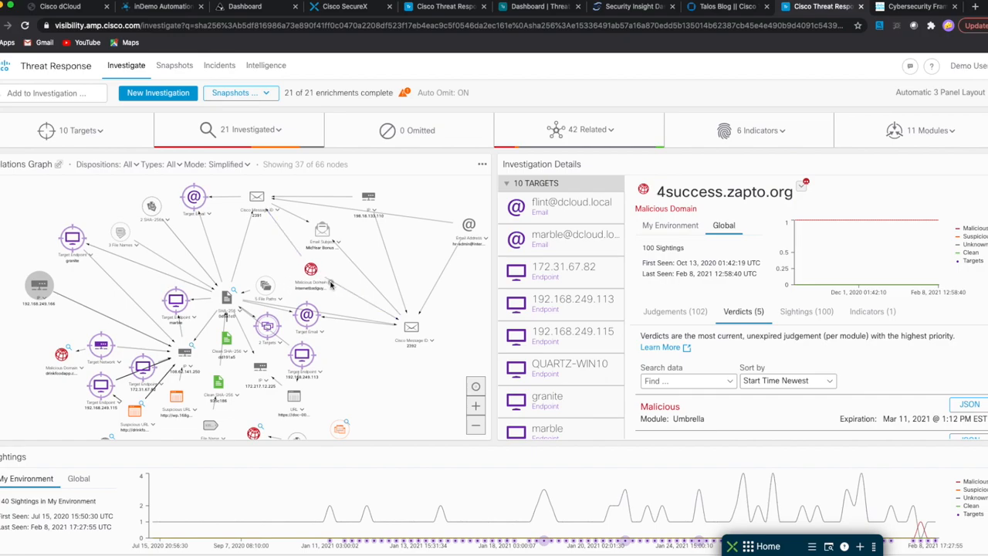
{"action": "left_click", "coordinate": [310, 269]}
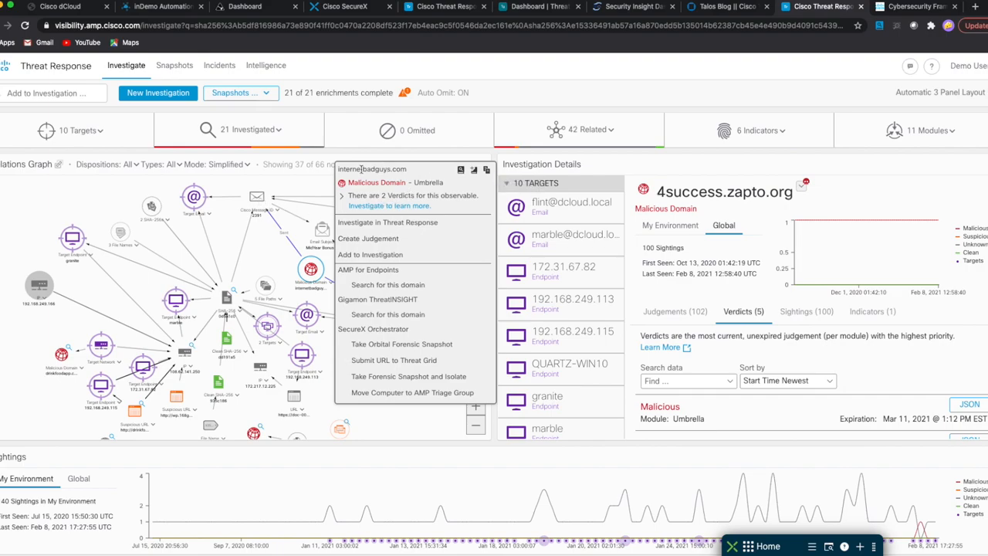
{"action": "left_click", "coordinate": [386, 245]}
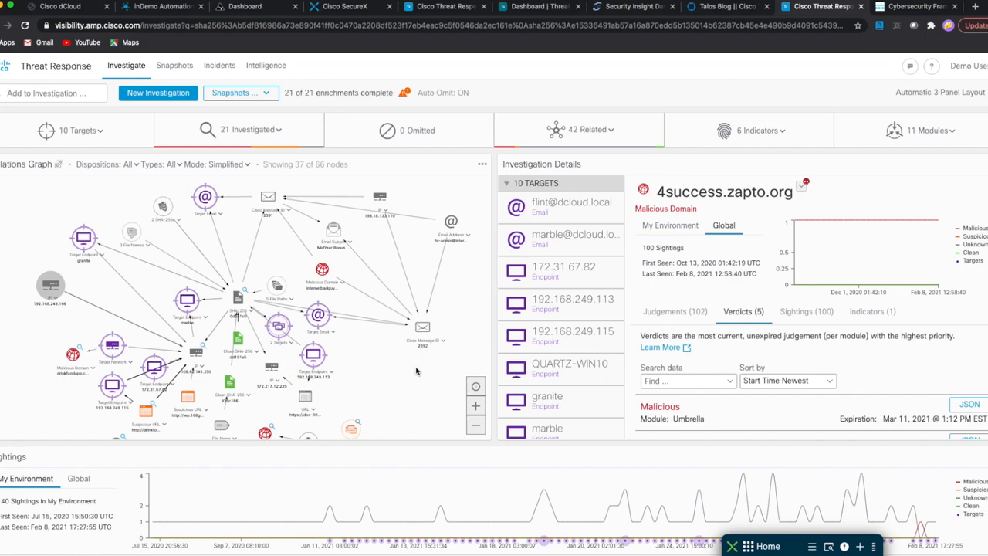
{"action": "mouse_move", "coordinate": [287, 347]}
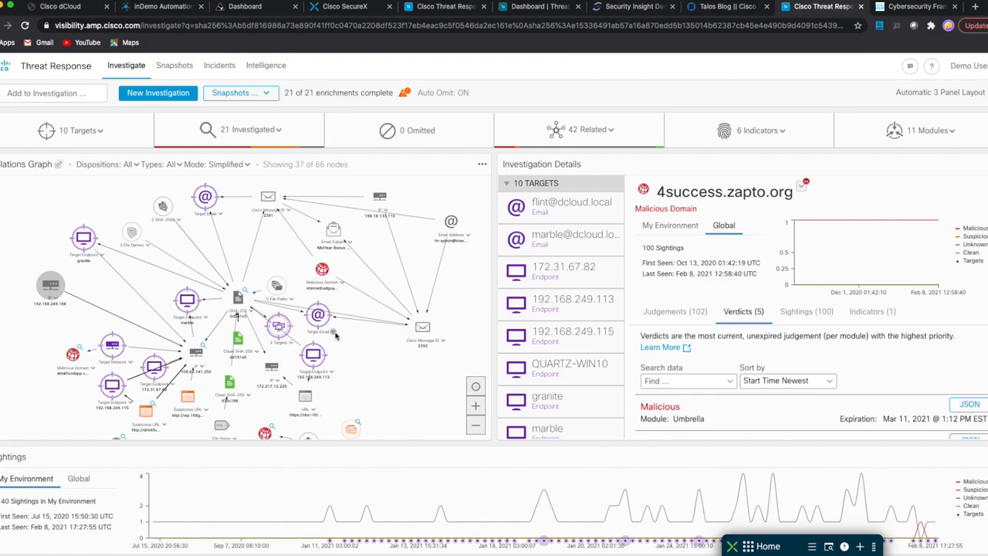
{"action": "mouse_move", "coordinate": [317, 315]}
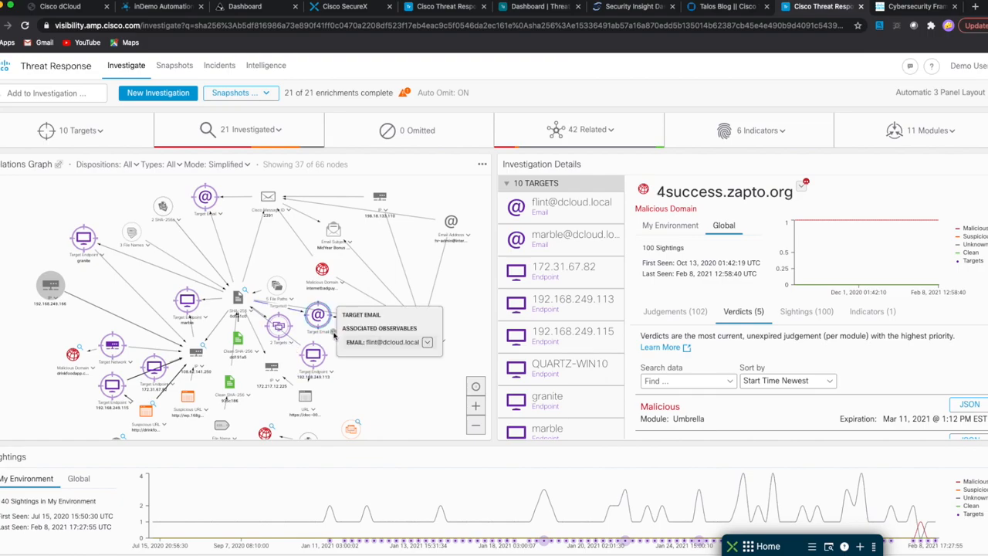
{"action": "left_click", "coordinate": [80, 129]}
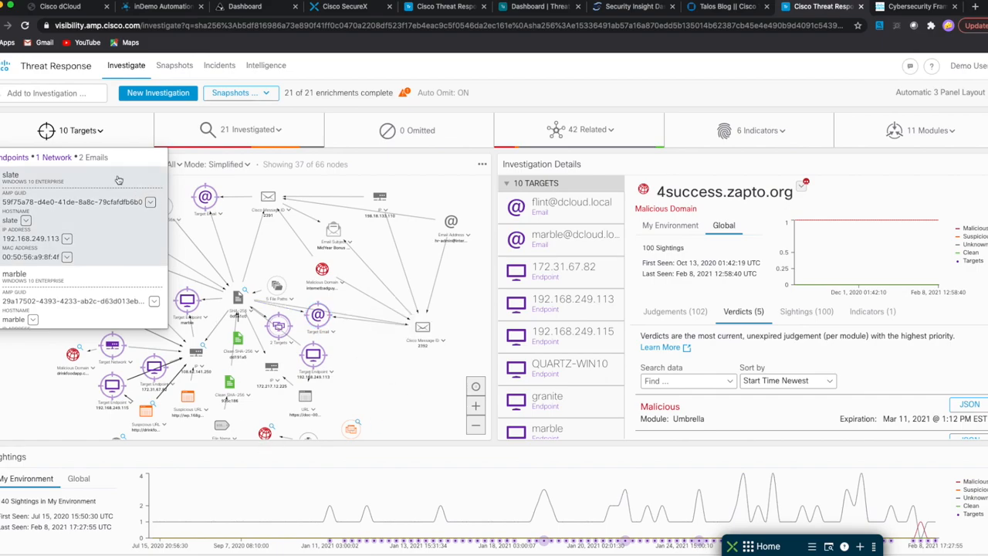
{"action": "left_click", "coordinate": [80, 129]}
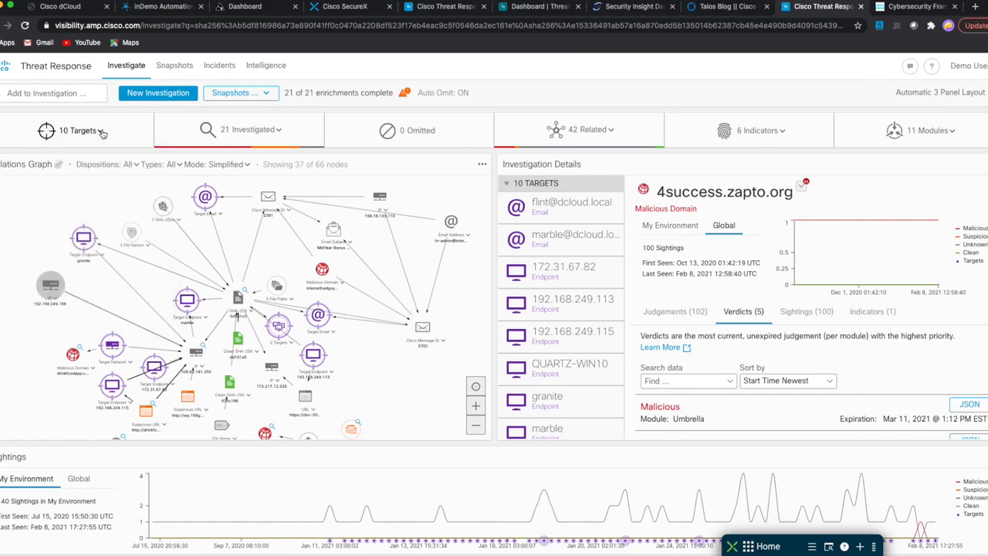